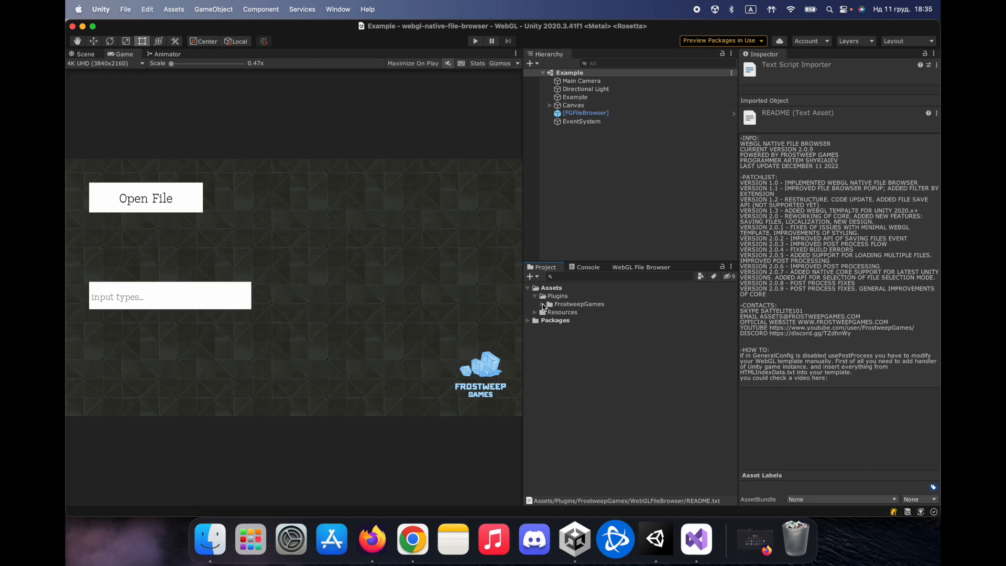
pyautogui.moveTo(543, 308)
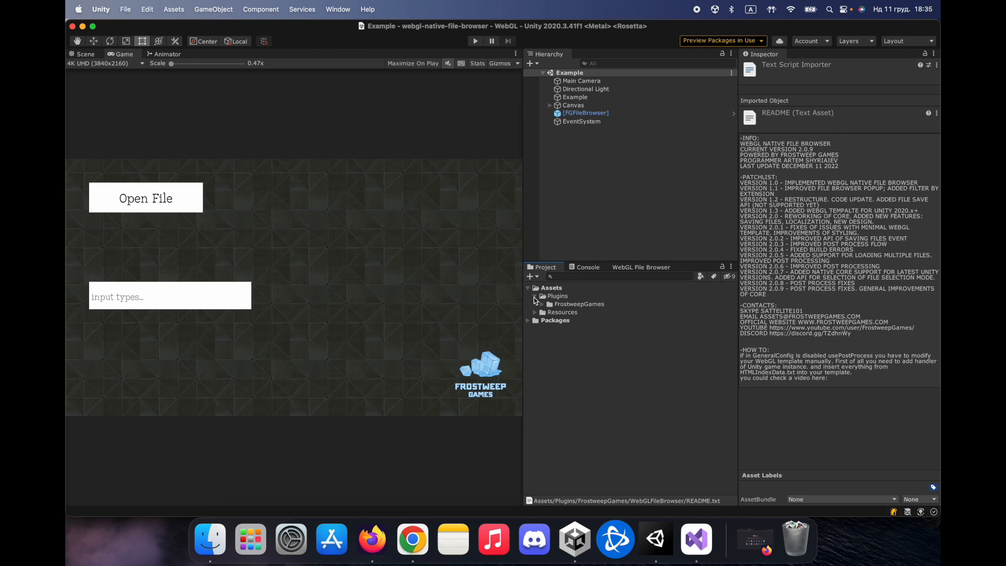
# Step: Select Plugins > Resources > WebGLFileBrowser > GeneralConfig and enable Use Post Process
pyautogui.click(535, 304)
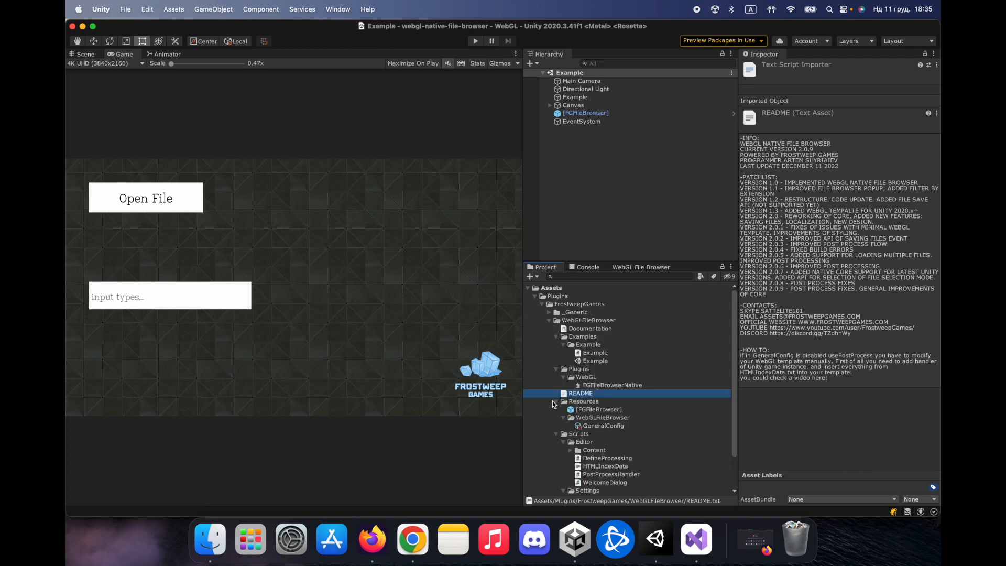
pyautogui.click(603, 426)
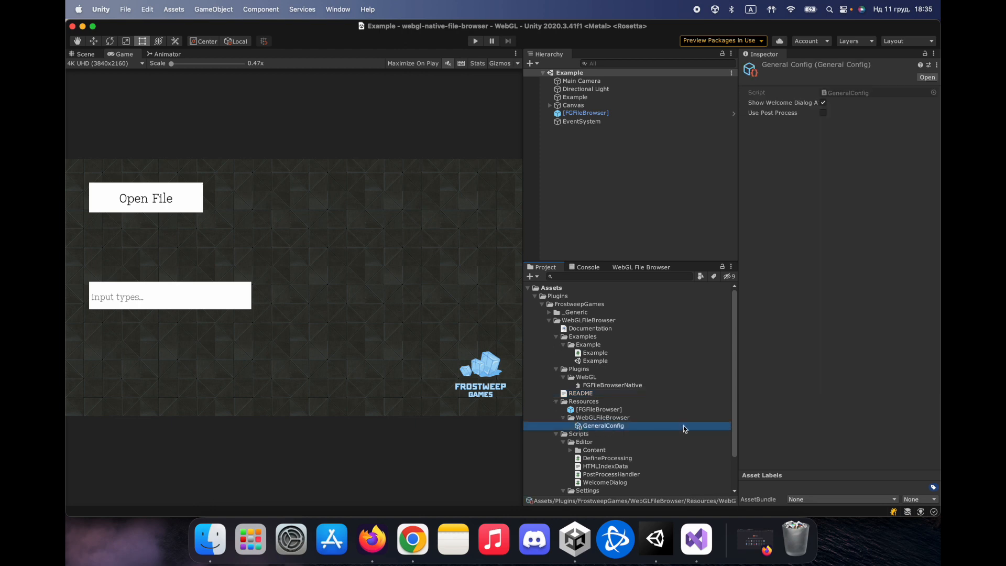
pyautogui.moveTo(558, 438)
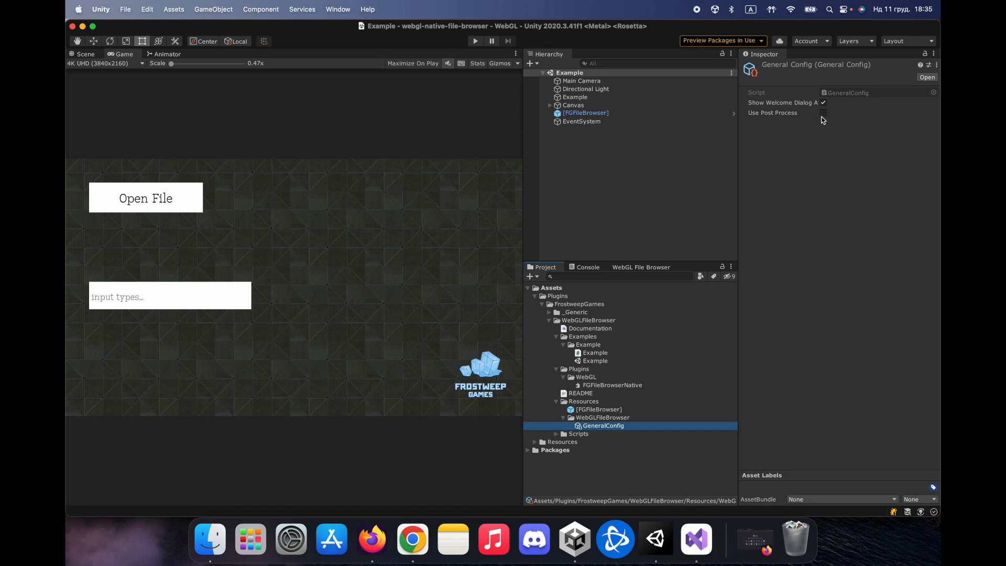
pyautogui.click(823, 112)
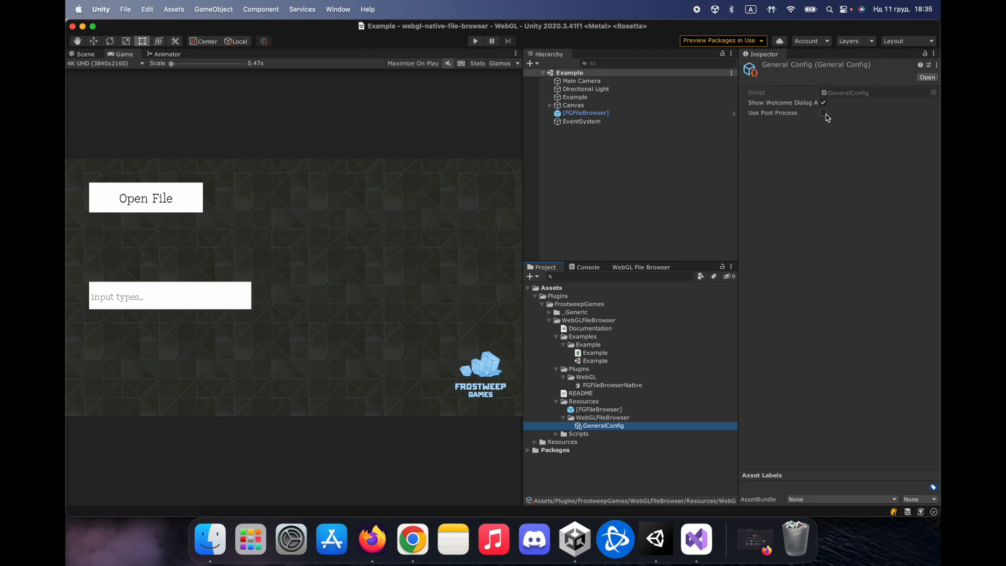
pyautogui.click(824, 112)
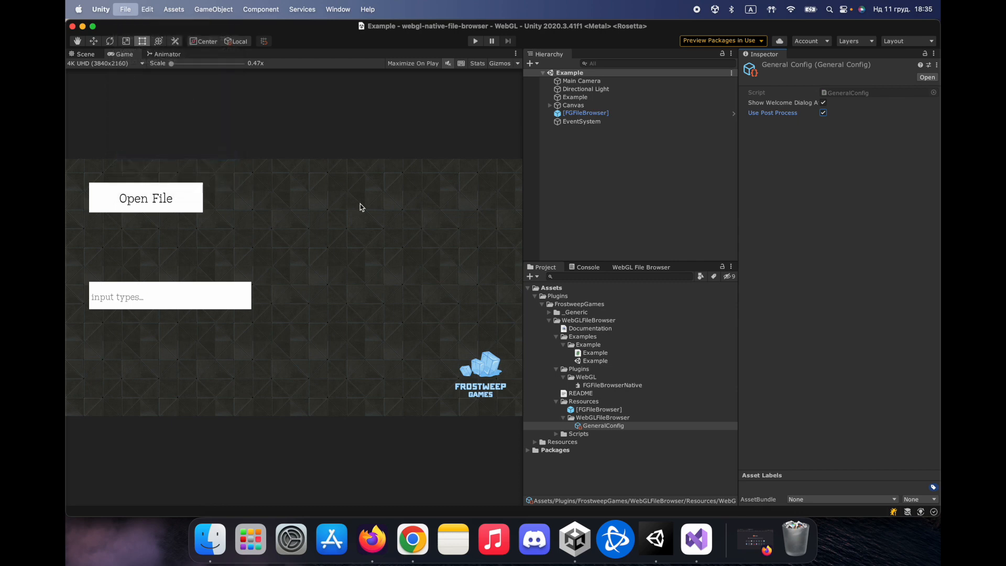
# Step: In WebGL Resolution and Presentation settings, try Minimal, then keep the Default template
pyautogui.click(125, 9)
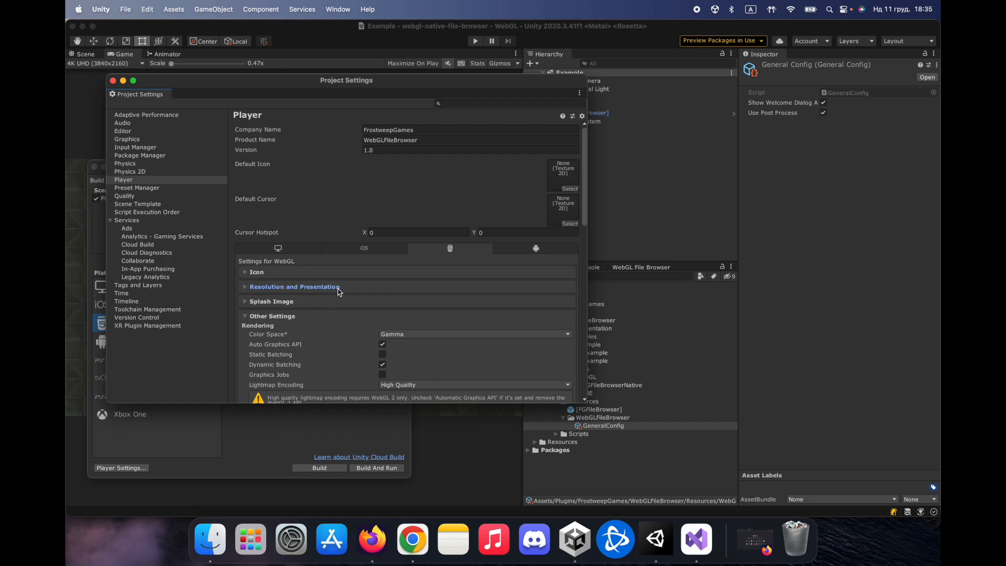
pyautogui.click(294, 287)
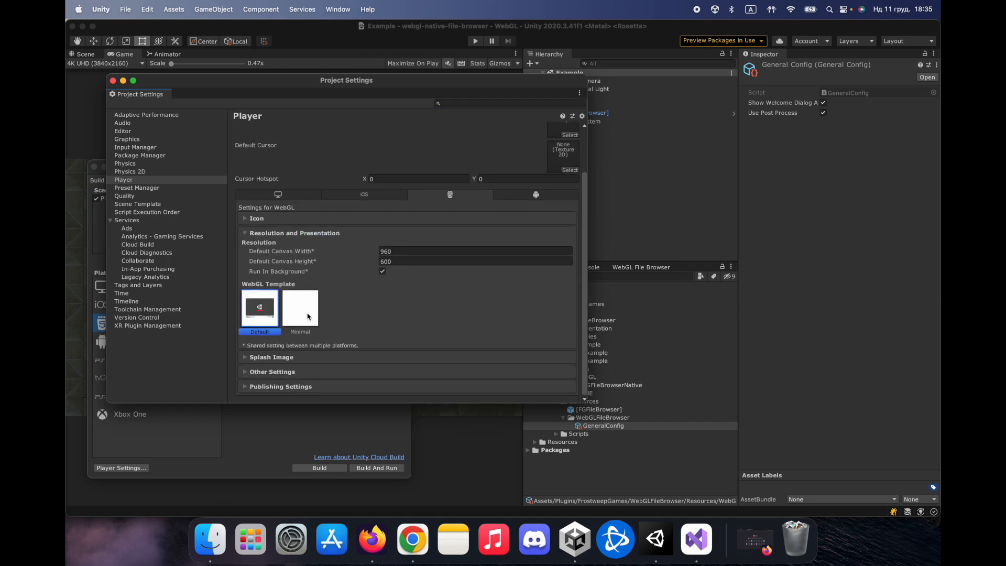
pyautogui.click(299, 307)
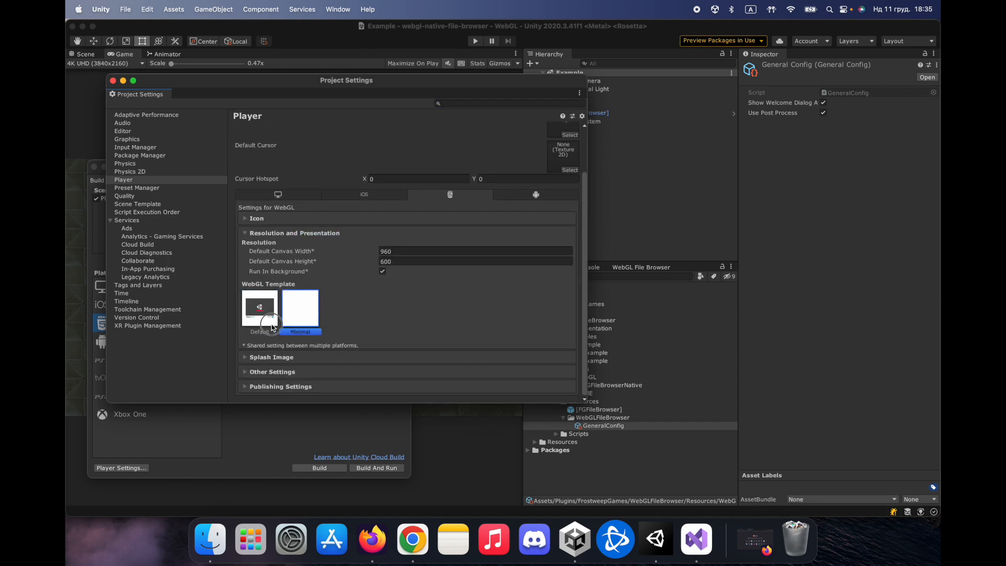
pyautogui.click(259, 307)
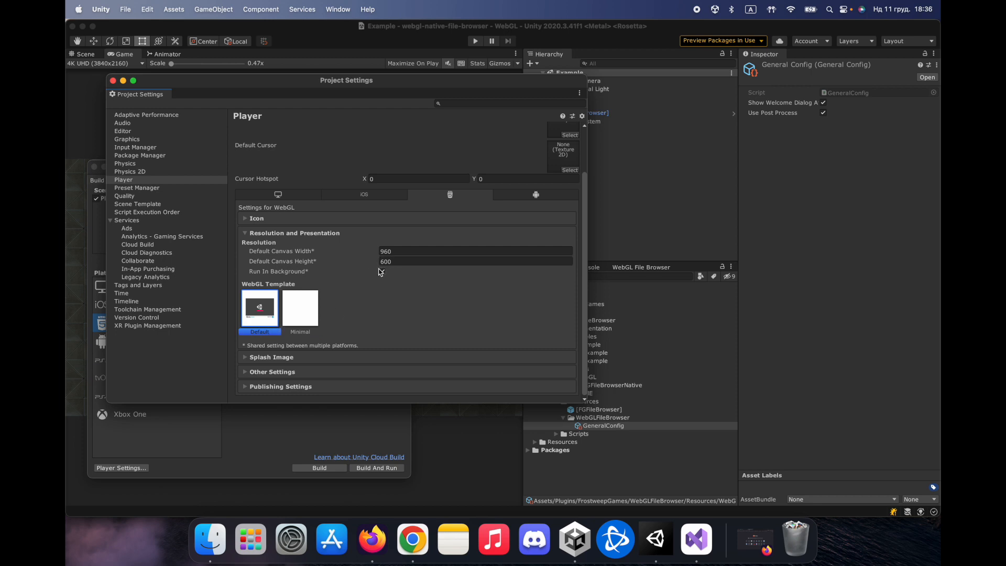
pyautogui.moveTo(377, 271)
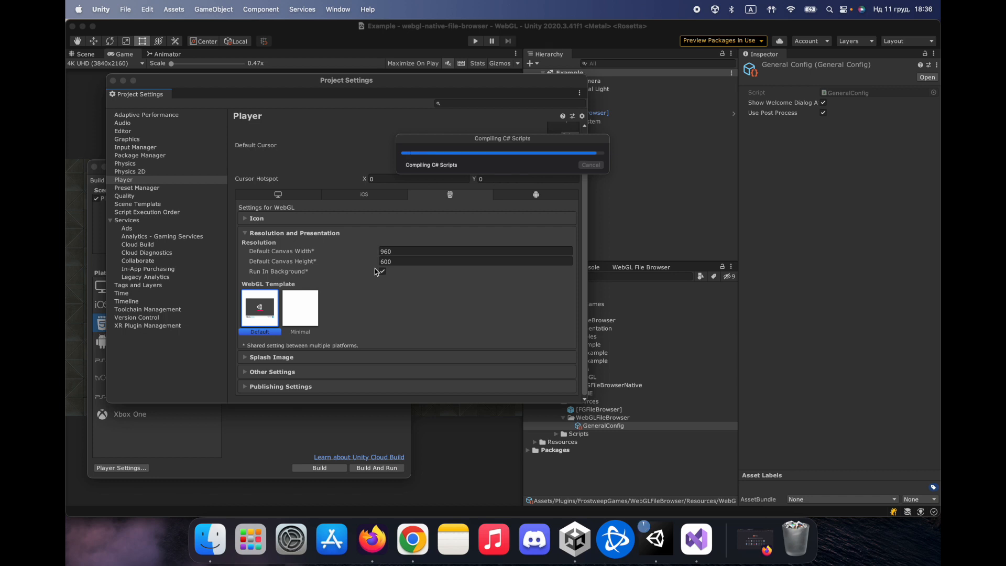
pyautogui.click(381, 271)
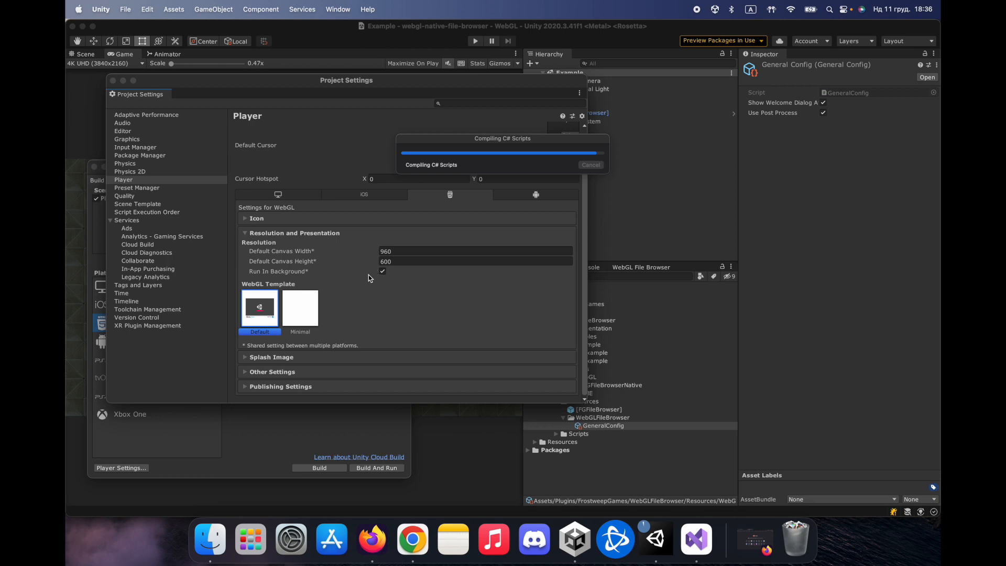
pyautogui.moveTo(680, 380)
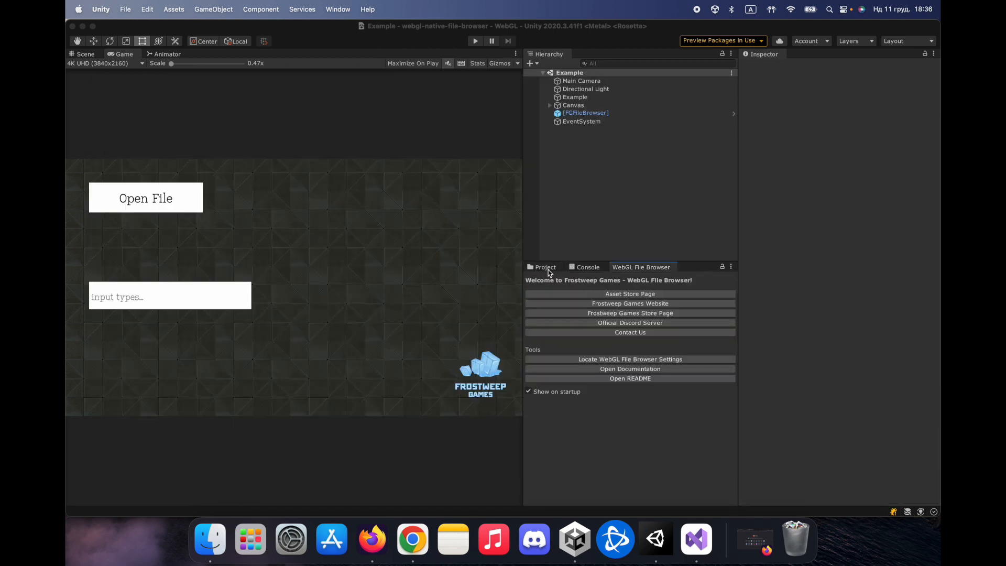
# Step: Read through PostProcessHandler.cs's OnPostProcessBuild method in Visual Studio
pyautogui.click(544, 267)
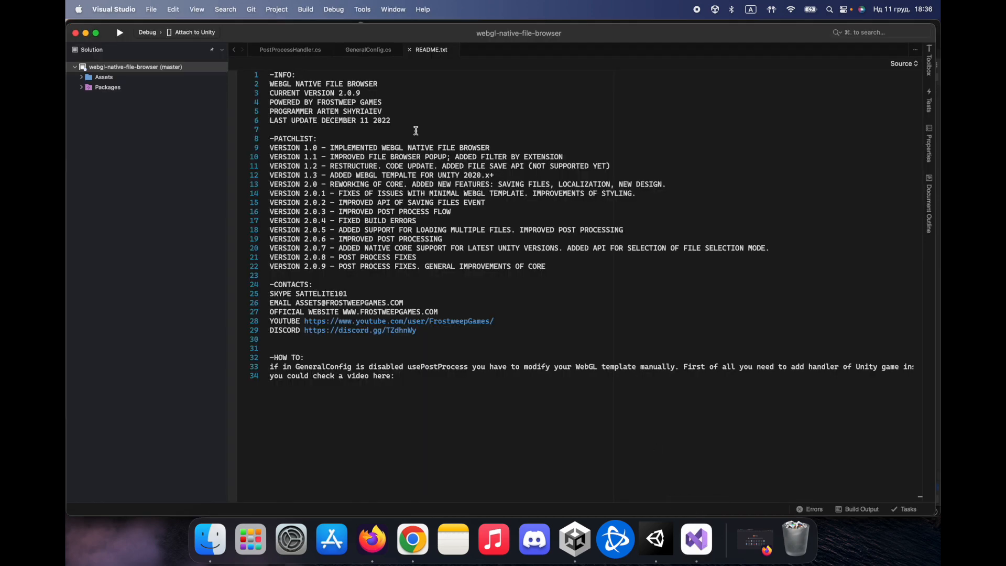
pyautogui.click(290, 49)
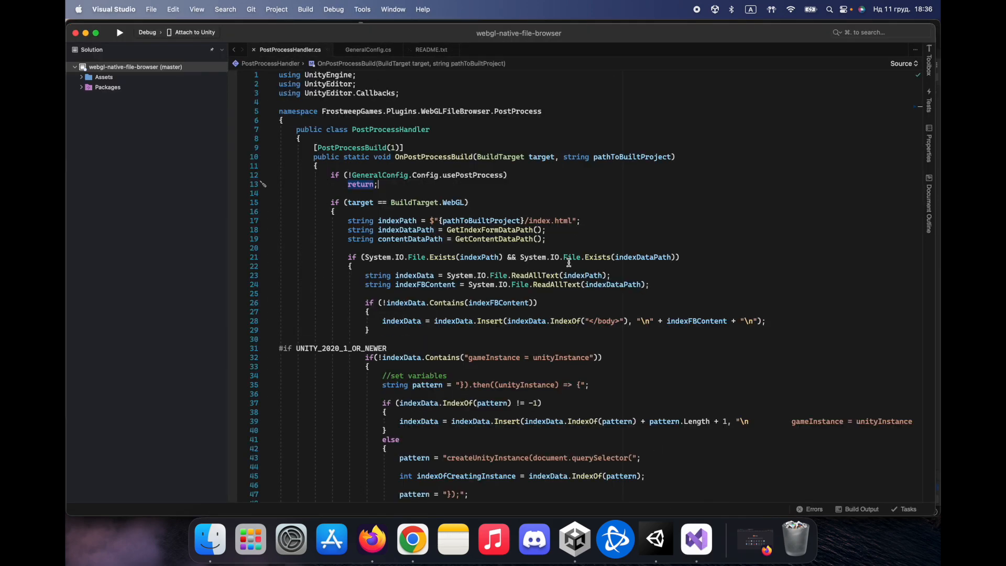
pyautogui.moveTo(518, 225)
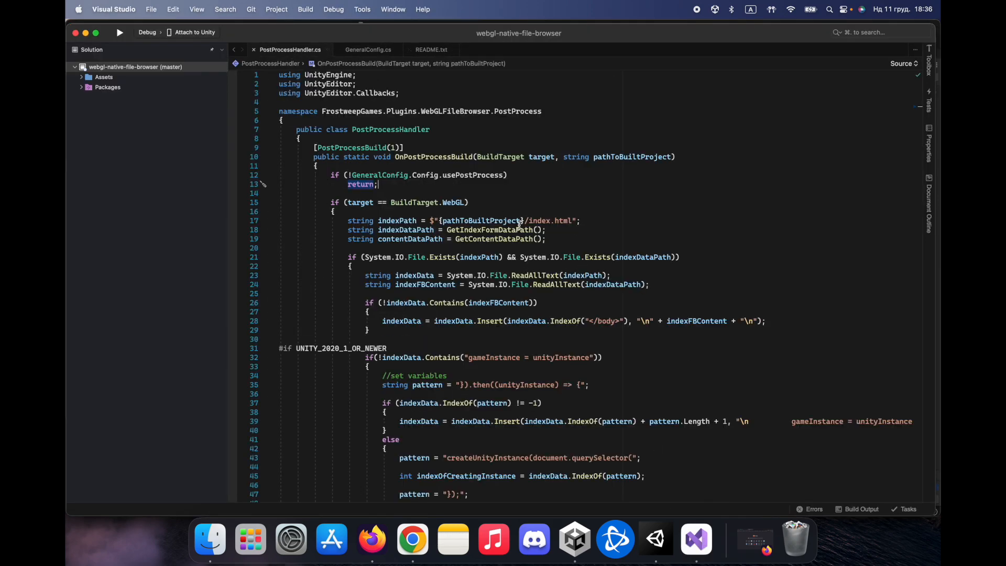
pyautogui.scroll(-3)
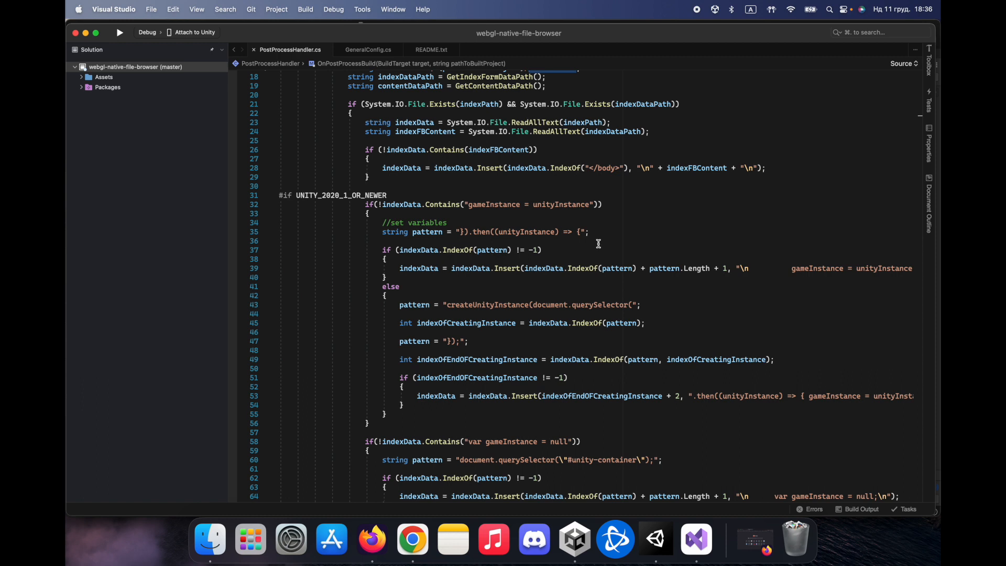
pyautogui.moveTo(583, 227)
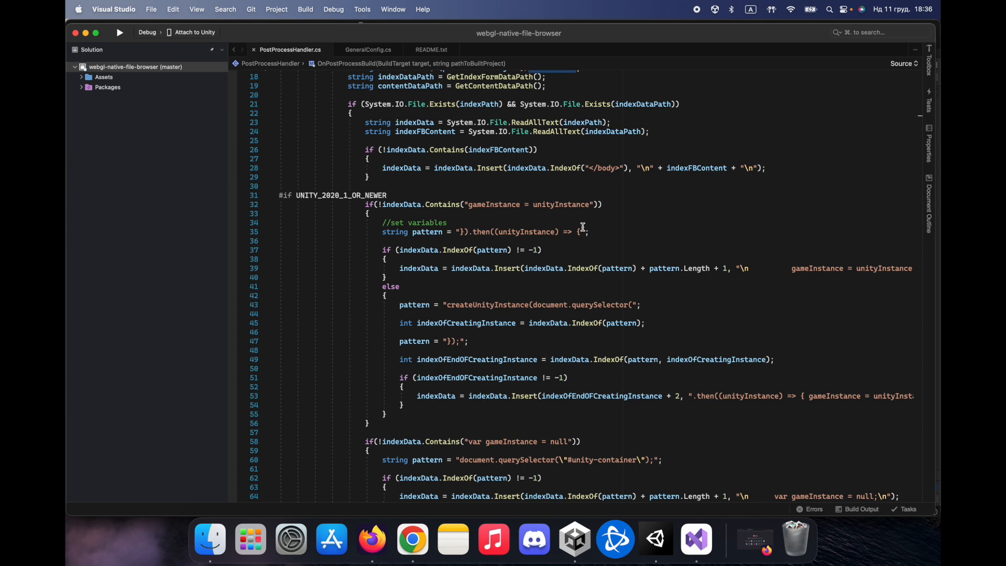
pyautogui.moveTo(580, 255)
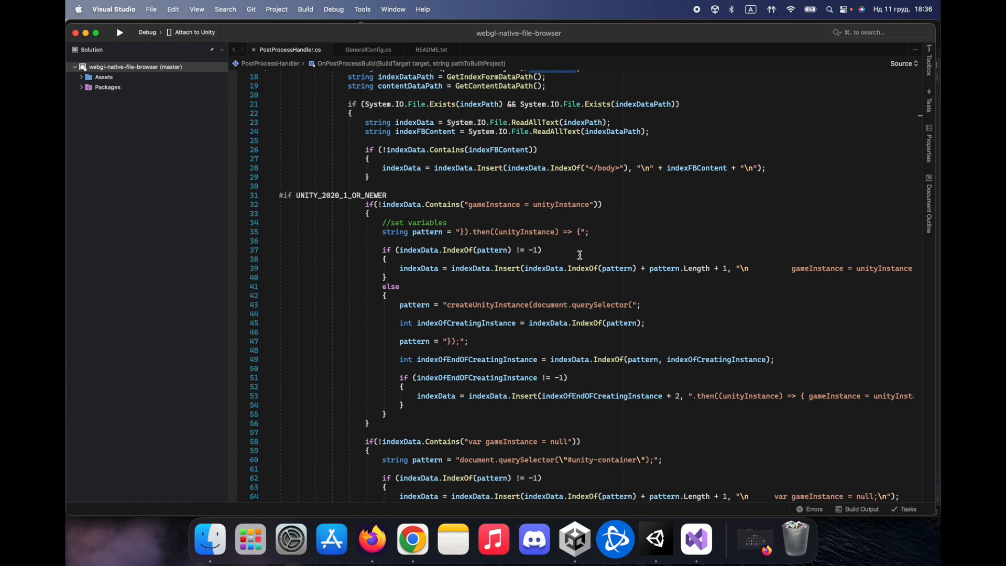
pyautogui.scroll(-3)
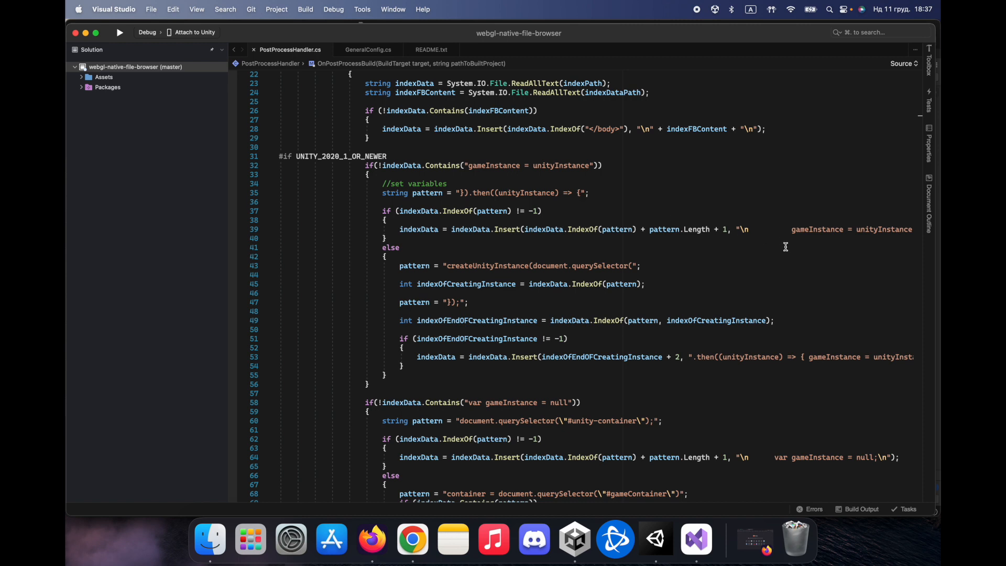
pyautogui.moveTo(722, 273)
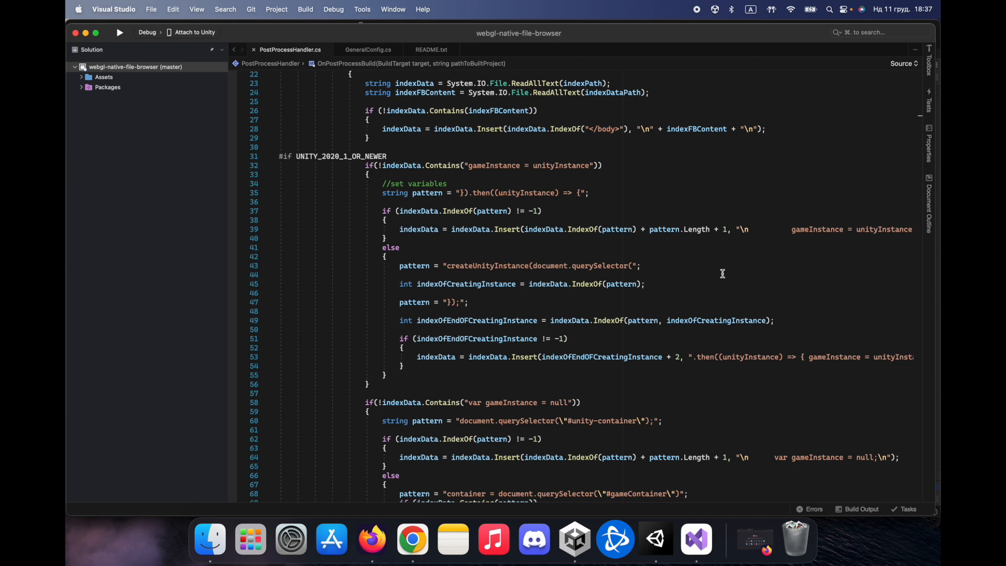
pyautogui.scroll(-3)
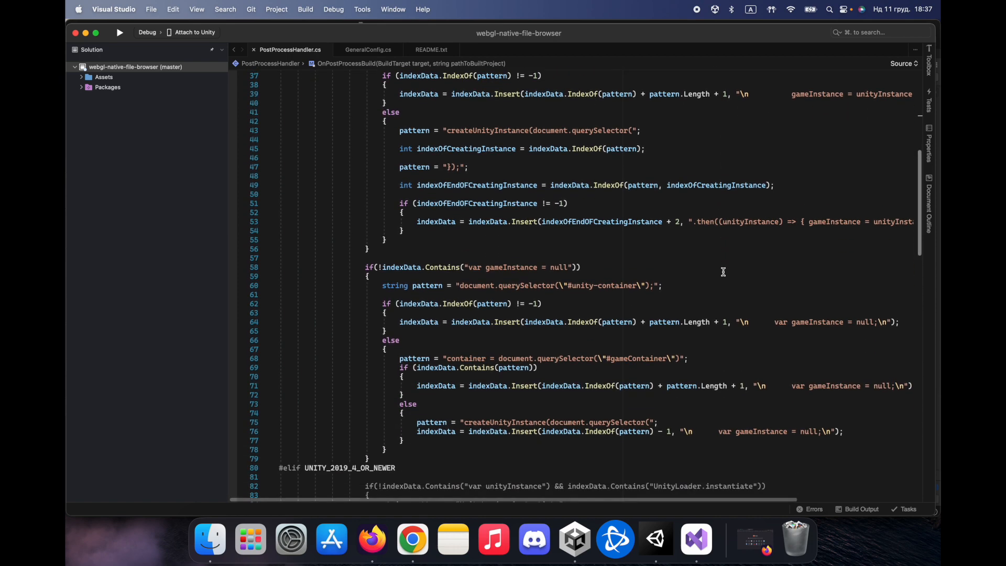
pyautogui.scroll(-3)
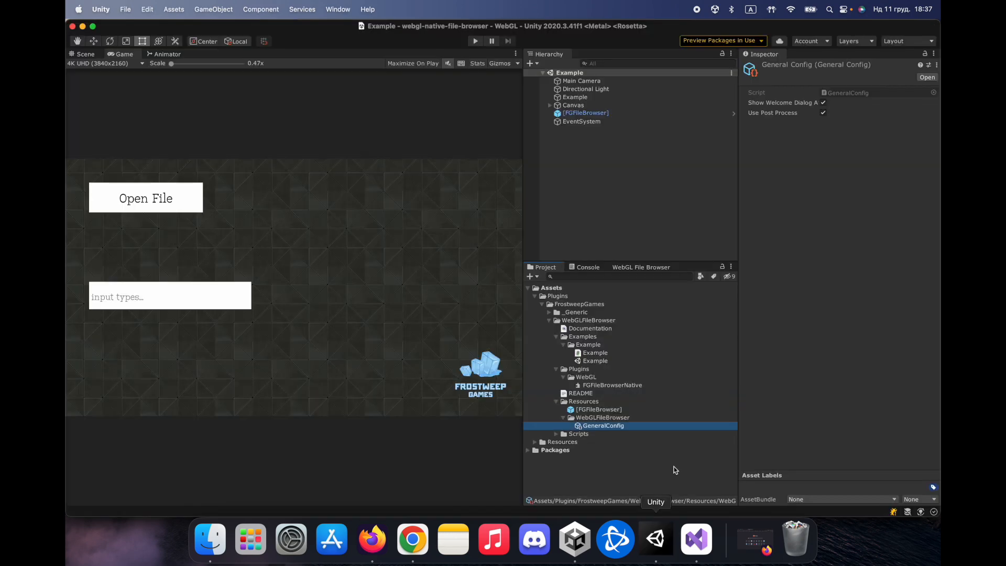
# Step: Back in Unity, untick Use Post Process in the GeneralConfig Inspector
pyautogui.click(824, 112)
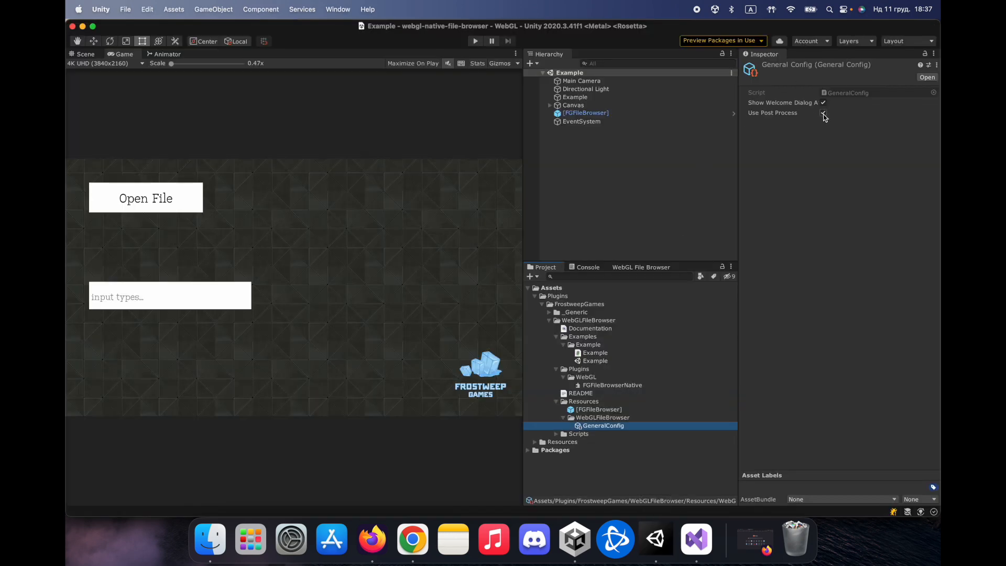
pyautogui.click(824, 112)
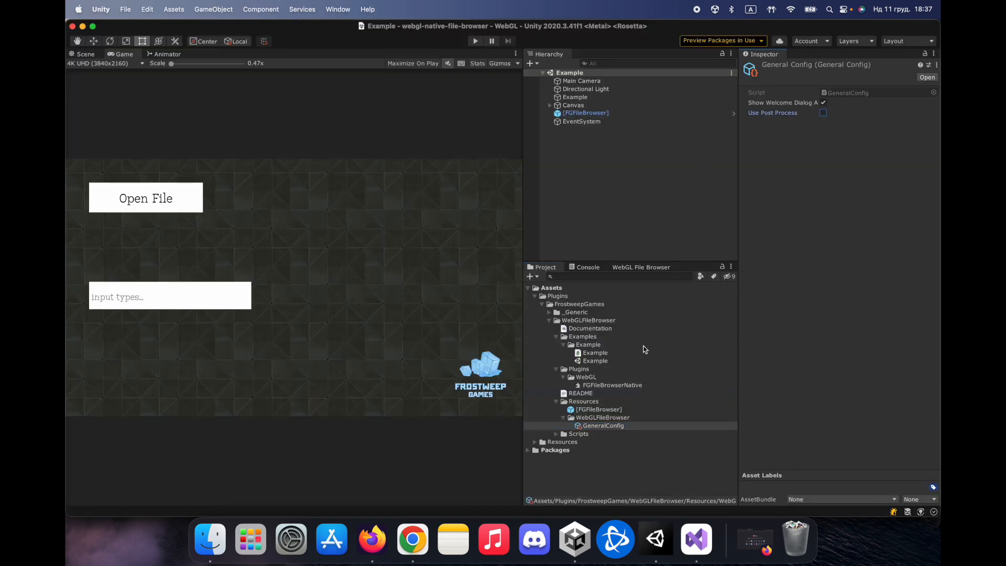
pyautogui.moveTo(133, 14)
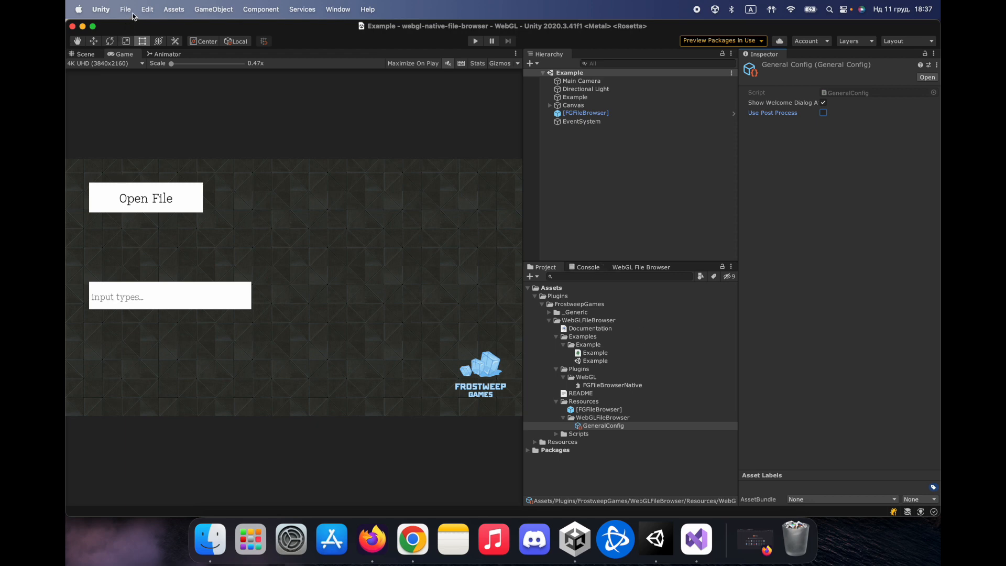
pyautogui.click(125, 9)
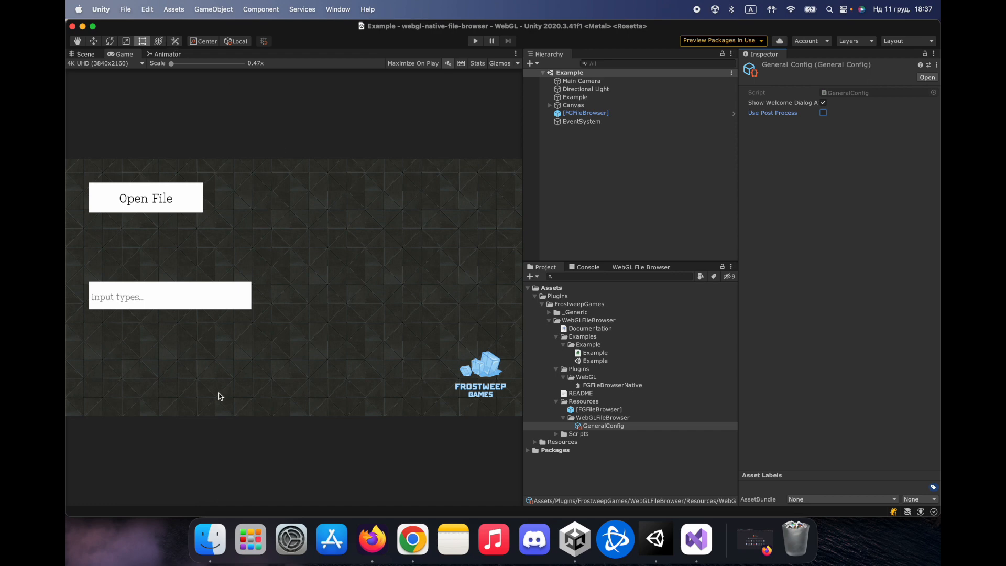
pyautogui.moveTo(209, 540)
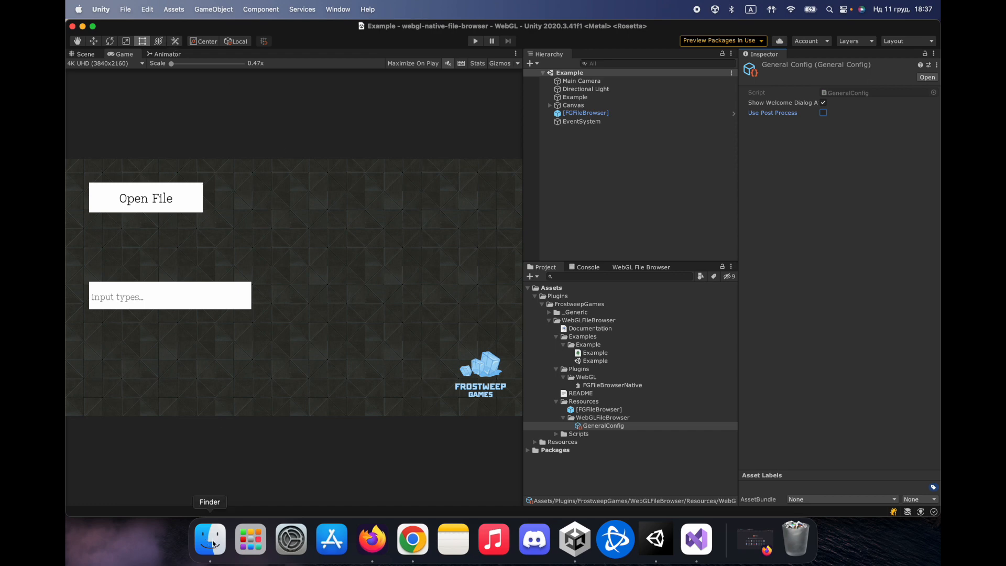
# Step: In Finder, navigate to the Applications folder on Macintosh HD
pyautogui.click(209, 538)
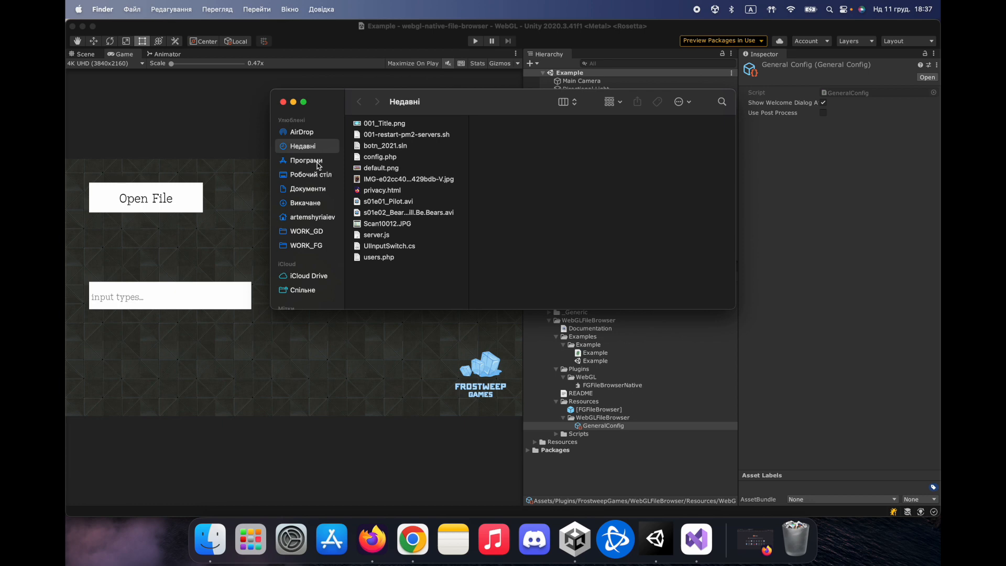
pyautogui.click(306, 160)
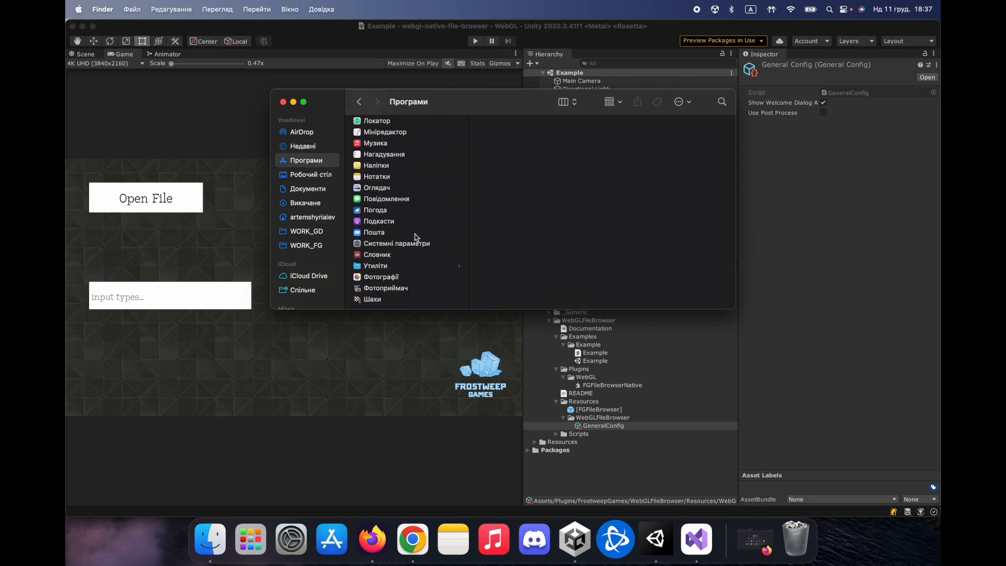
pyautogui.click(375, 265)
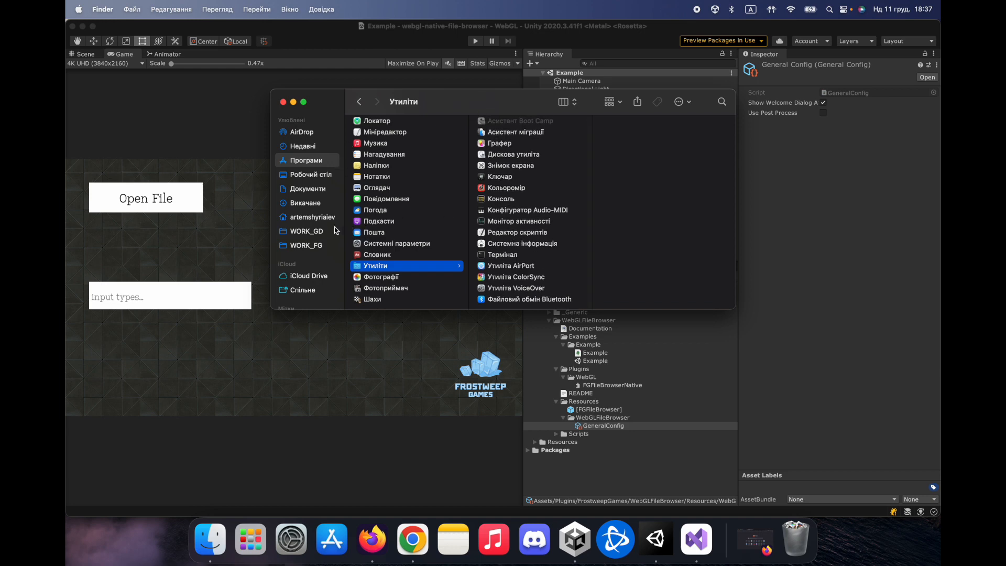
pyautogui.click(308, 188)
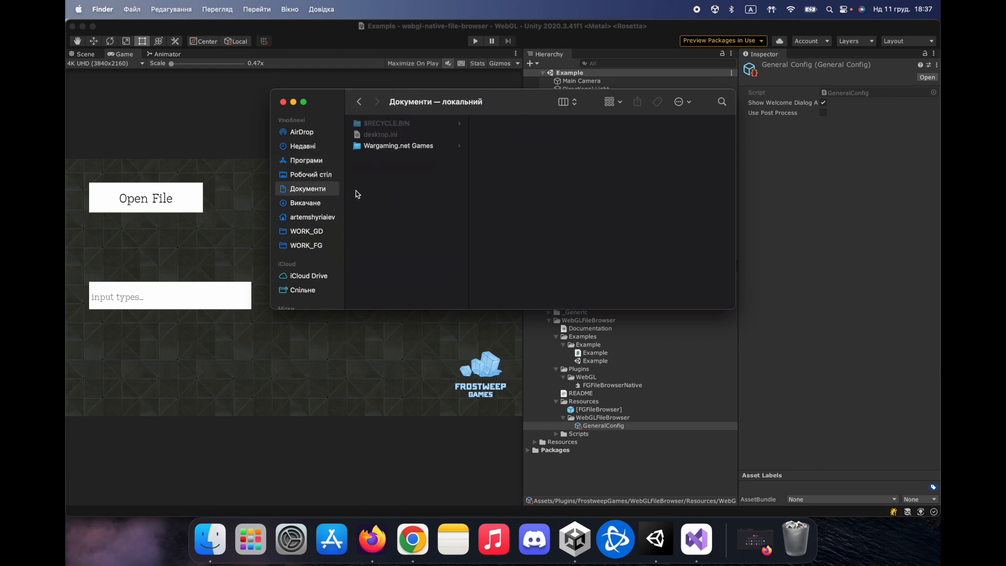
pyautogui.click(257, 9)
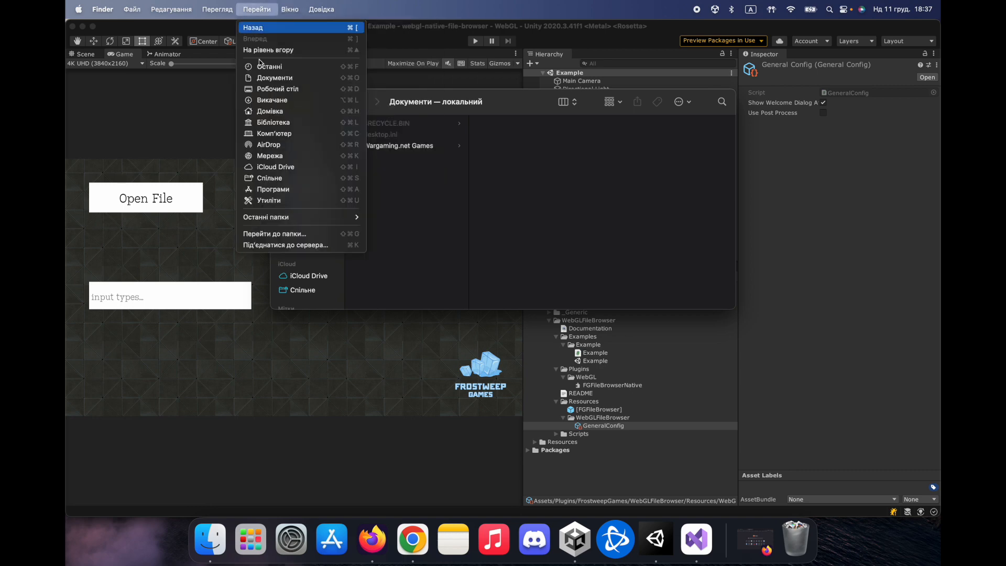
pyautogui.click(274, 134)
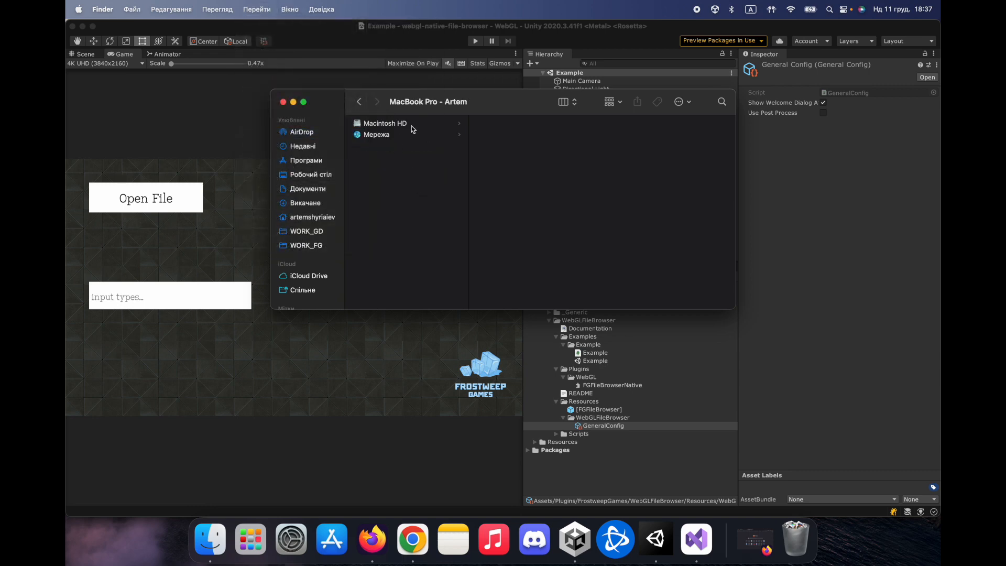
pyautogui.click(385, 124)
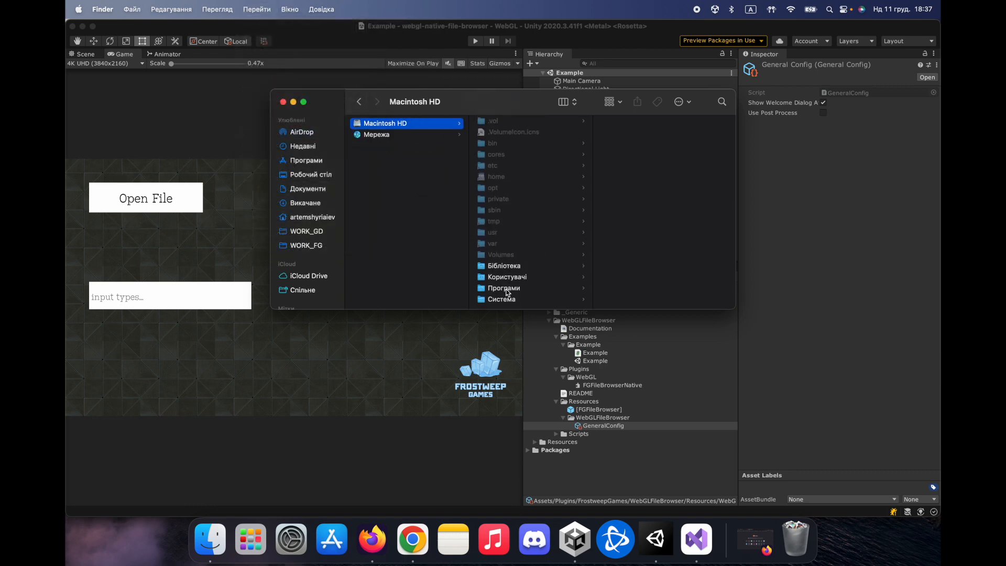
pyautogui.click(504, 288)
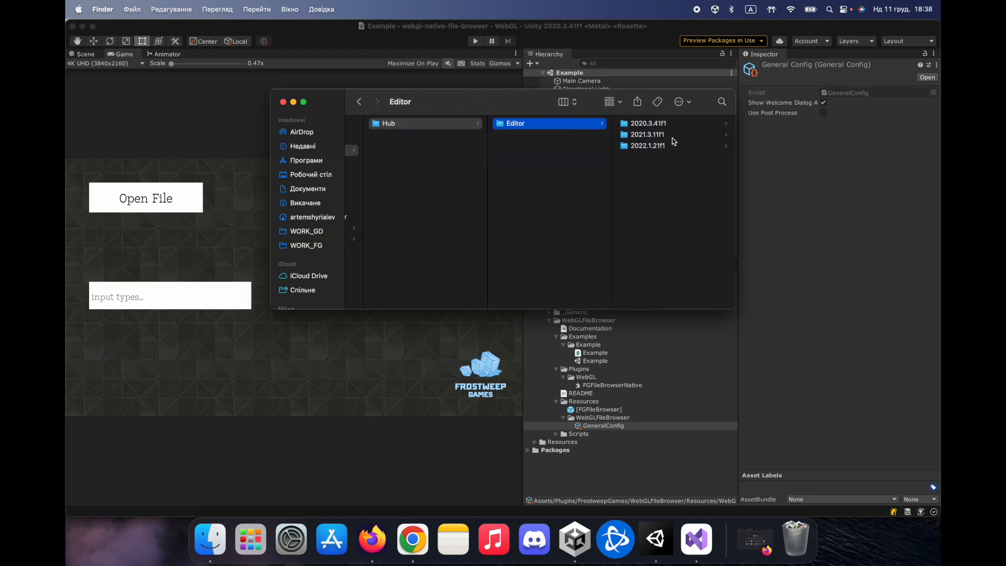
pyautogui.moveTo(683, 127)
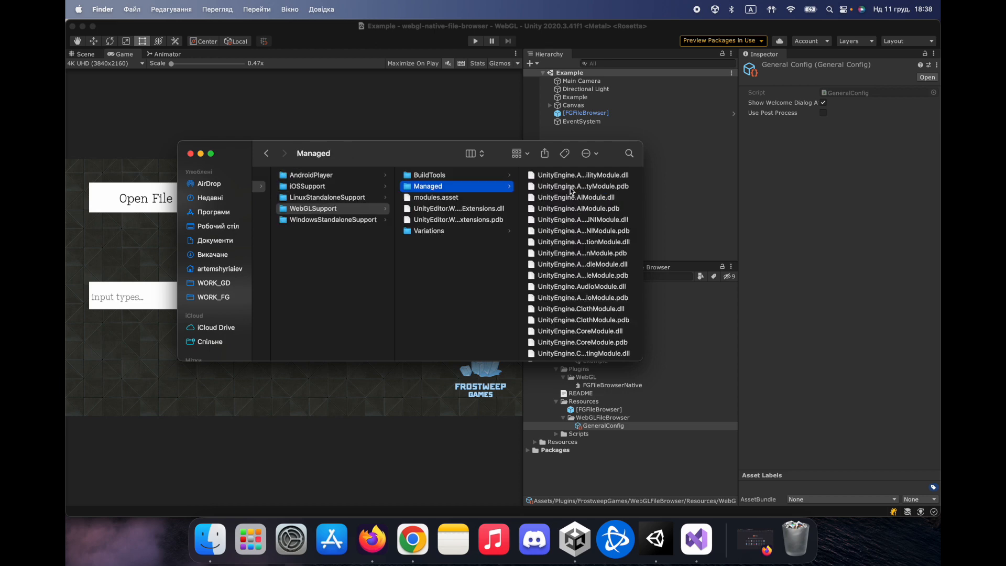
# Step: Go through BuildTools > WebGLTemplates > Default and bring up index.html's actions
pyautogui.click(429, 175)
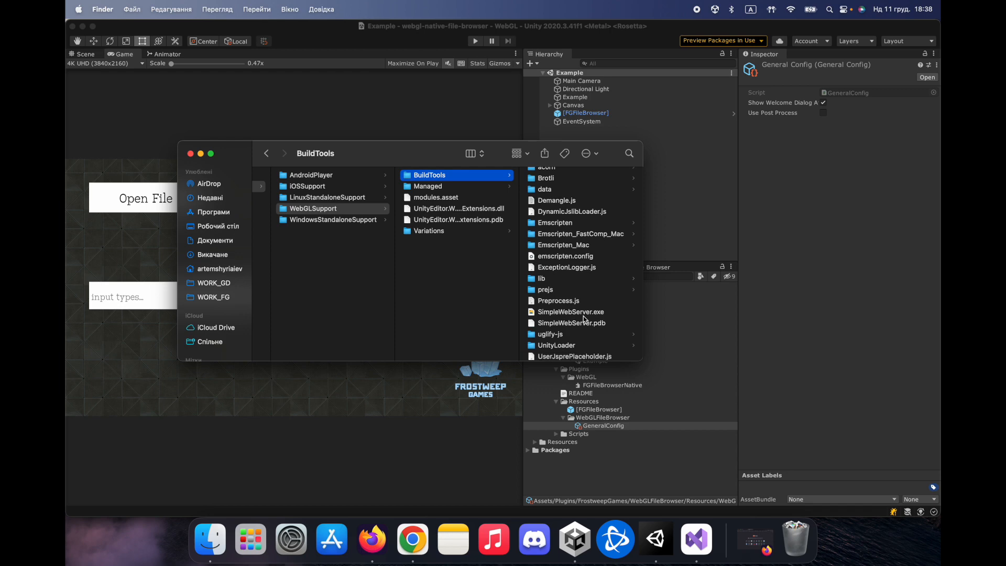
pyautogui.click(458, 339)
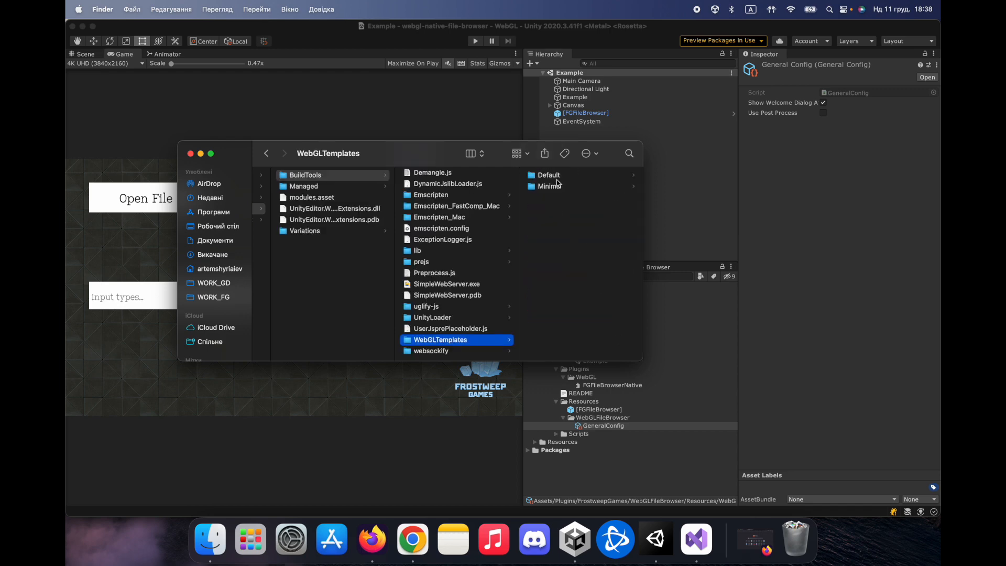
pyautogui.click(549, 175)
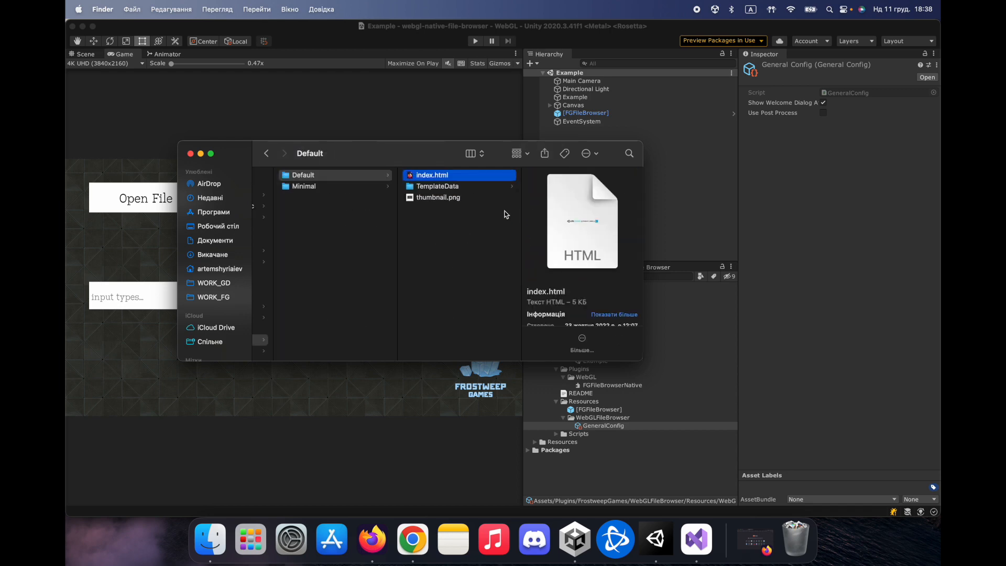
pyautogui.rightClick(432, 175)
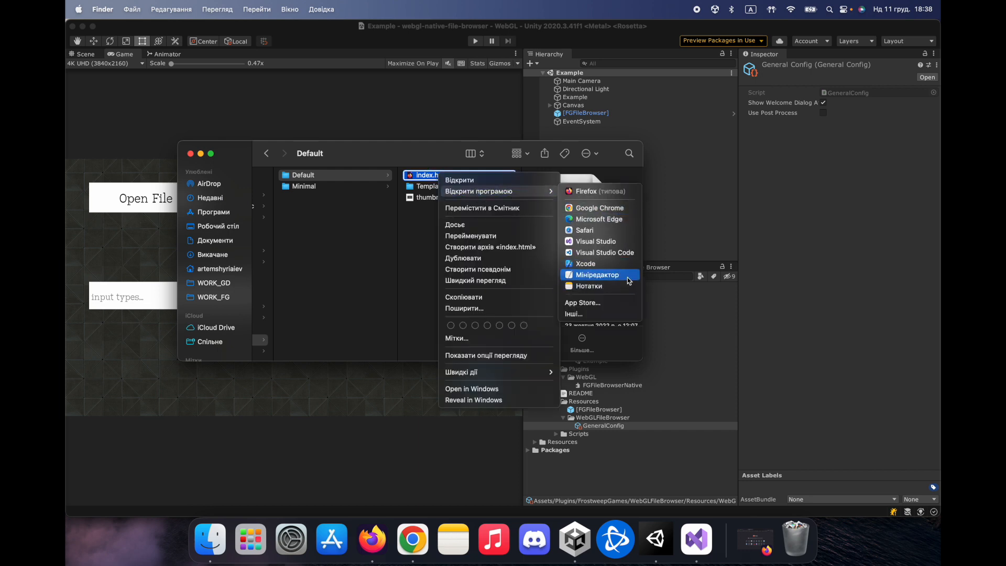
pyautogui.moveTo(597, 315)
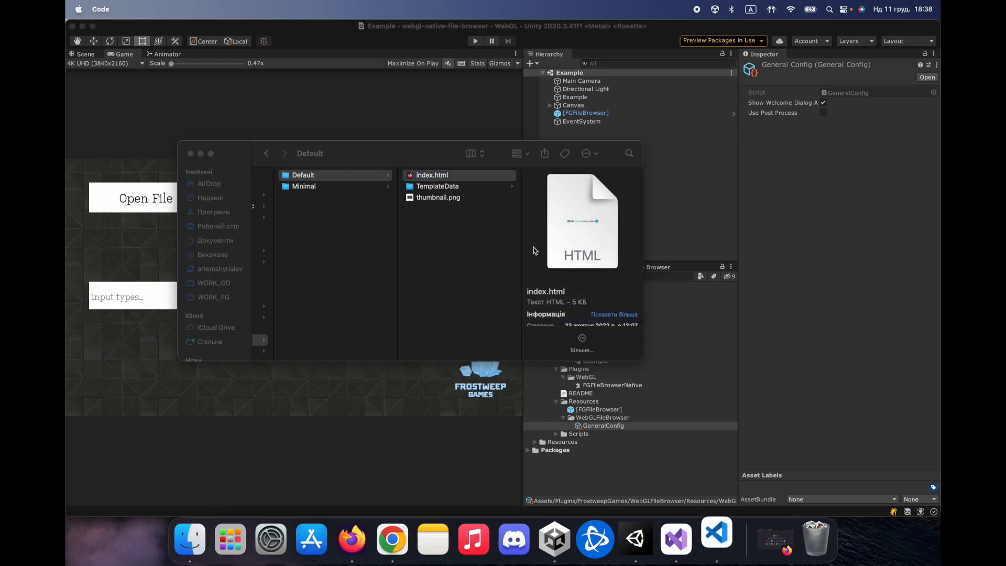
# Step: Open index.html in VS Code and scroll down to the Unity loader script
pyautogui.doubleClick(432, 175)
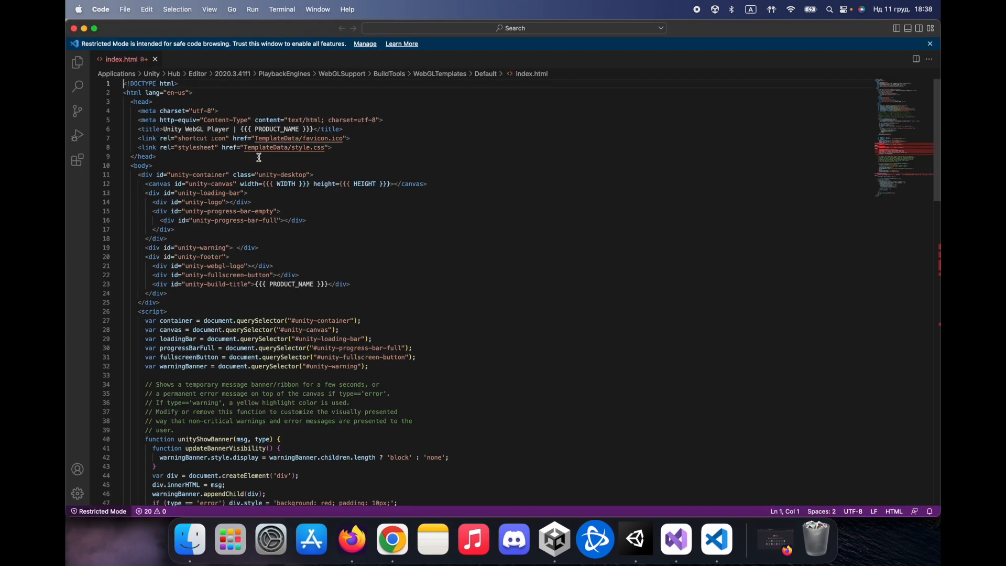
pyautogui.scroll(-3)
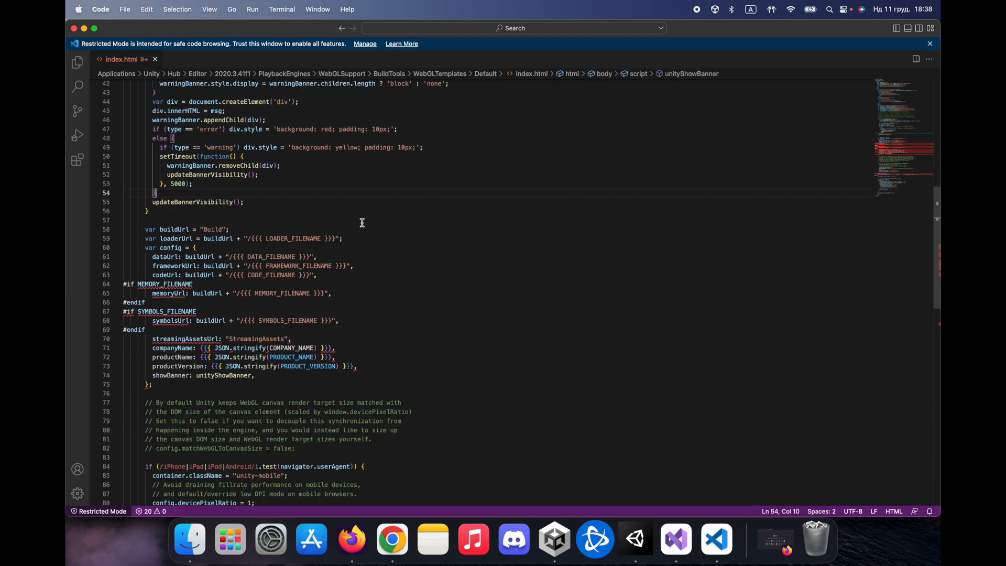
pyautogui.scroll(-3)
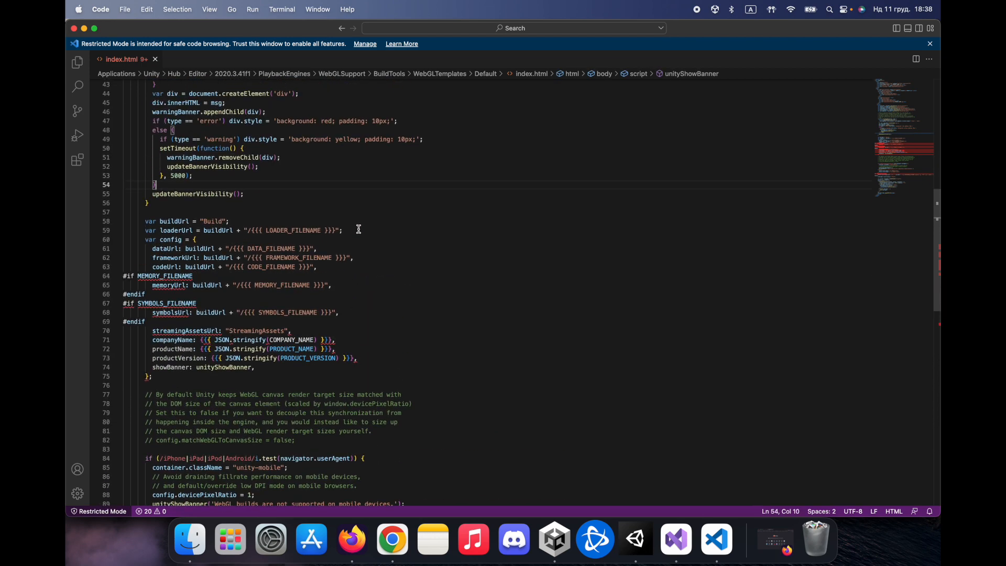
pyautogui.scroll(-3)
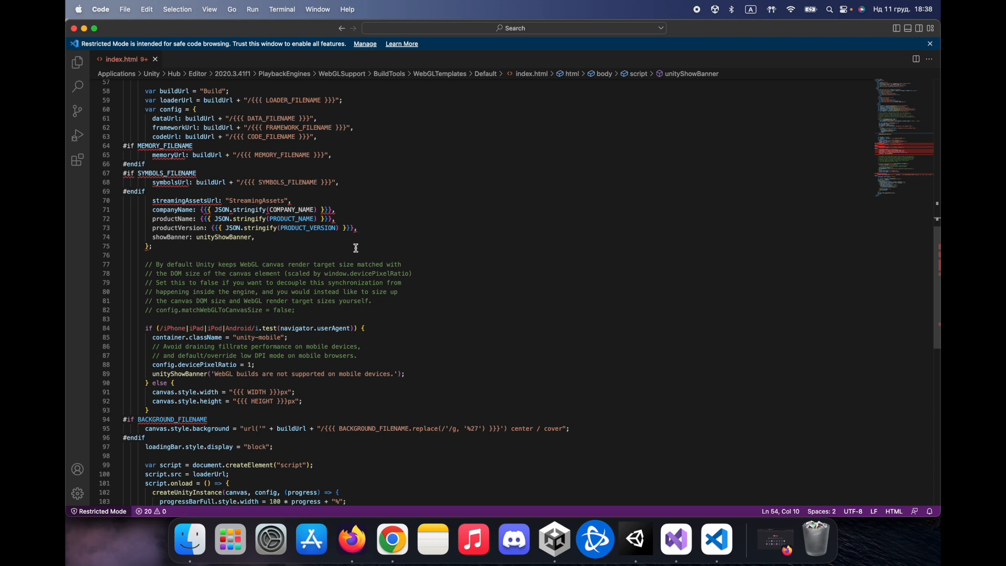
pyautogui.scroll(-3)
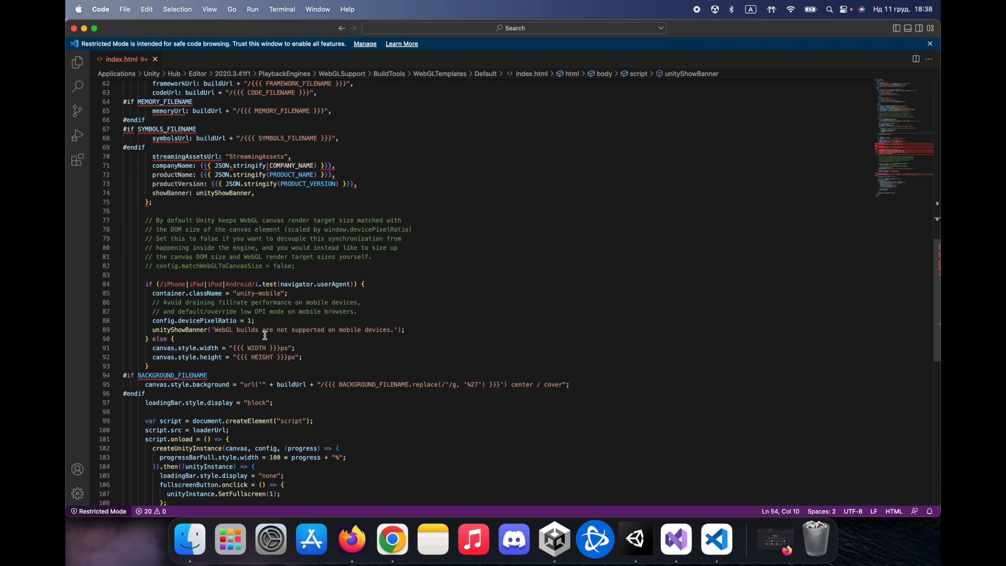
pyautogui.click(675, 539)
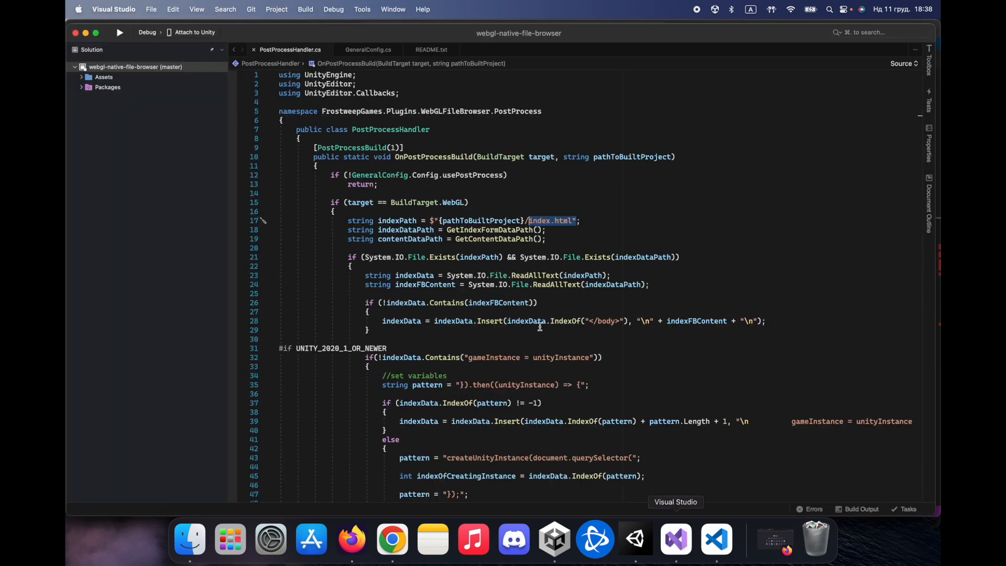
pyautogui.scroll(-3)
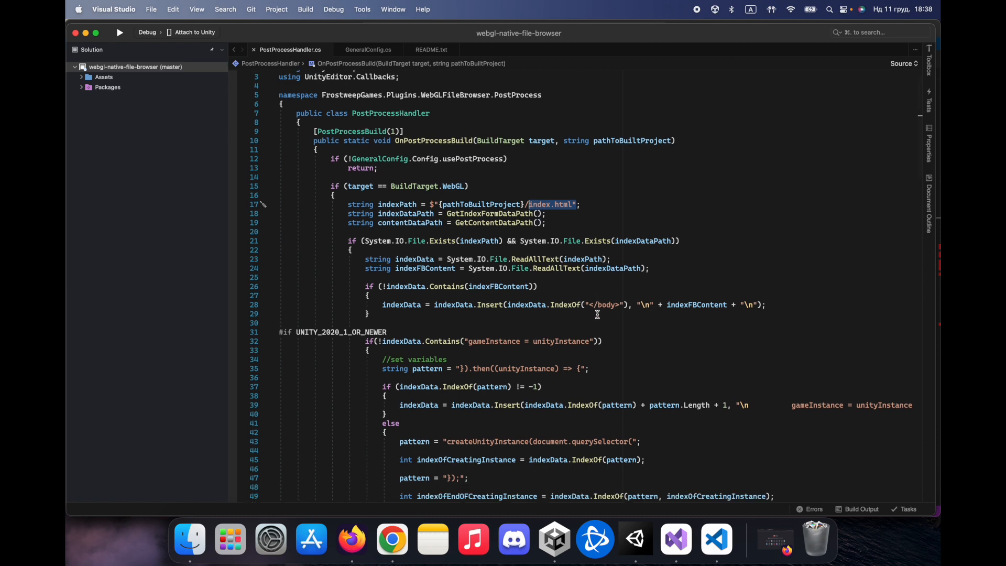
pyautogui.scroll(-3)
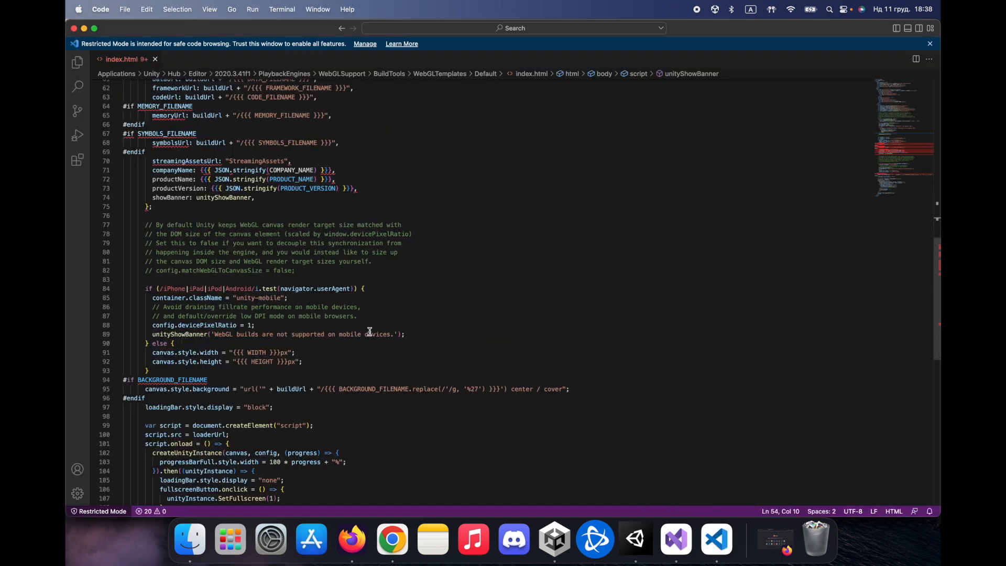
# Step: Add a 'var gameInstance = null' declaration to index.html's script
pyautogui.scroll(-3)
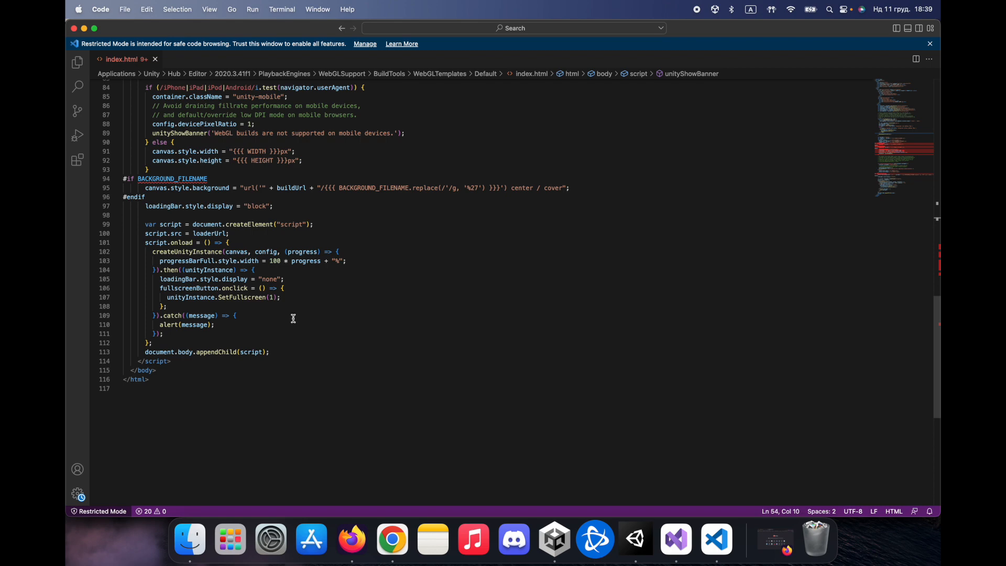
pyautogui.doubleClick(208, 270)
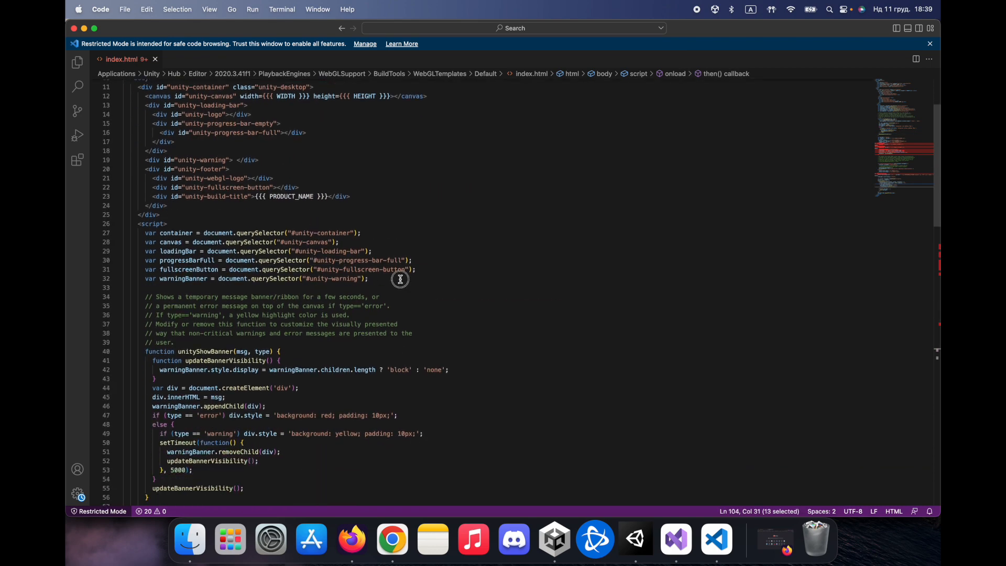
pyautogui.write('var gameInstance = null;')
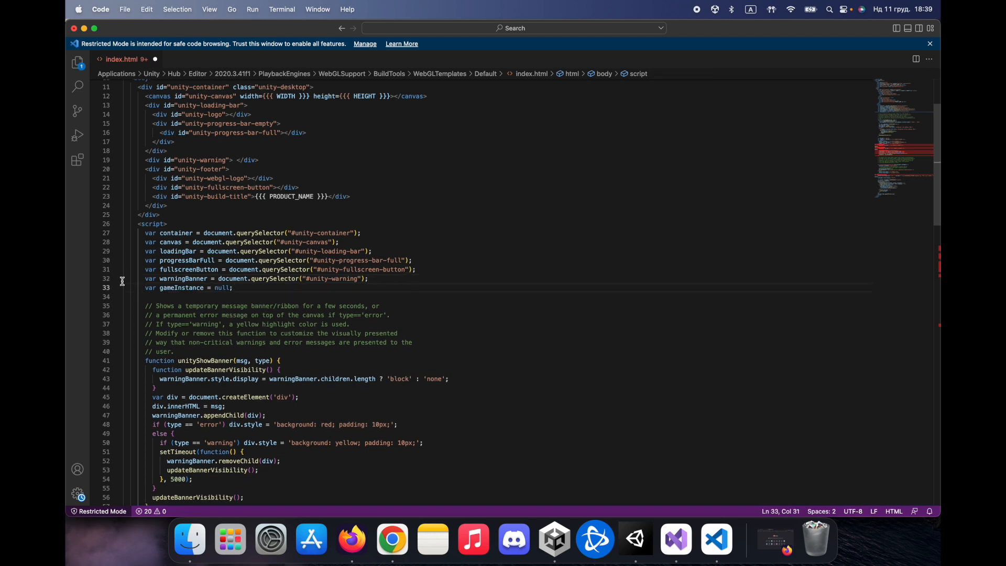
# Step: Assign the created Unity instance to gameInstance inside the loader's success callback
pyautogui.scroll(-3)
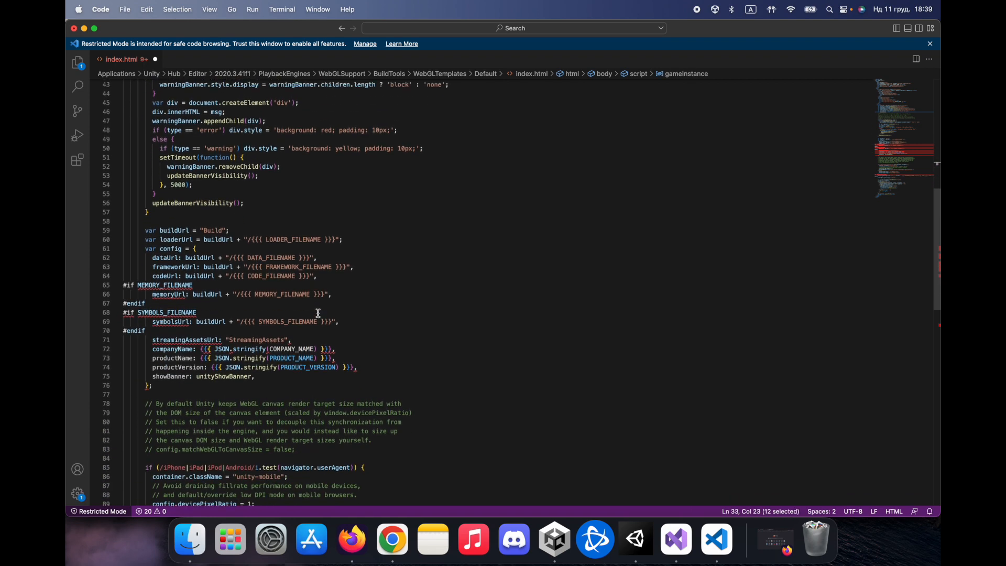
pyautogui.scroll(-3)
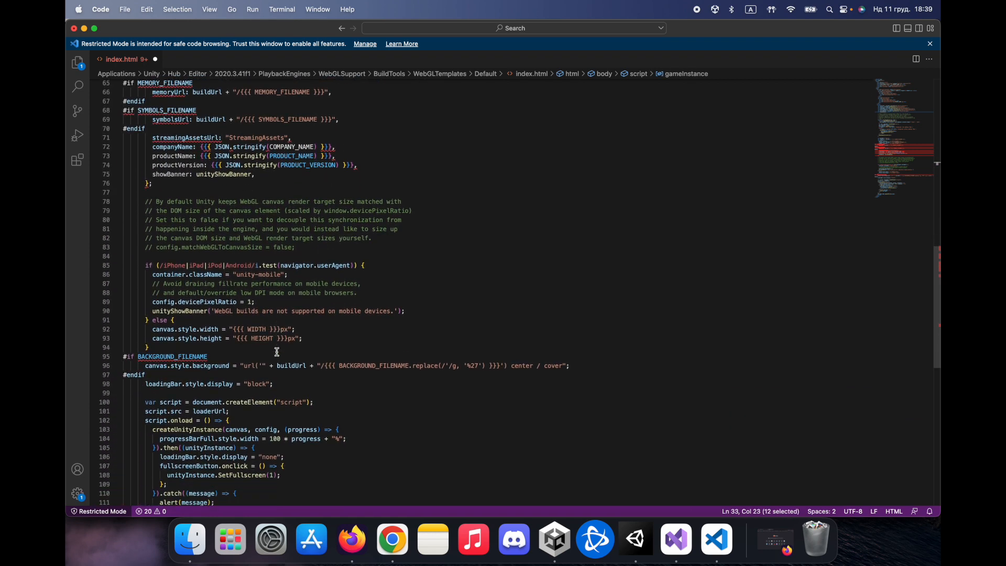
pyautogui.scroll(-3)
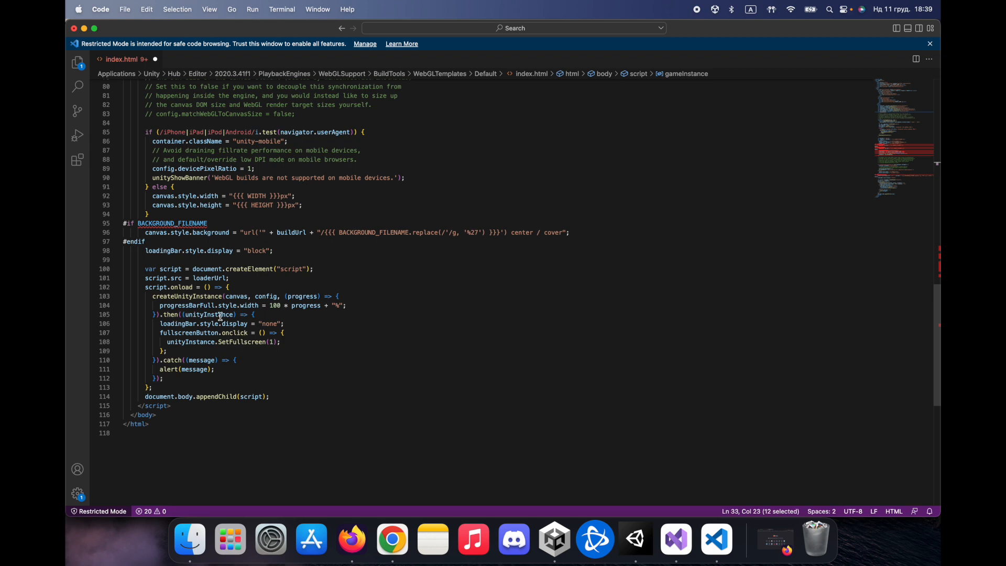
pyautogui.doubleClick(186, 295)
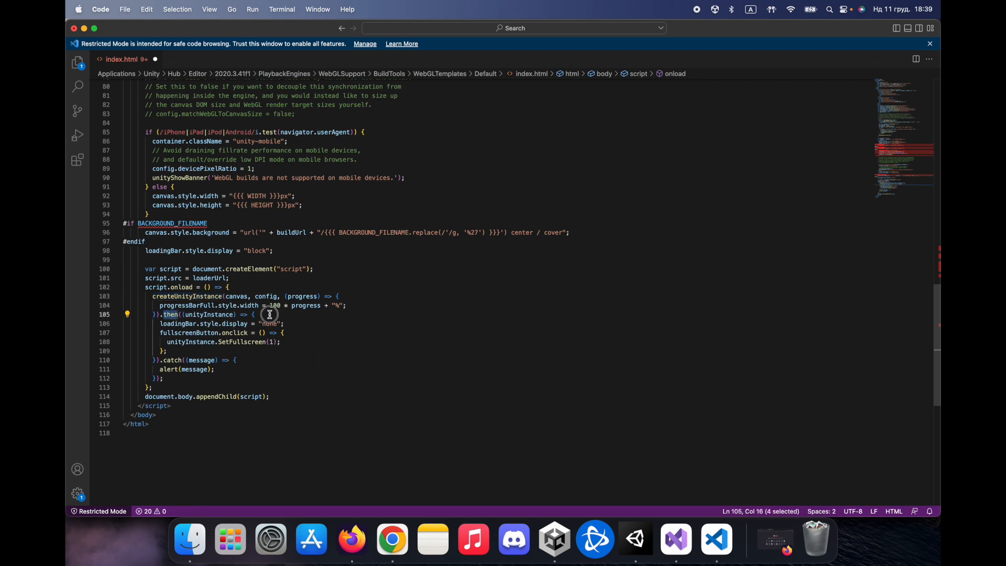
pyautogui.write('var gameInstance = null')
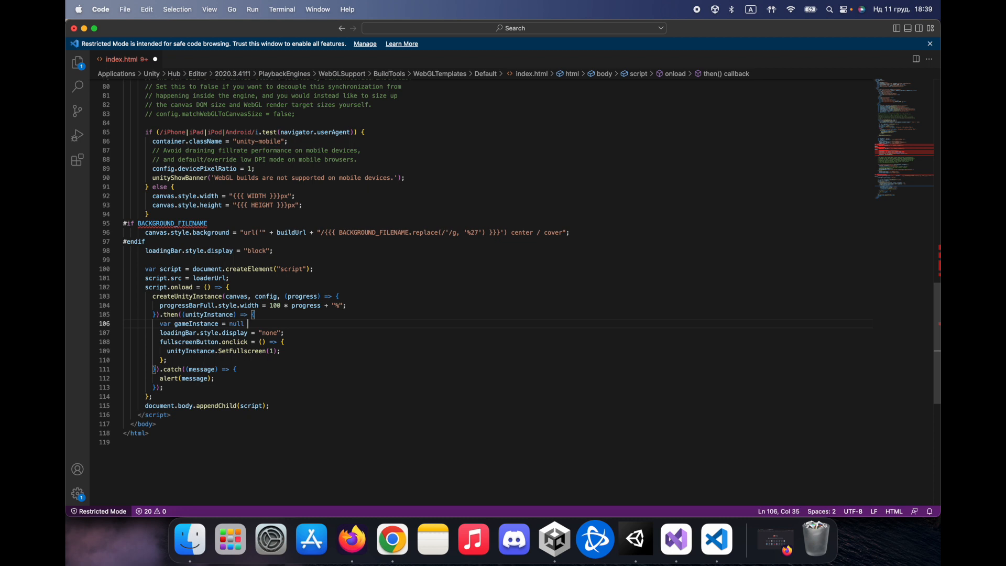
pyautogui.doubleClick(196, 324)
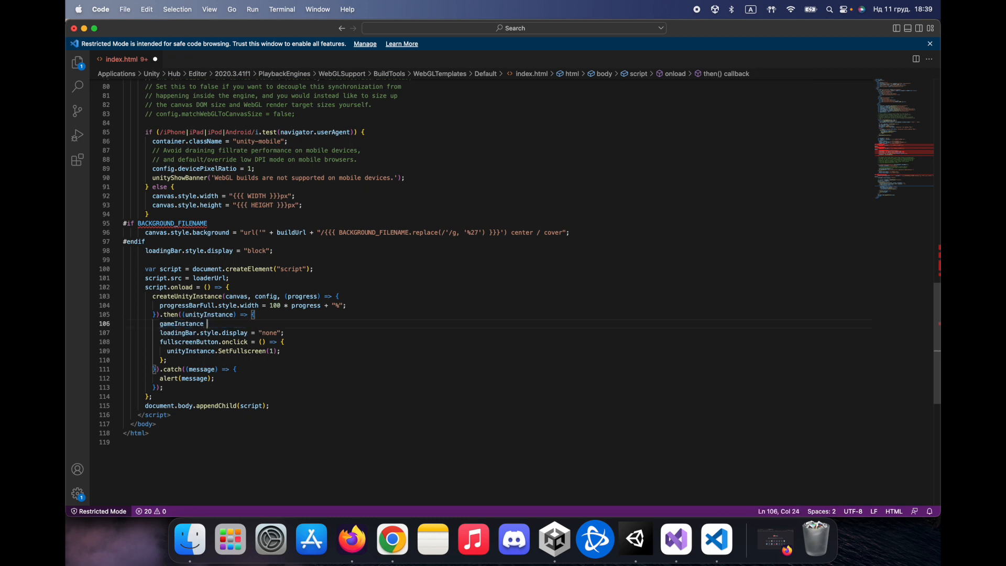
pyautogui.write('= unityInstance;')
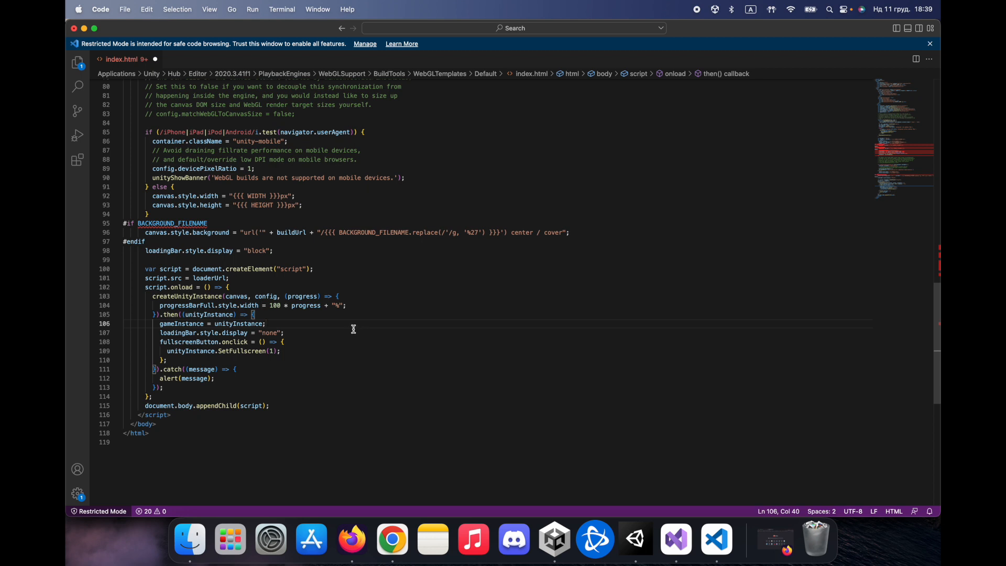
pyautogui.doubleClick(181, 323)
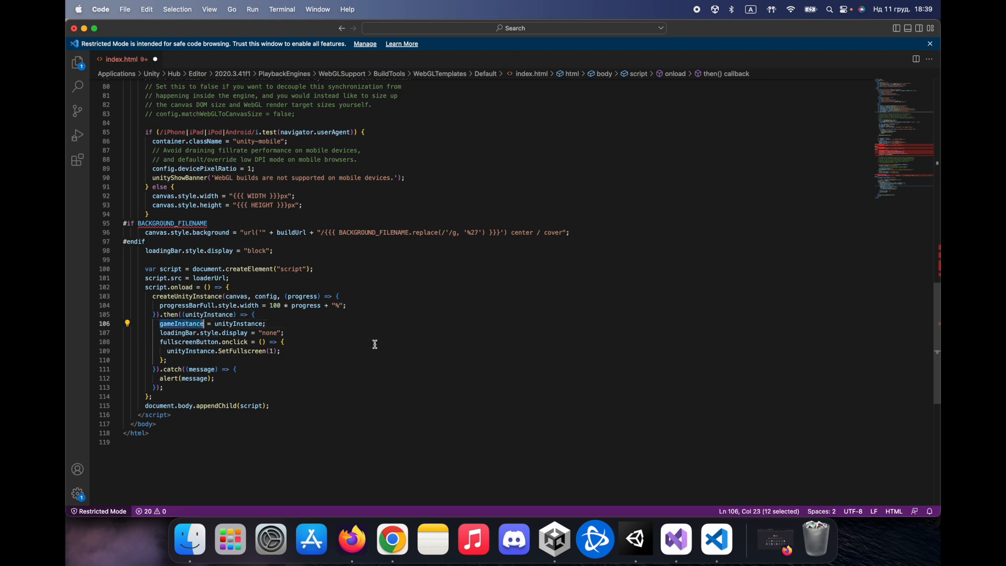
pyautogui.moveTo(308, 268)
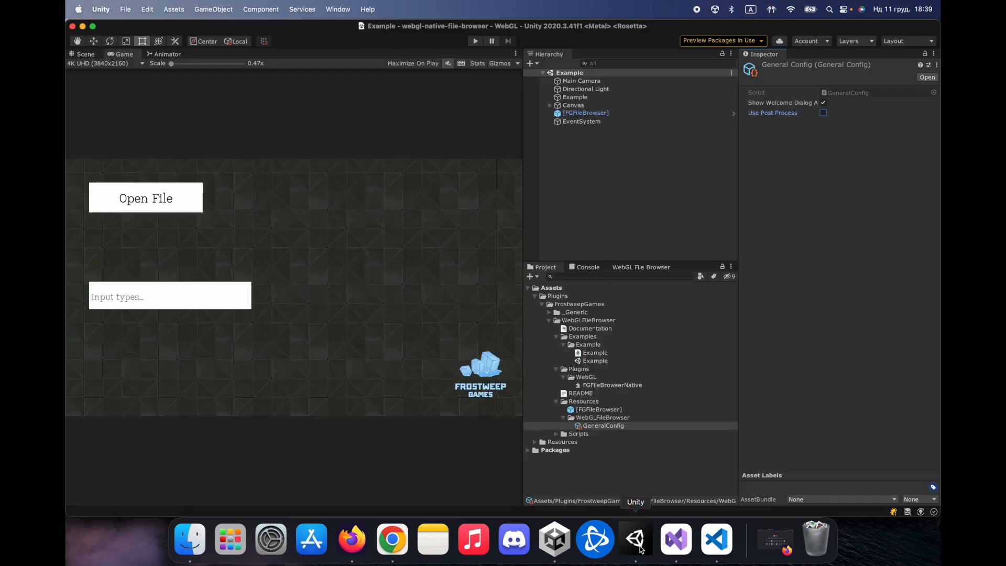
# Step: Expand Scripts > Editor in the Project window and open HTMLIndexData in Visual Studio
pyautogui.click(604, 425)
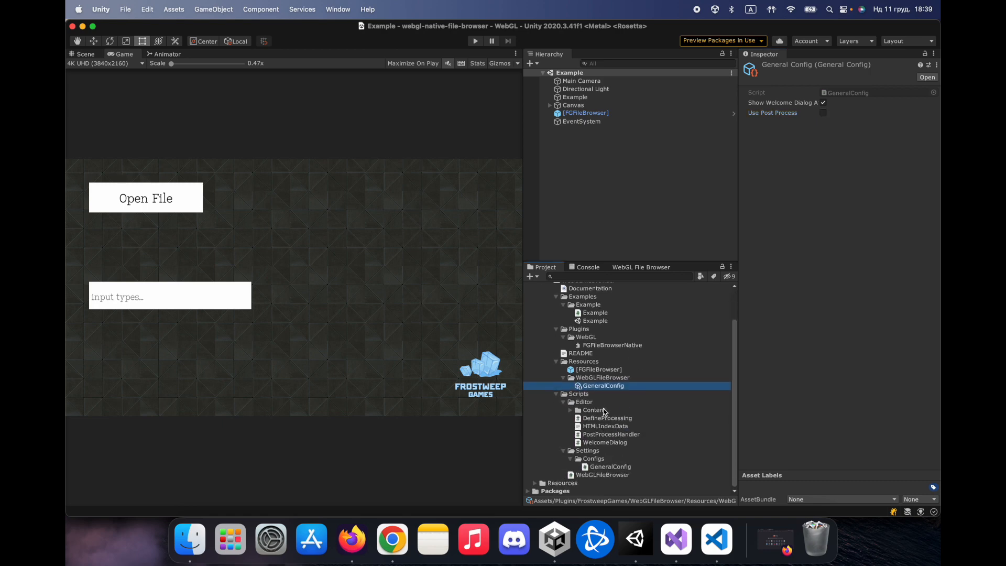
pyautogui.click(584, 401)
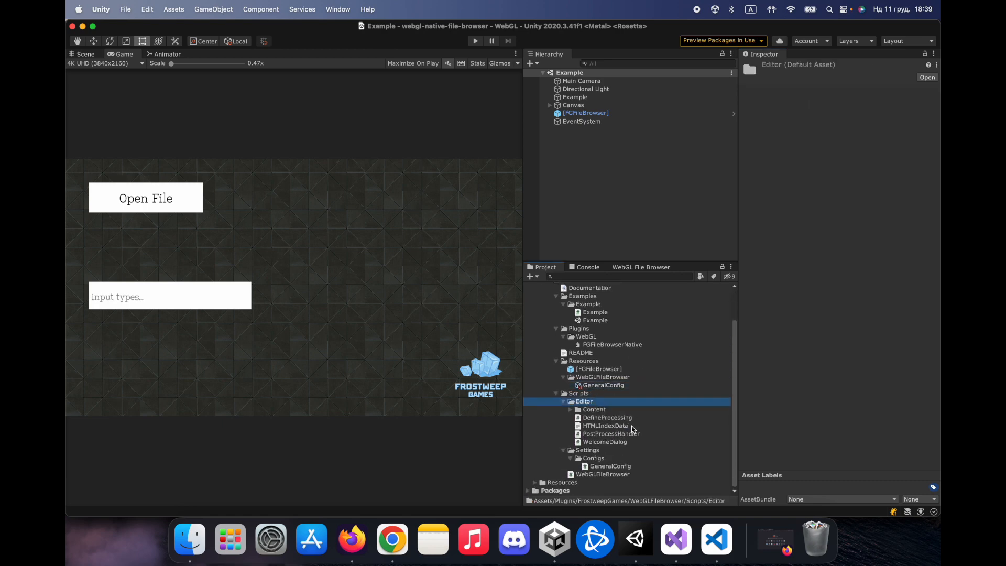
pyautogui.click(605, 426)
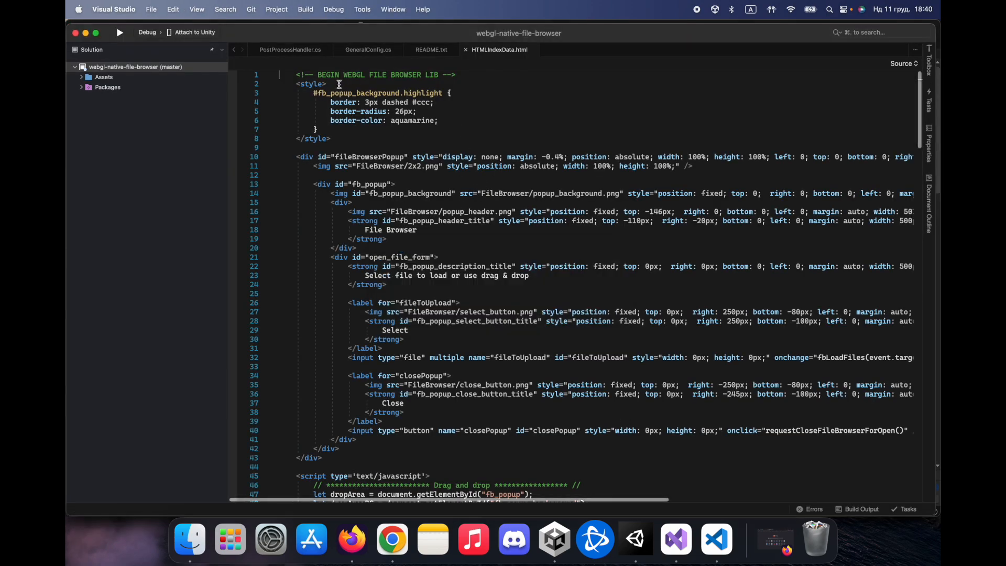
# Step: Copy all of HTMLIndexData's markup and return to index.html in Visual Studio Code
pyautogui.scroll(-3)
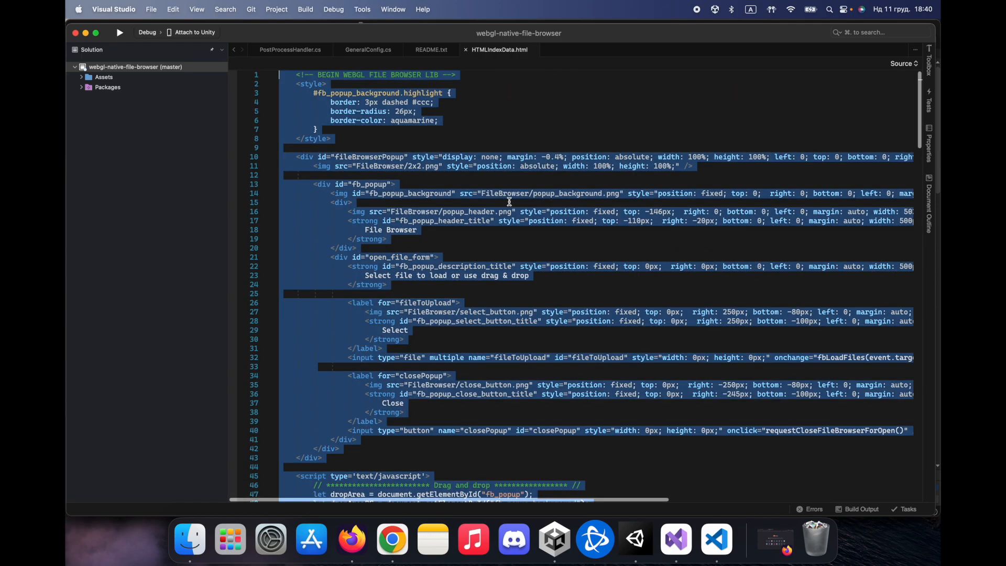
pyautogui.moveTo(717, 539)
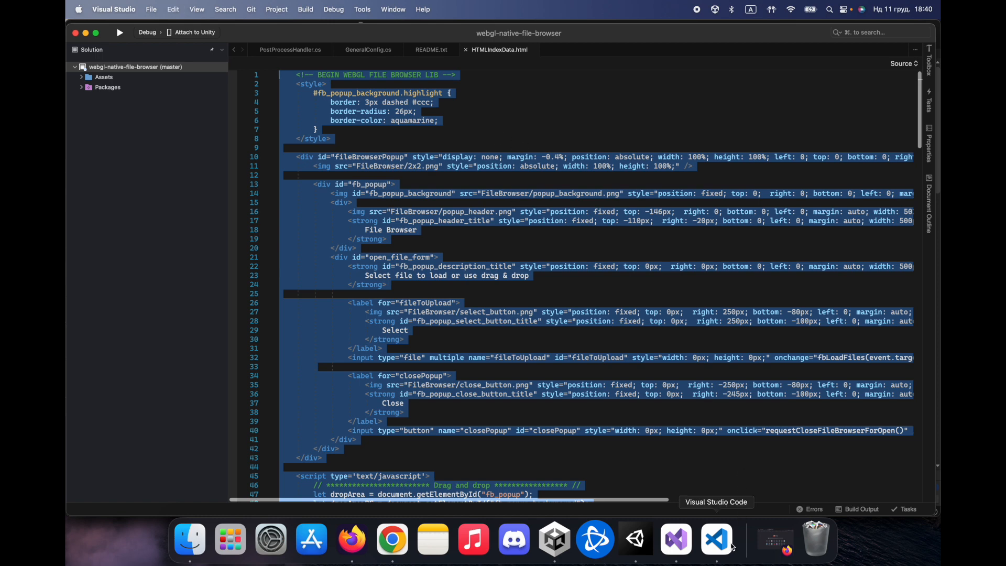
pyautogui.click(717, 540)
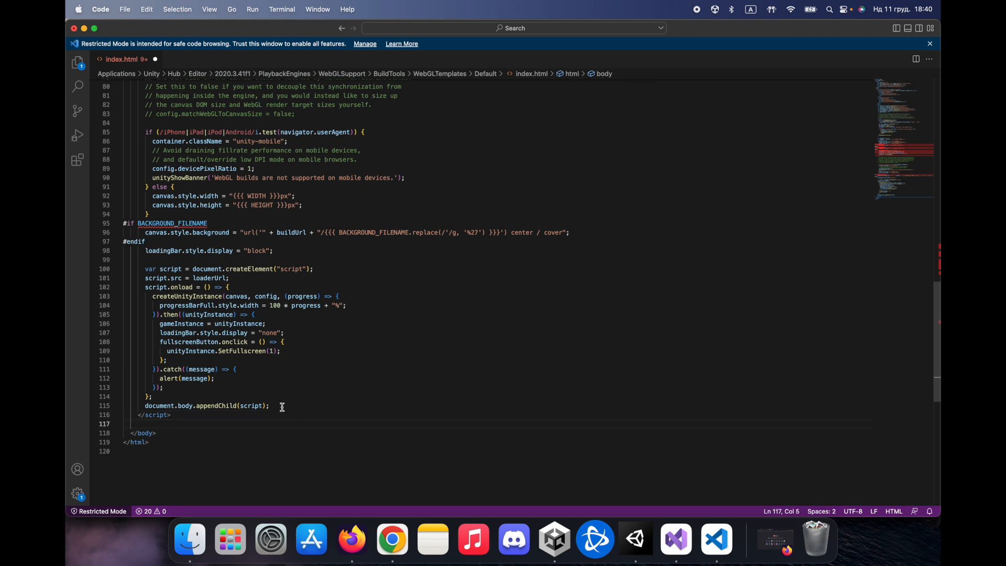
pyautogui.moveTo(303, 437)
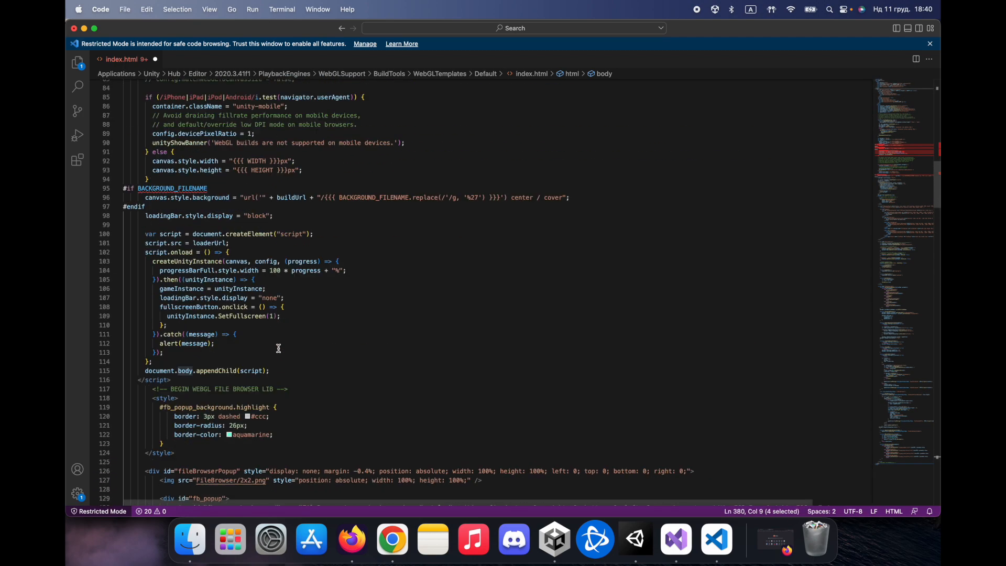
# Step: Paste the file-browser markup before </body> in index.html, review it, and save
pyautogui.scroll(-3)
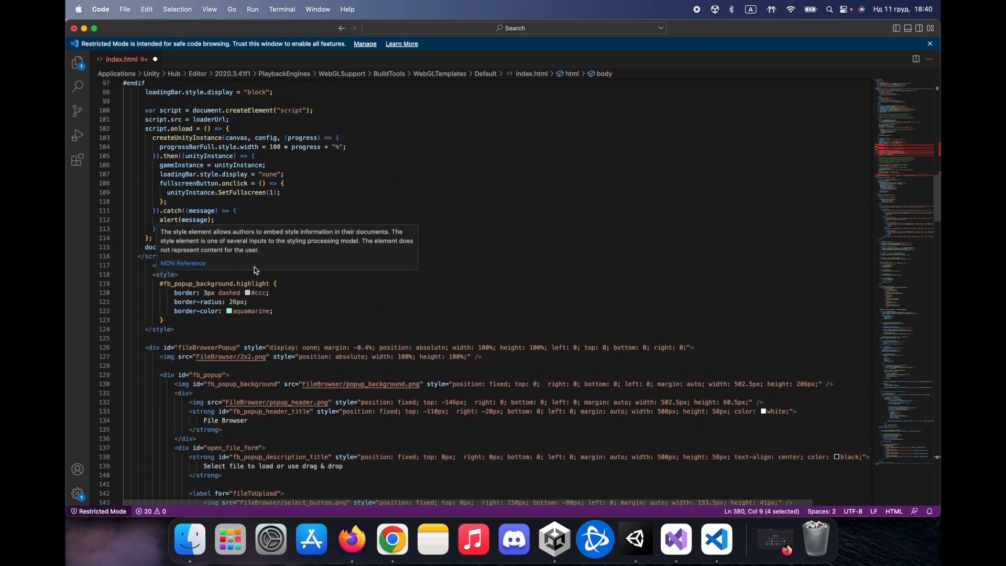
pyautogui.click(218, 265)
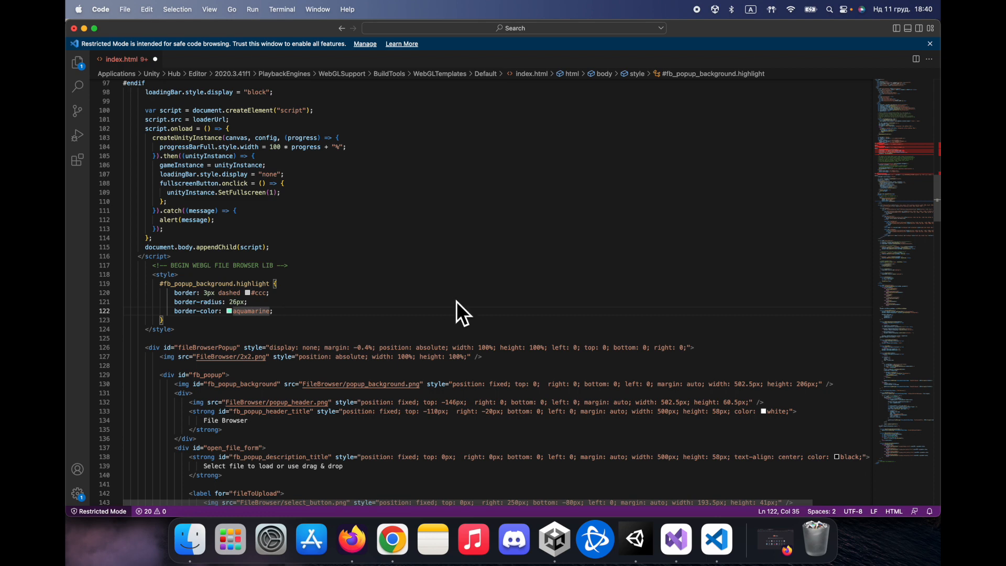
pyautogui.scroll(-3)
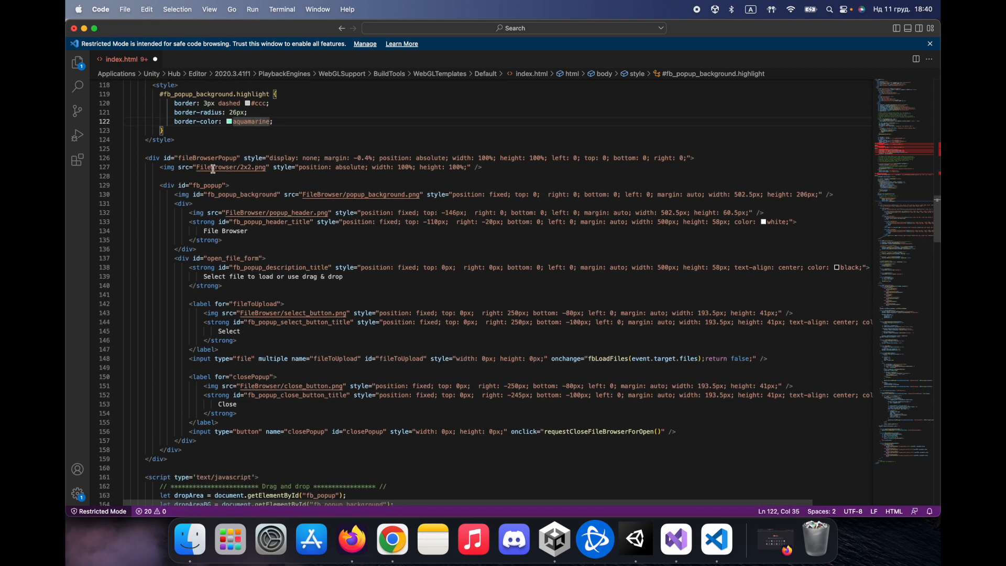
pyautogui.moveTo(392, 331)
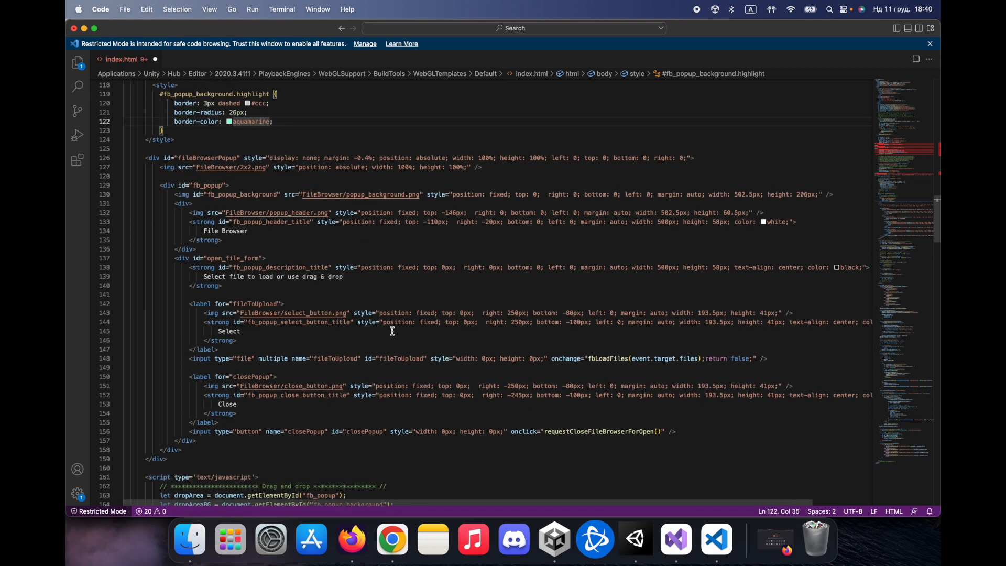
pyautogui.scroll(-3)
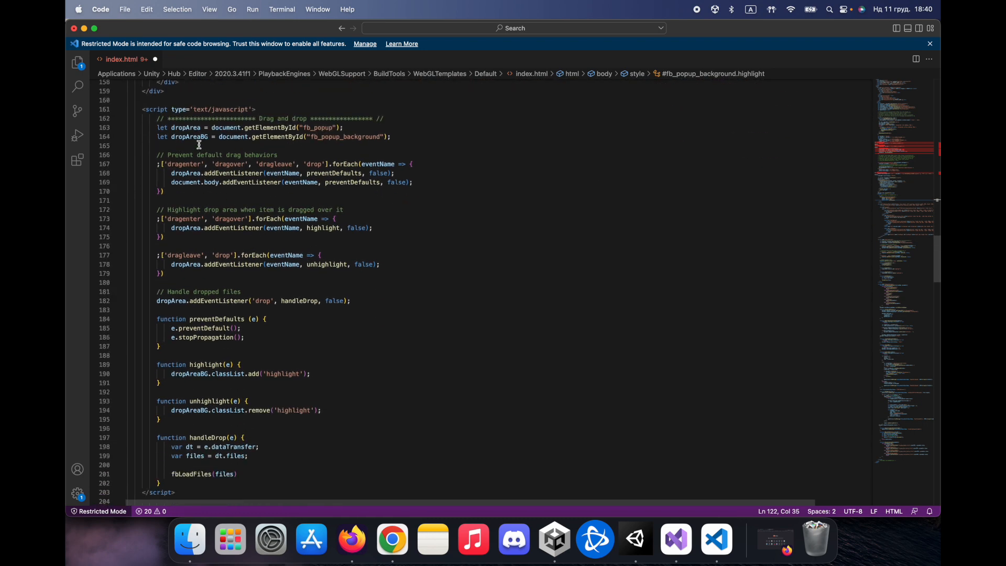
pyautogui.scroll(-3)
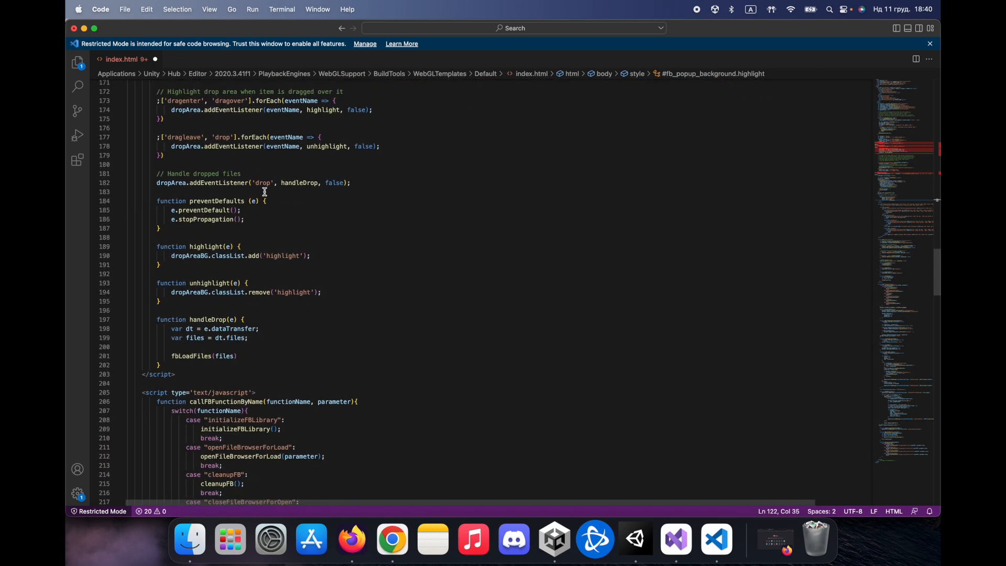
pyautogui.scroll(-3)
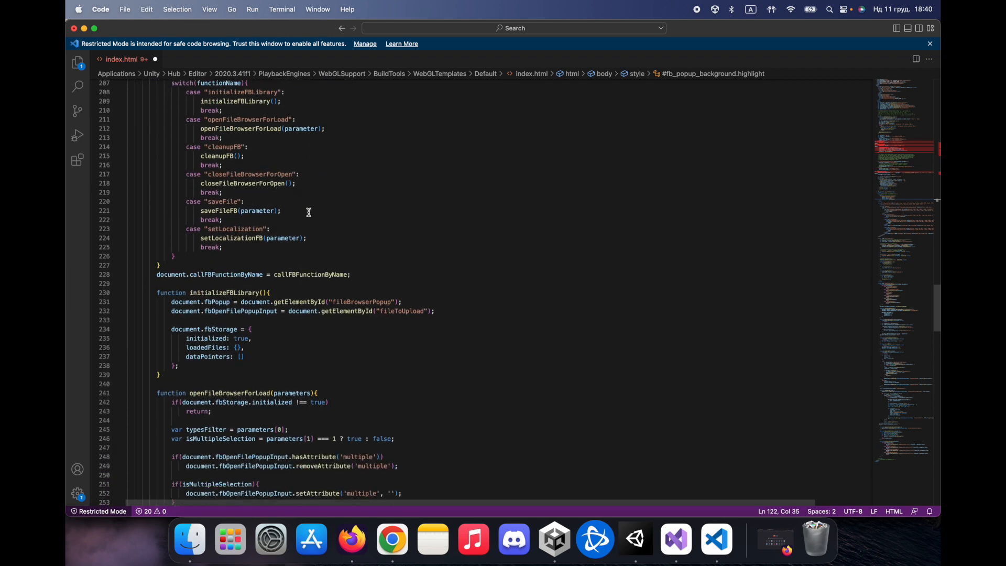
pyautogui.scroll(-3)
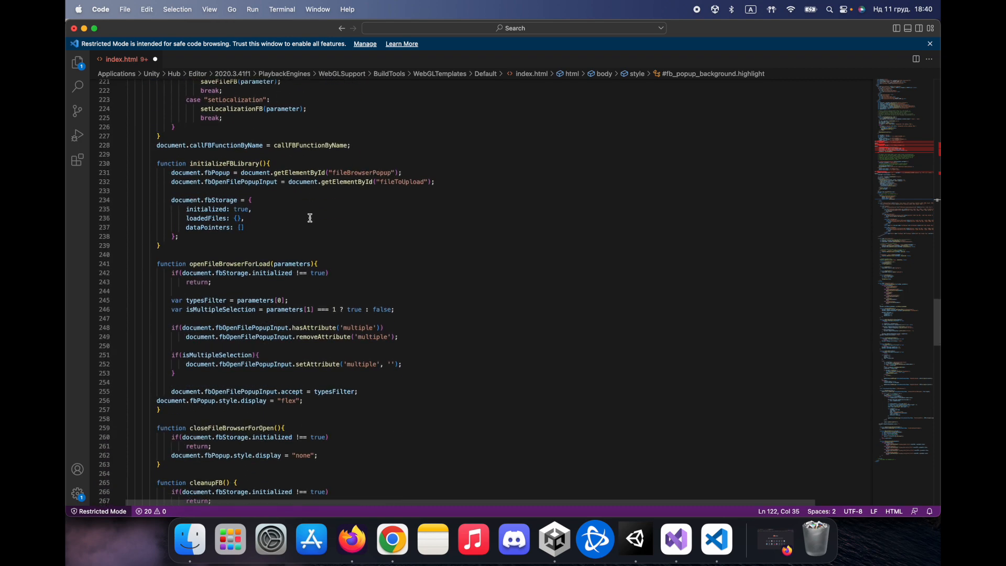
pyautogui.scroll(-3)
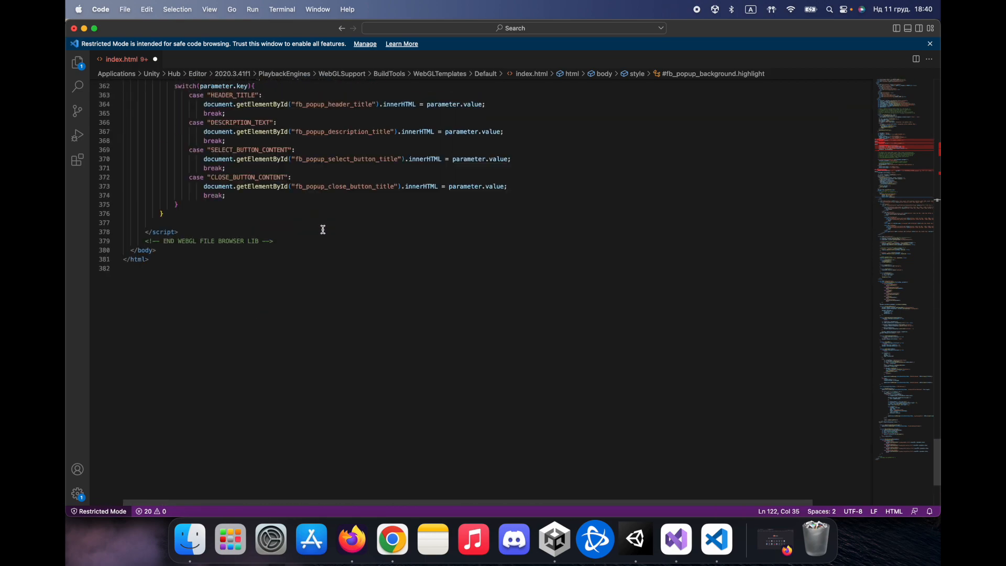
pyautogui.scroll(3)
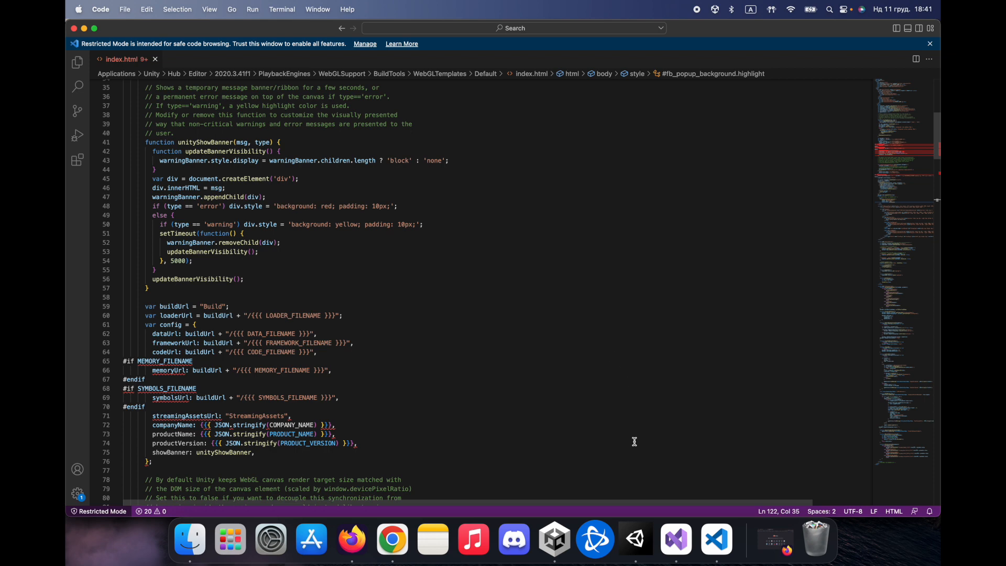
pyautogui.moveTo(636, 537)
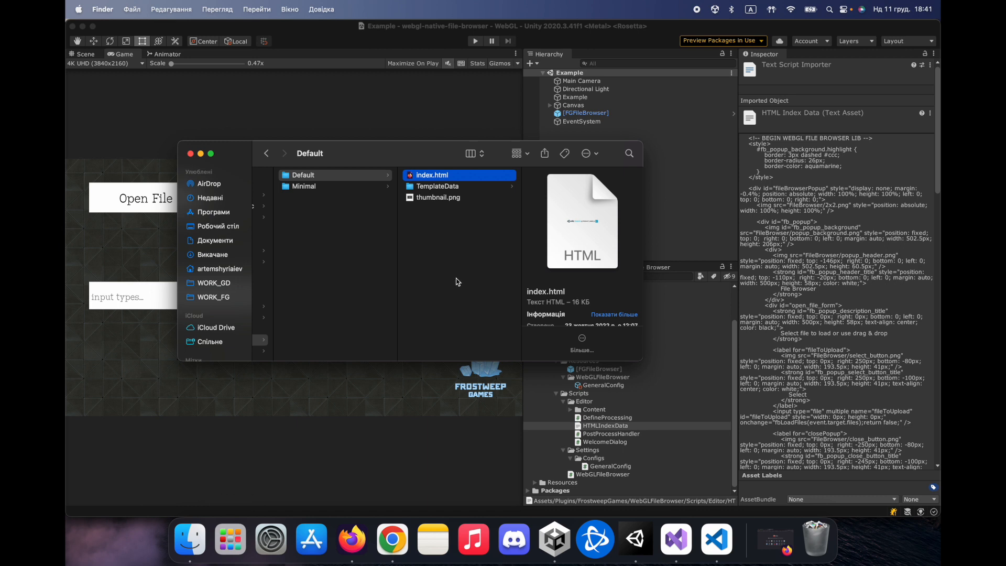
# Step: Add a new folder named FileBrowser in the Default template folder, then go back to Unity
pyautogui.click(302, 174)
pyautogui.write('File')
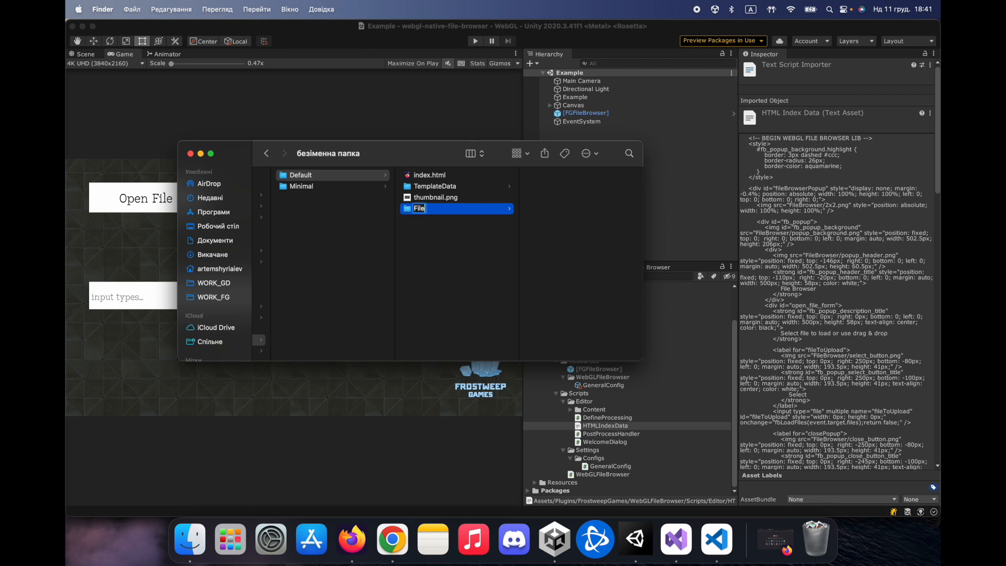
pyautogui.write('Broser')
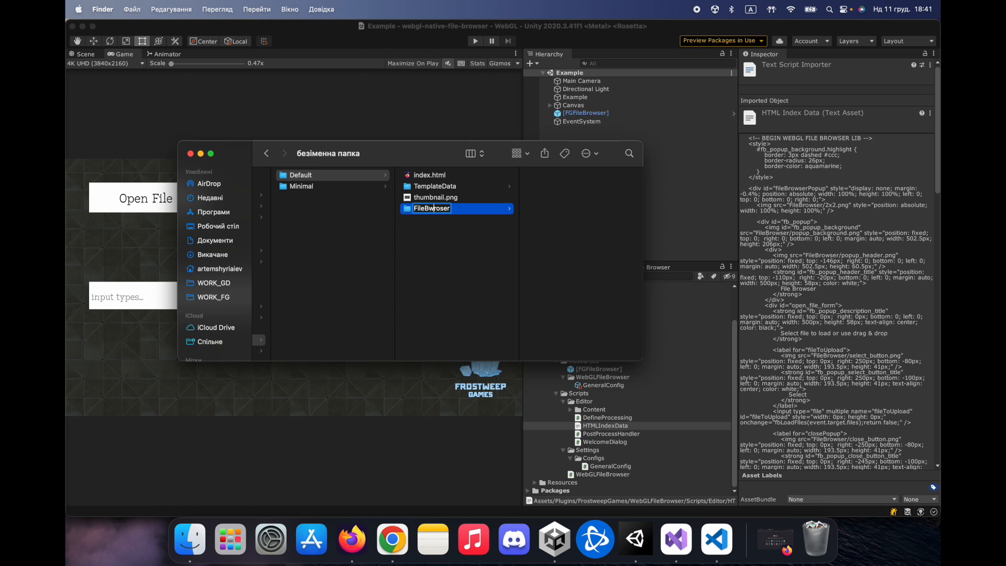
pyautogui.doubleClick(432, 208)
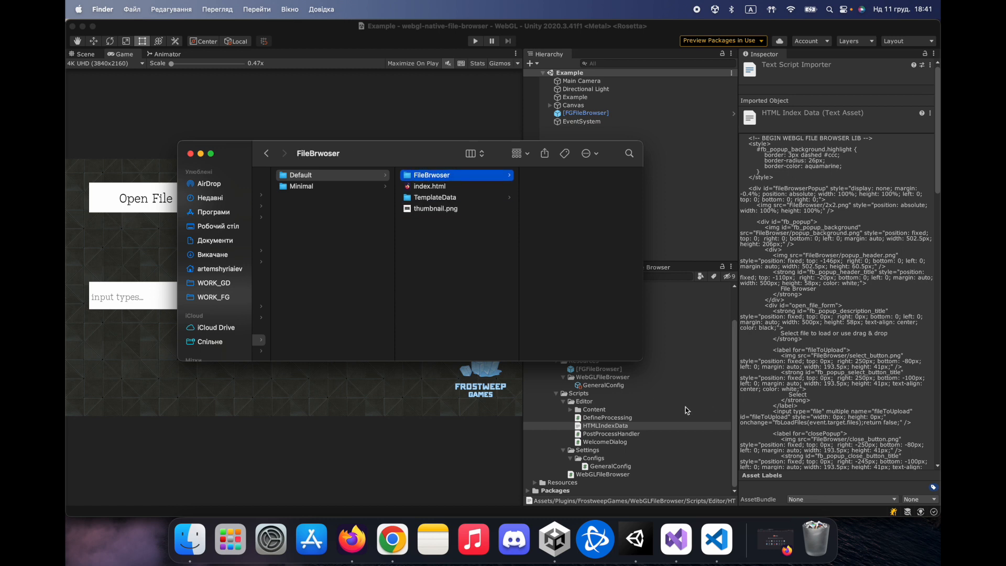
pyautogui.click(431, 175)
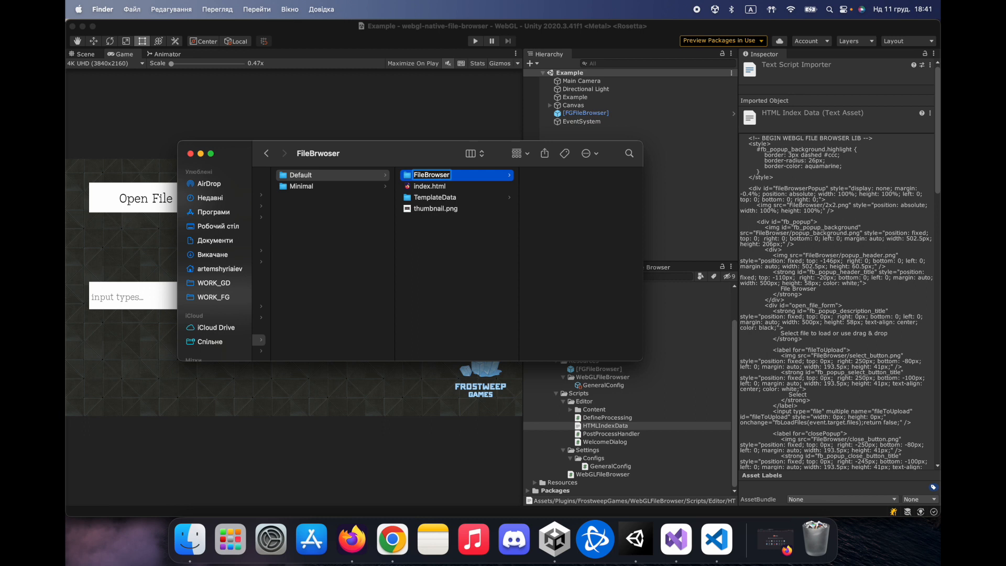
pyautogui.click(594, 410)
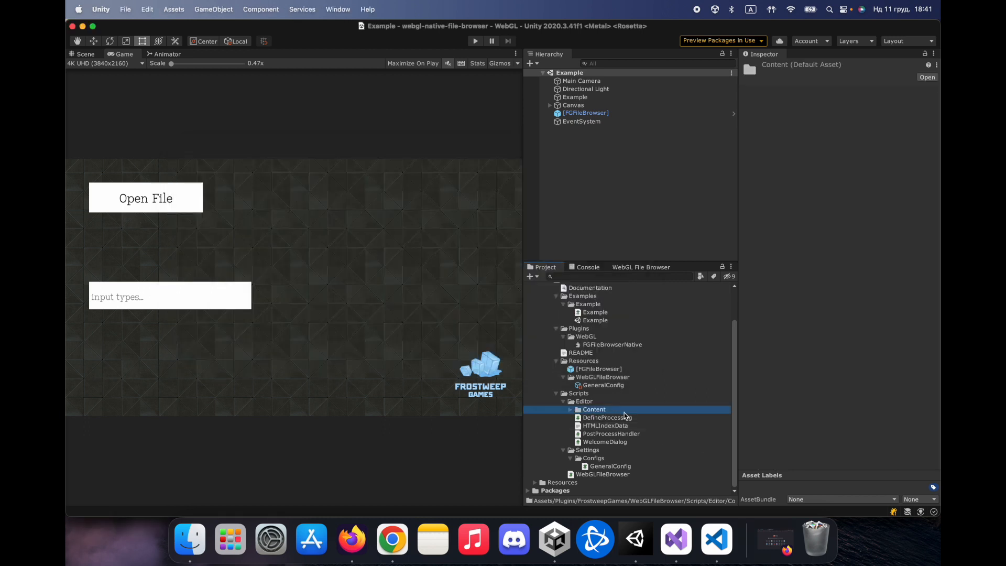
# Step: Reveal the Content images in Finder and select 2x2.png and close_button.png
pyautogui.click(569, 410)
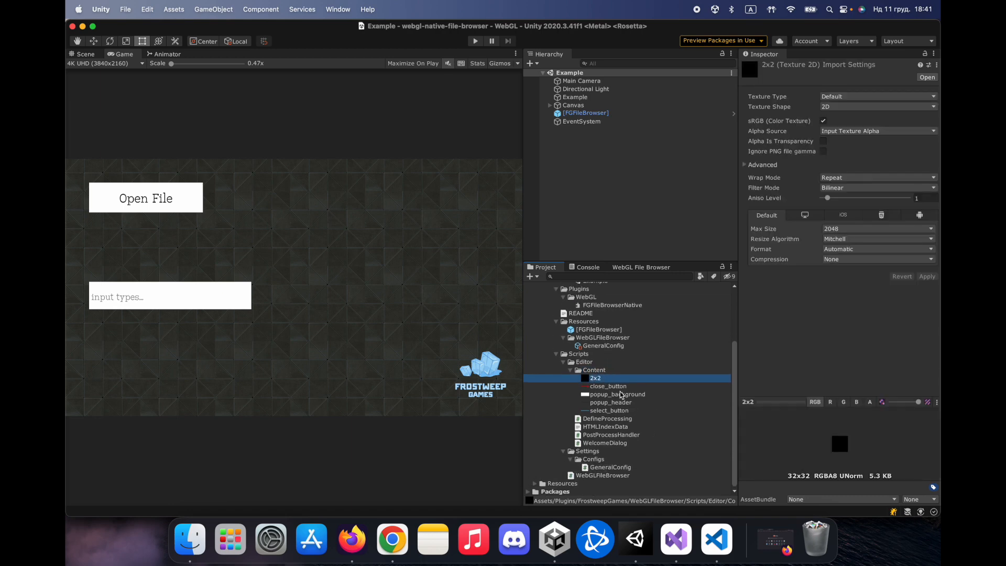
pyautogui.rightClick(594, 378)
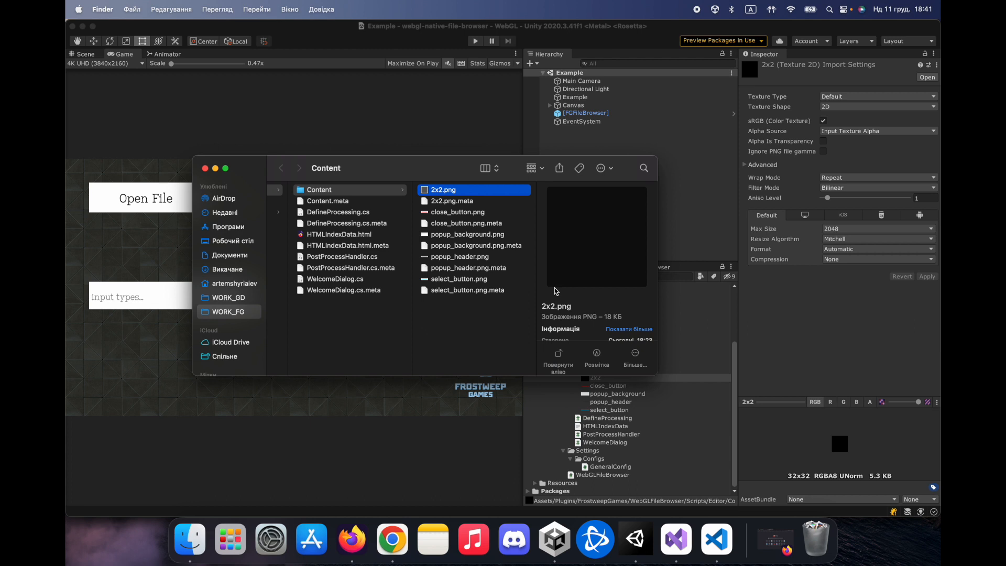
pyautogui.click(458, 212)
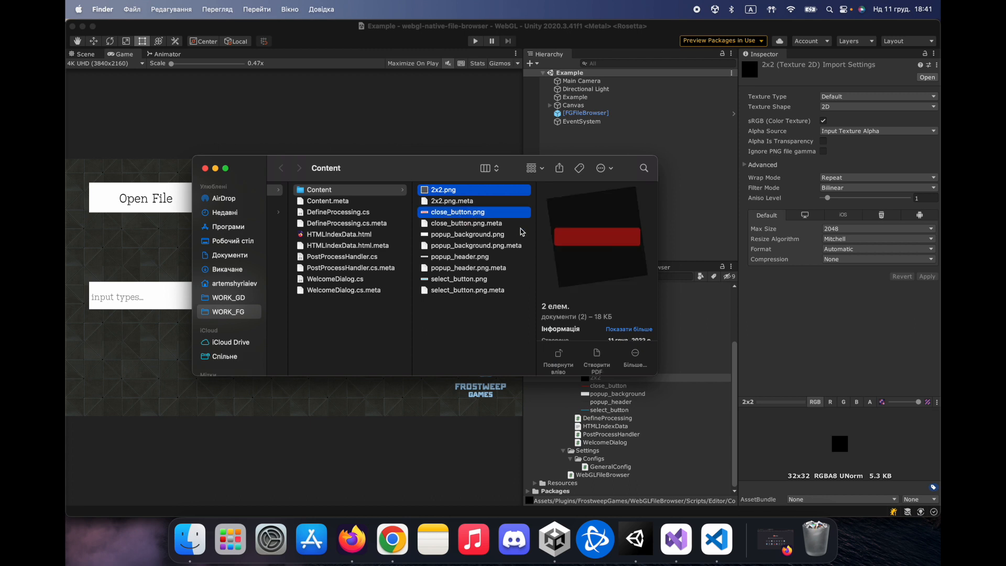
pyautogui.click(460, 279)
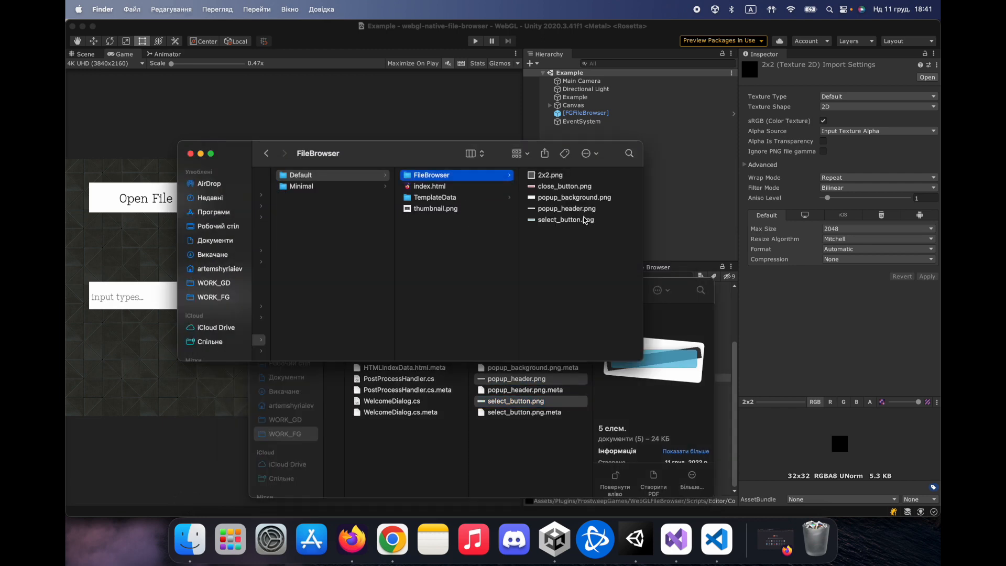
pyautogui.moveTo(386, 155)
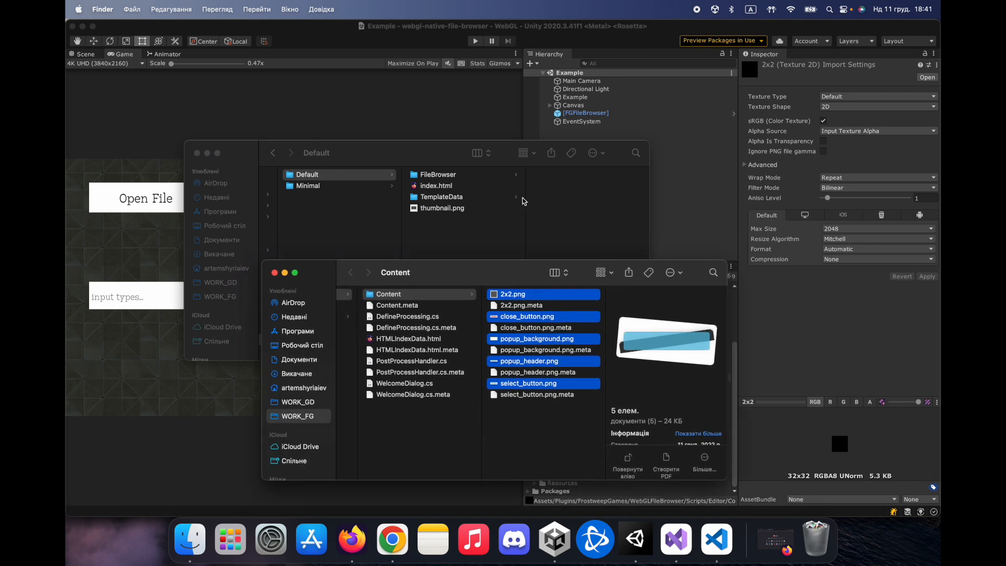
pyautogui.moveTo(450, 154)
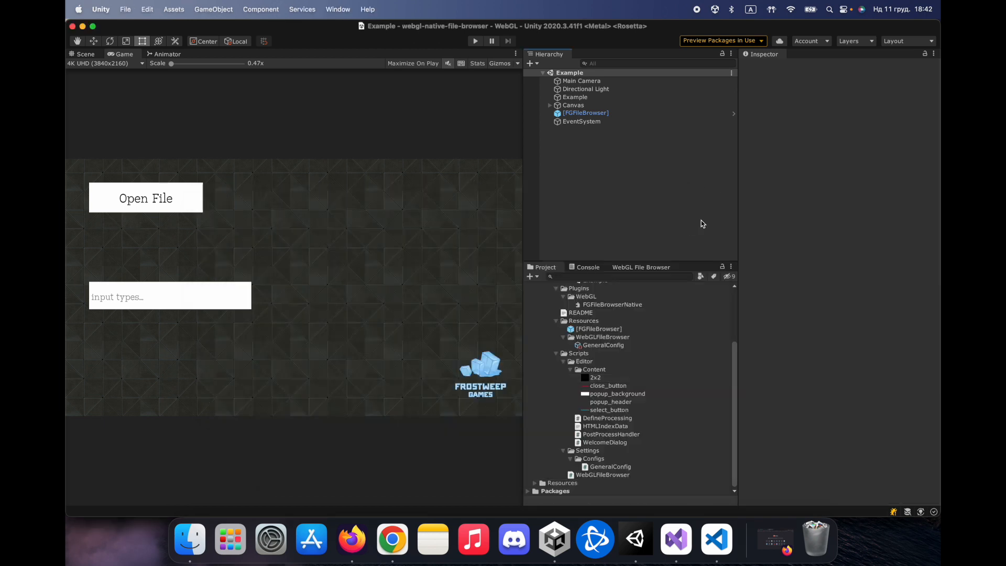
# Step: Check Build Settings, inspect GeneralConfig with post processing off, and reopen Build Settings for WebGL
pyautogui.click(125, 8)
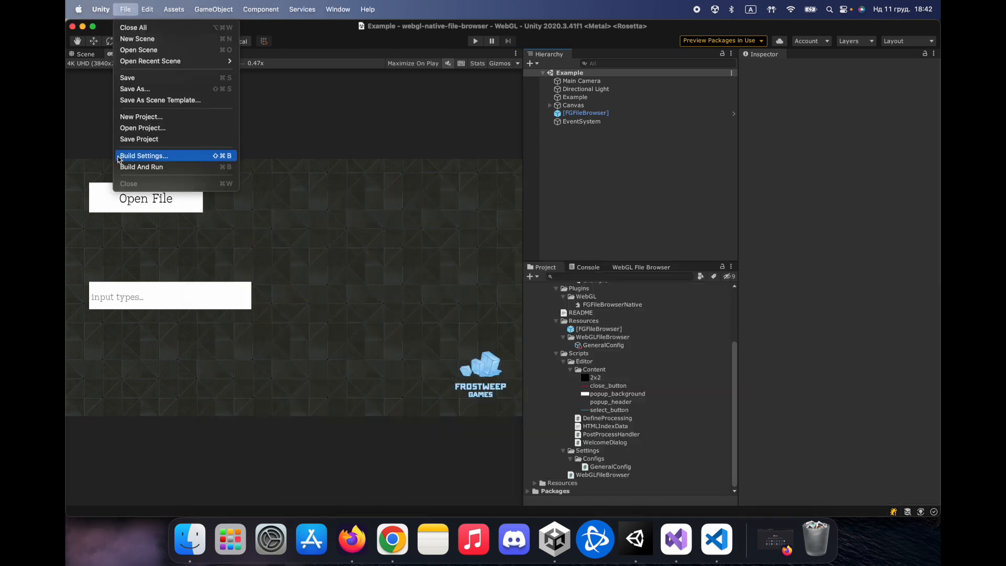
pyautogui.click(143, 155)
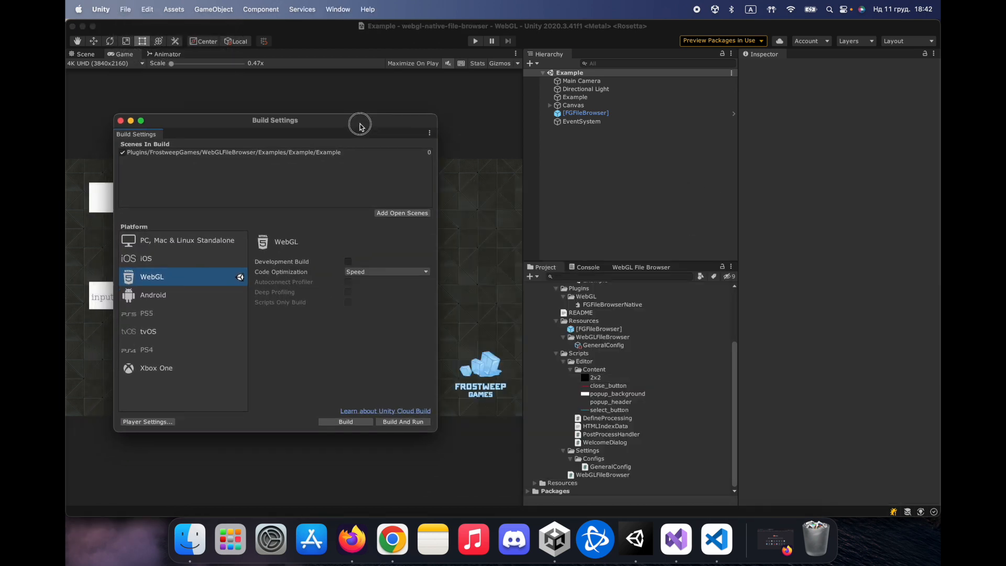
pyautogui.moveTo(359, 123); pyautogui.dragTo(285, 109)
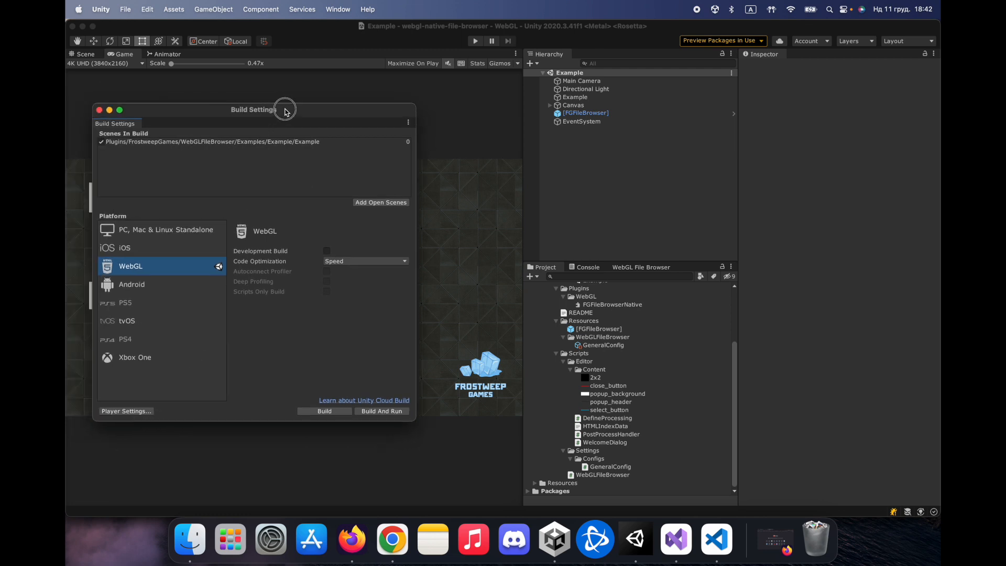
pyautogui.click(126, 411)
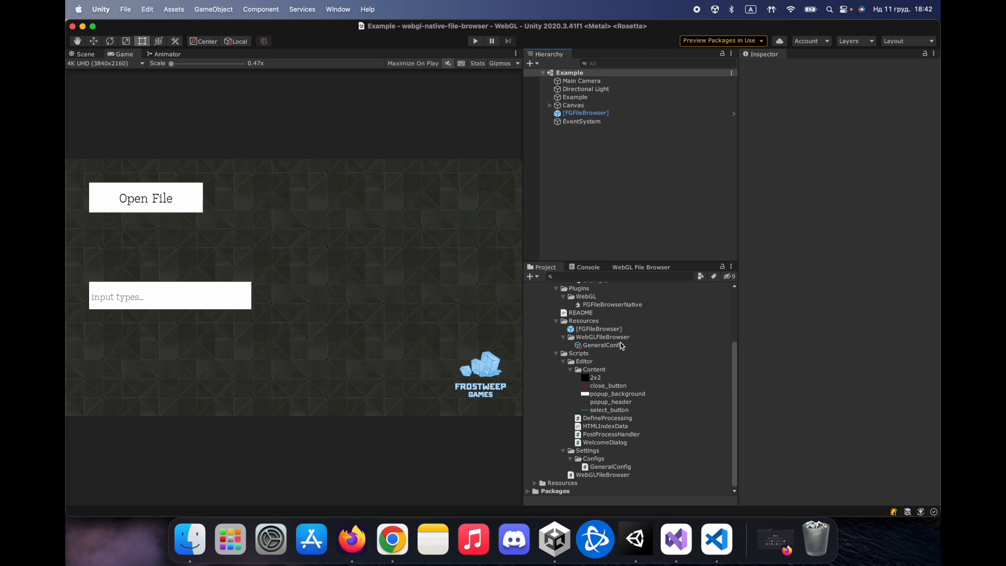
pyautogui.click(604, 344)
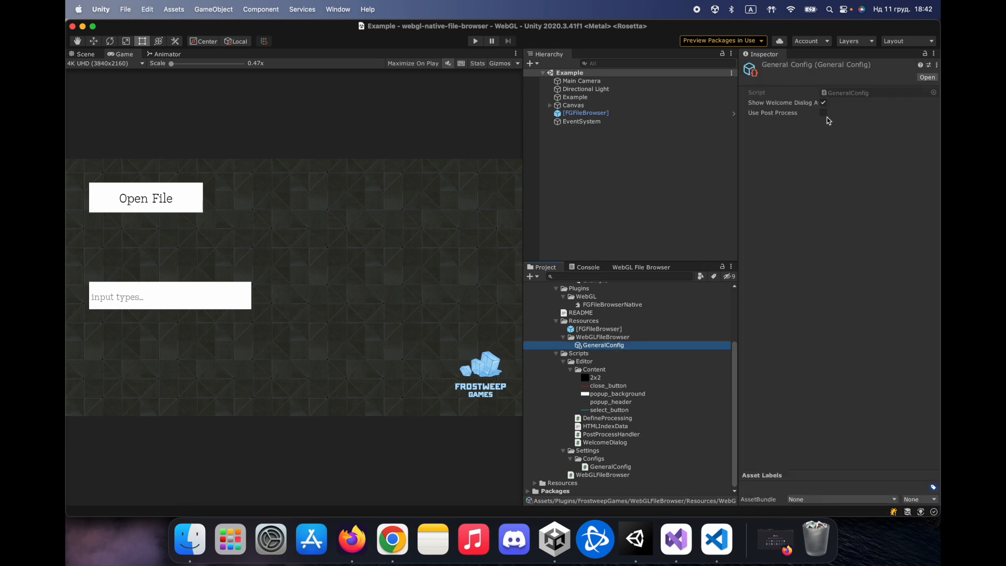
pyautogui.click(823, 113)
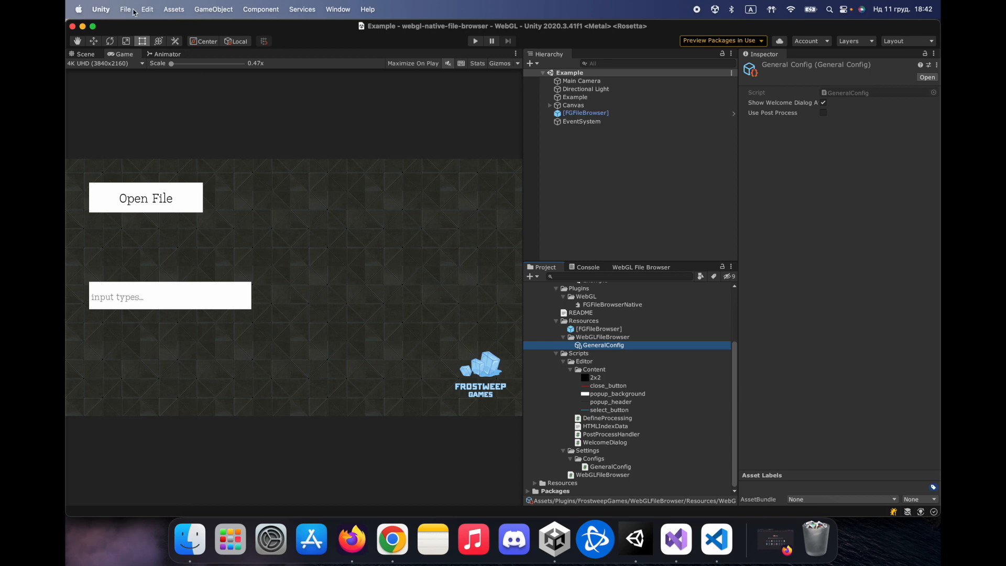
pyautogui.click(125, 9)
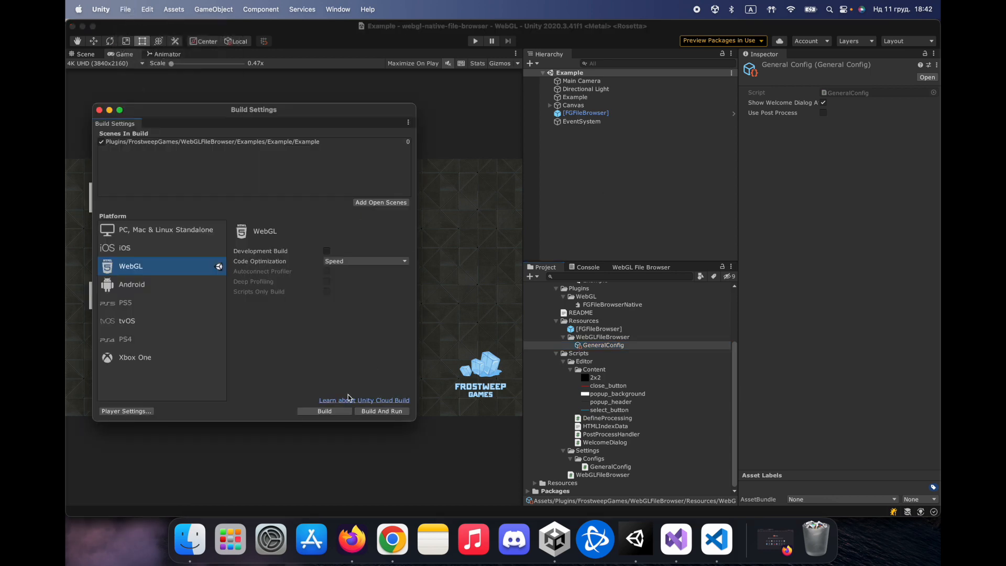
# Step: Build the WebGL player, saving the output as 'Build' in webgl-native-file-browser
pyautogui.click(324, 411)
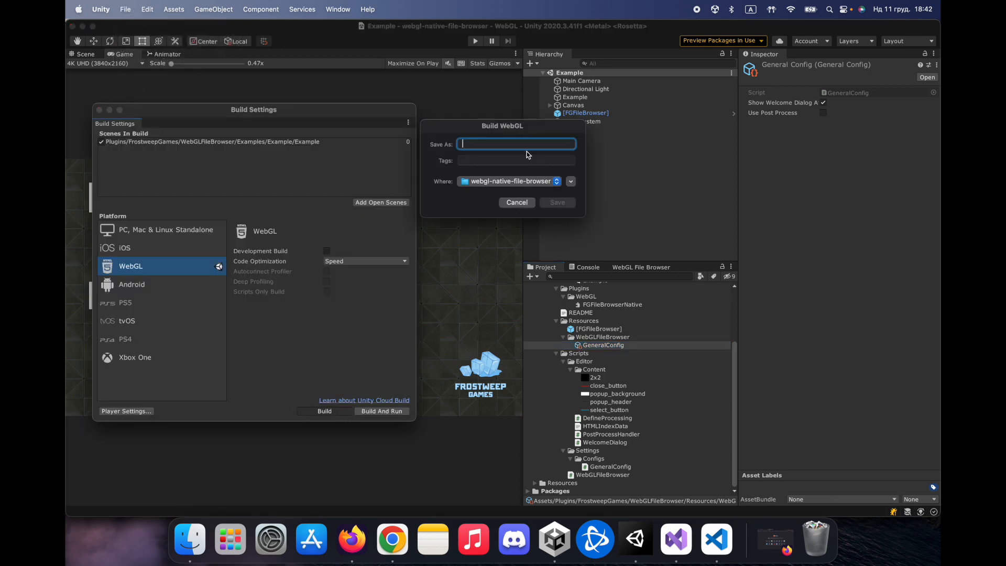
pyautogui.write('Build')
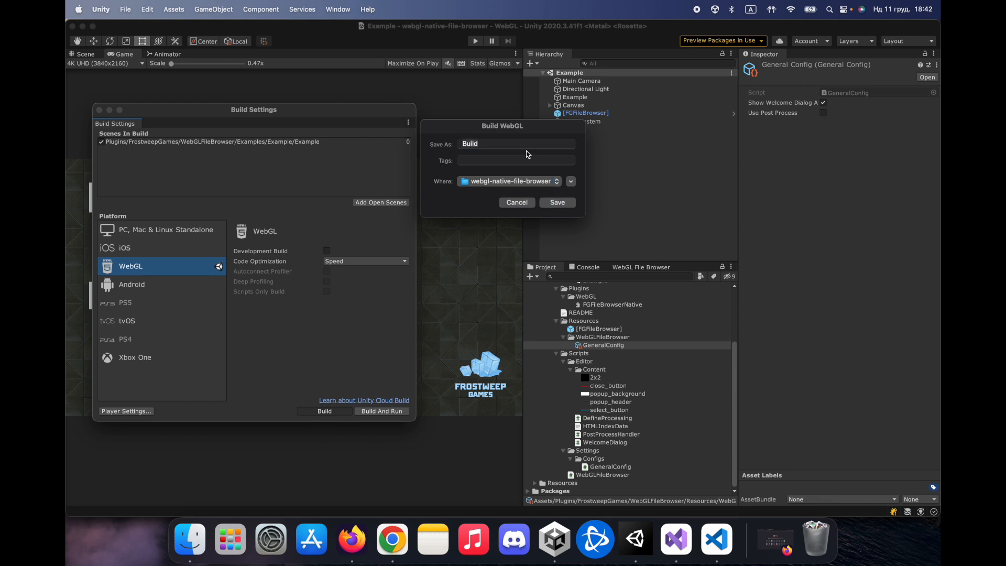
pyautogui.click(557, 202)
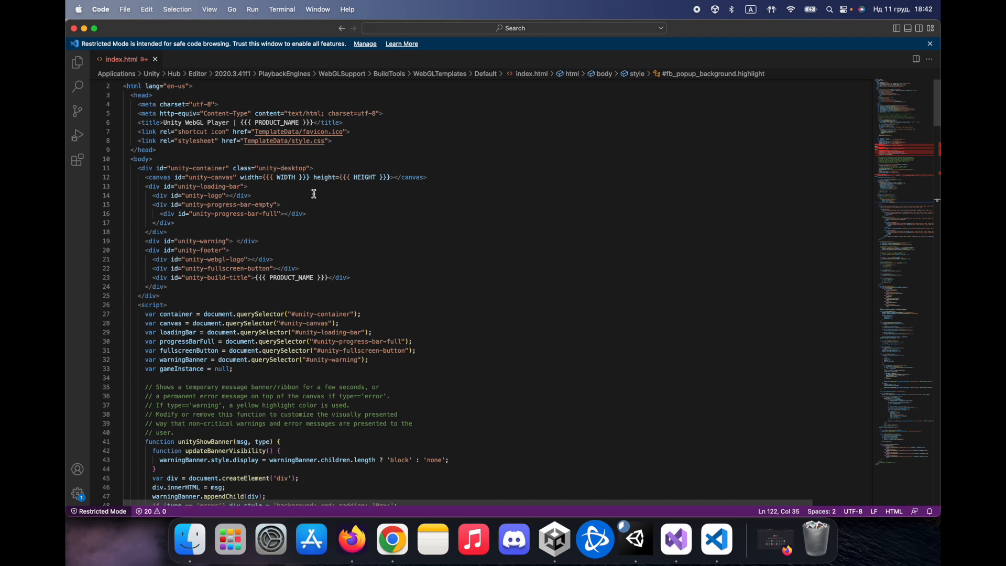
pyautogui.moveTo(337, 295)
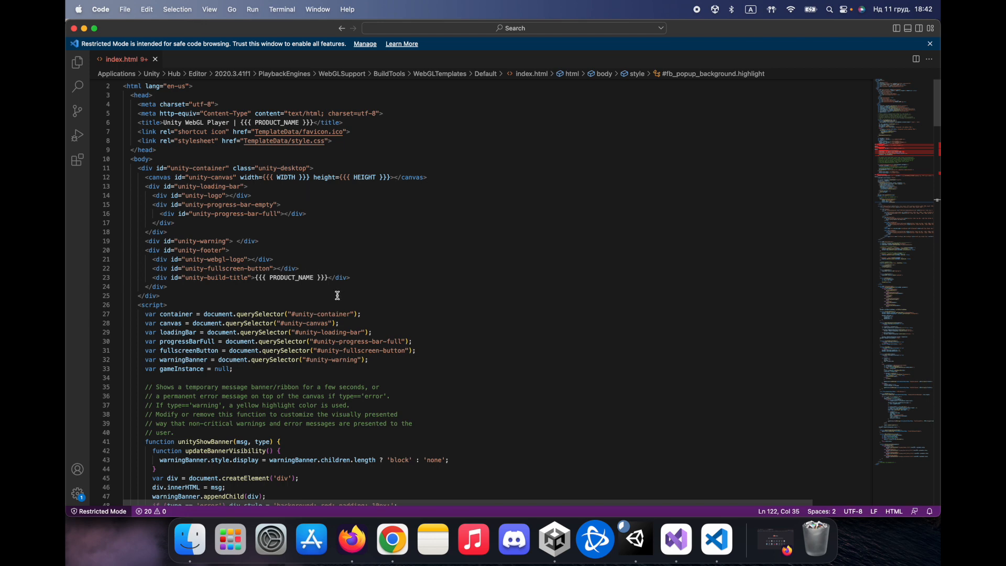
# Step: Read through index.html, selecting gameInstance and reviewing the file browser highlight style and scripts
pyautogui.doubleClick(182, 269)
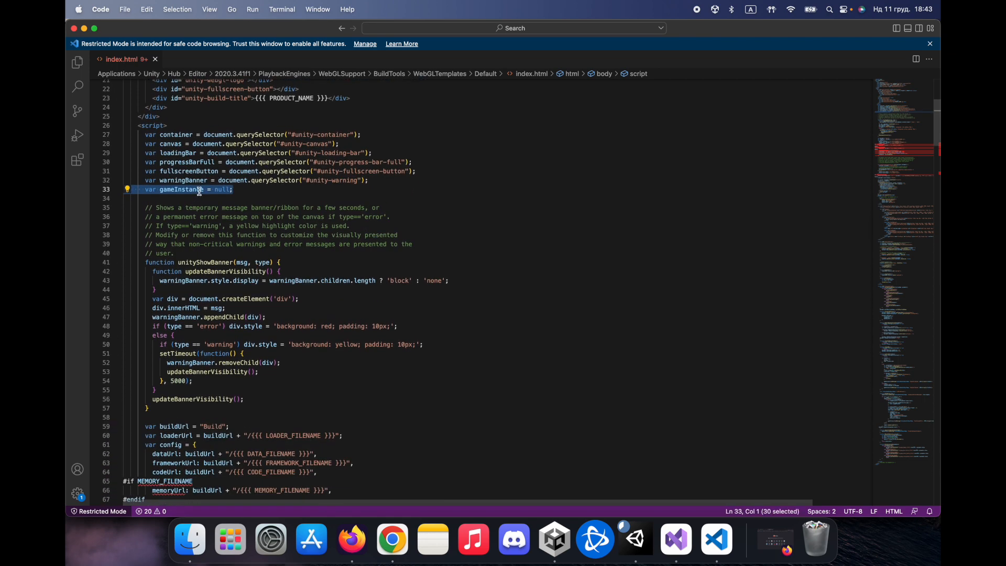
pyautogui.scroll(-3)
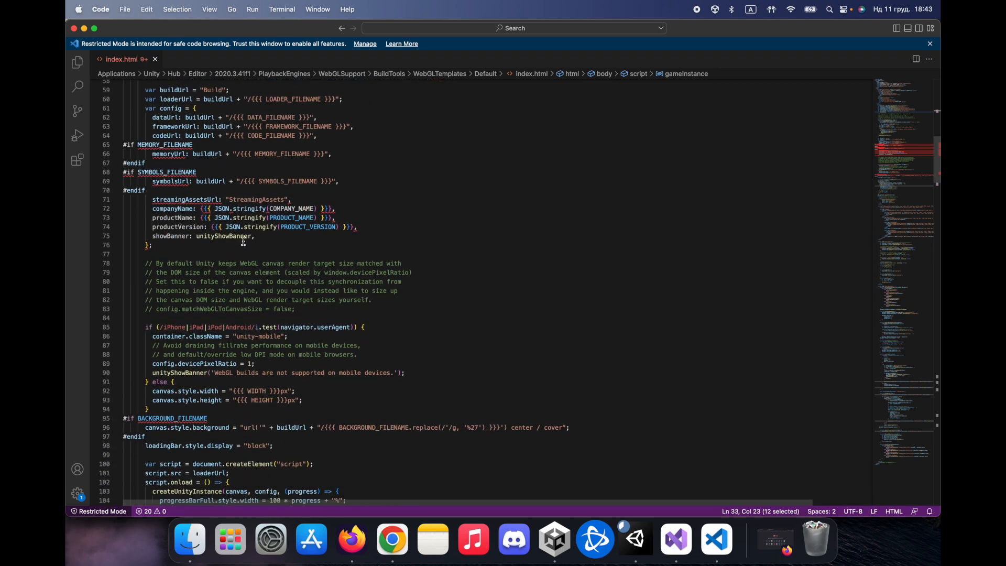
pyautogui.scroll(-3)
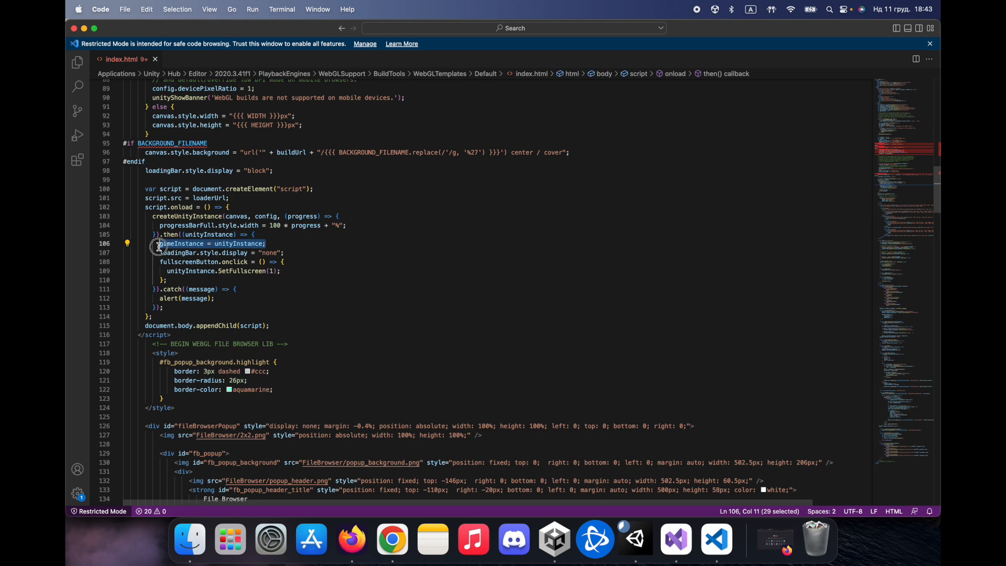
pyautogui.scroll(-3)
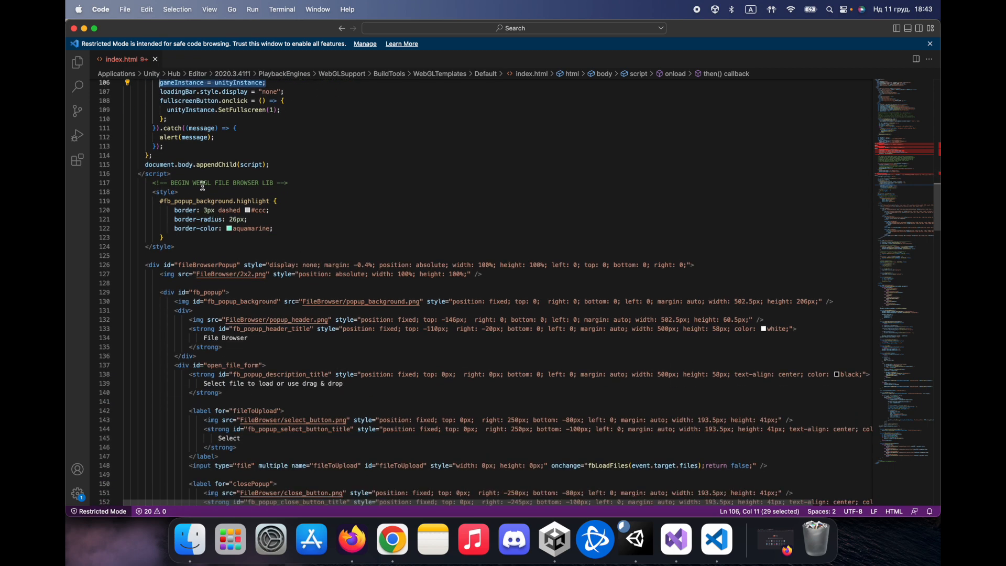
pyautogui.click(309, 184)
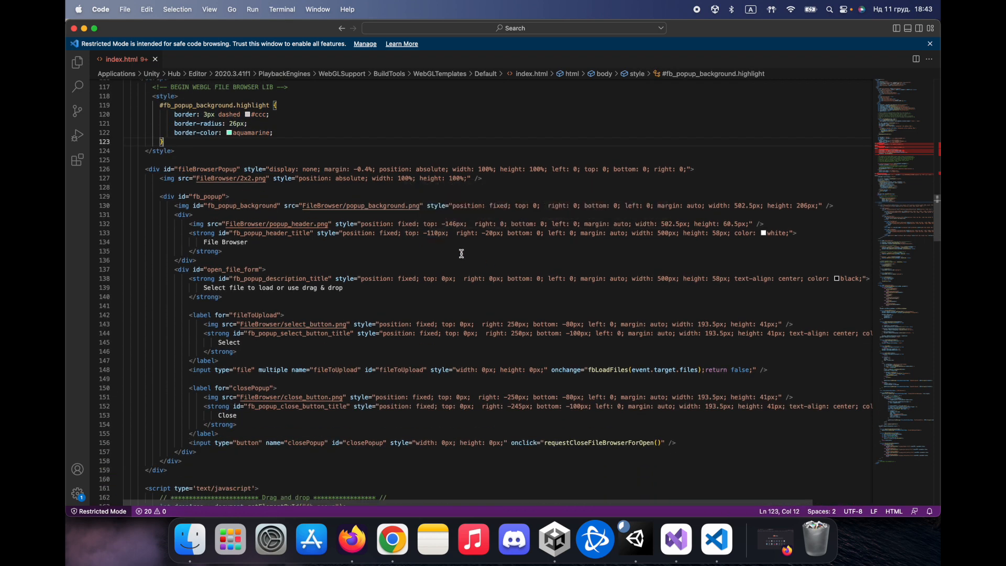
pyautogui.scroll(-3)
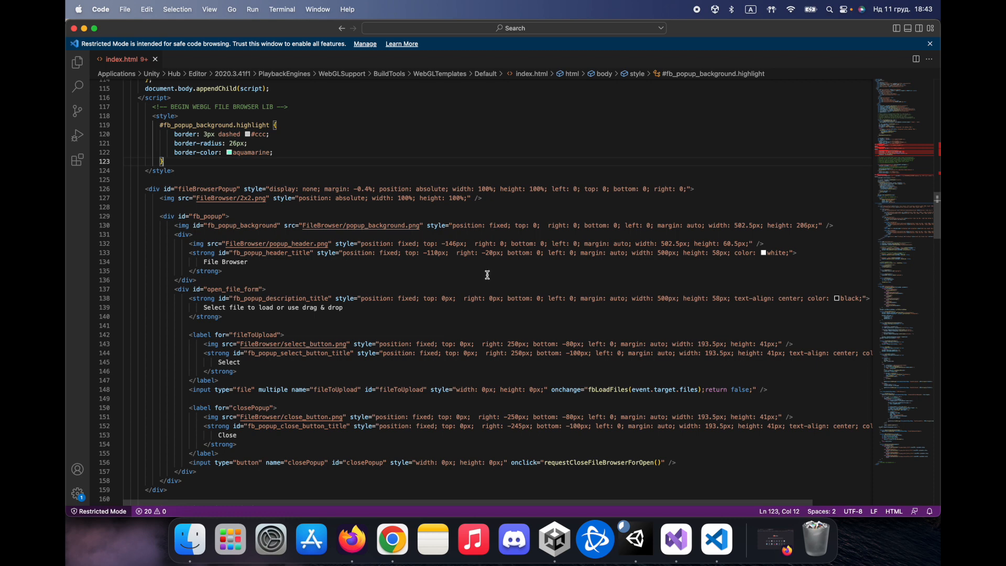
pyautogui.scroll(-3)
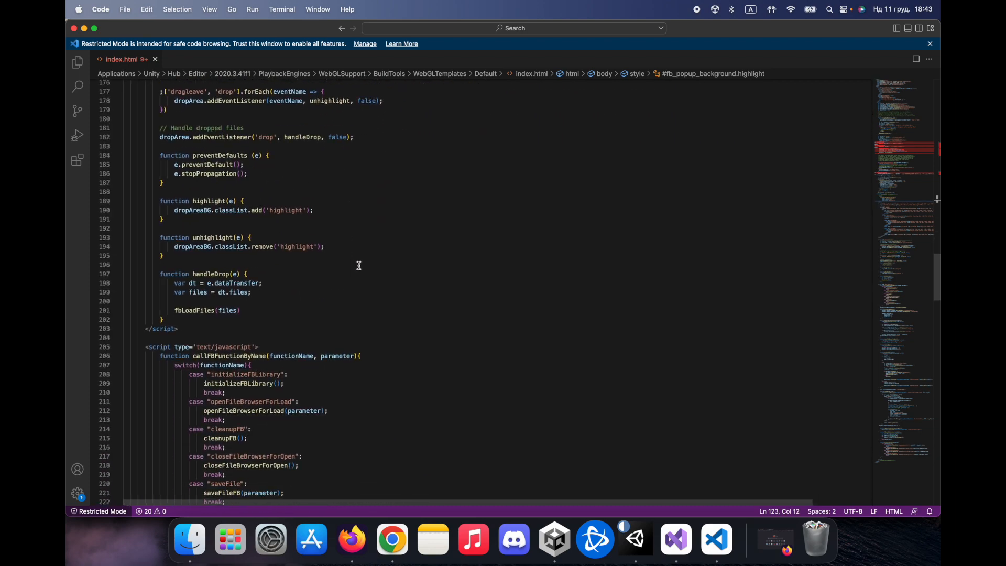
pyautogui.scroll(-3)
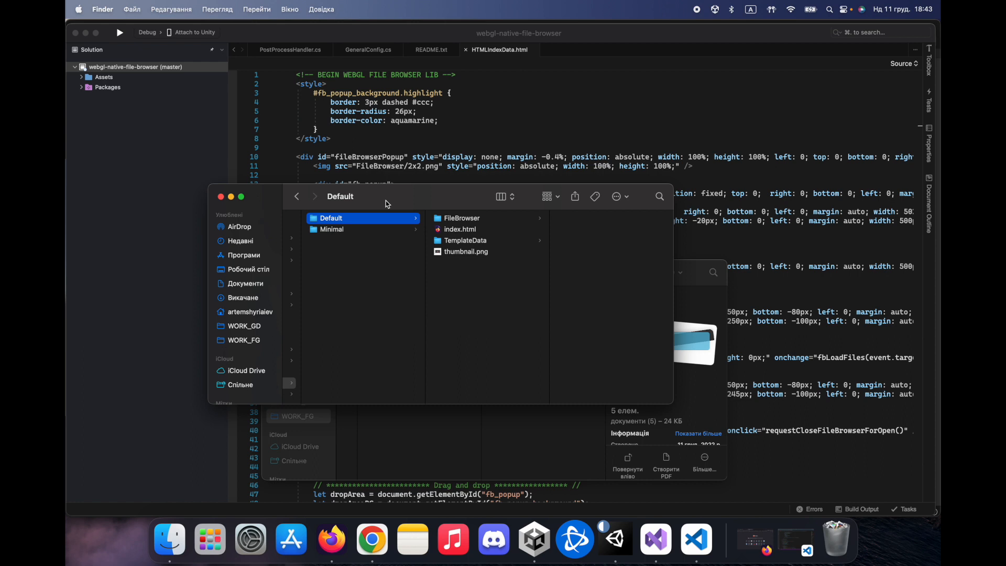
# Step: Preview the select_button, popup_background and popup_header images in FileBrowser, then switch back to Unity
pyautogui.click(462, 218)
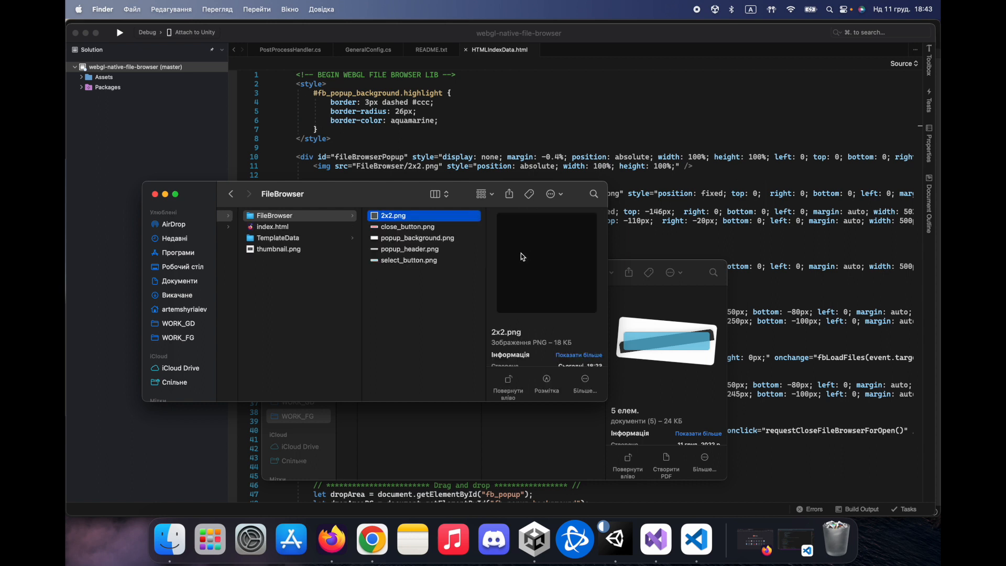
pyautogui.click(408, 260)
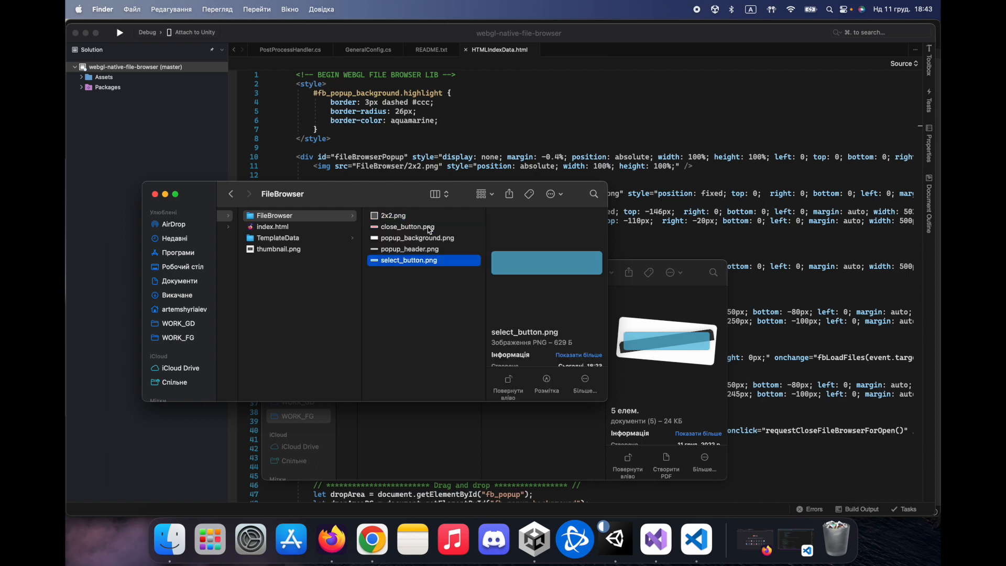
pyautogui.click(417, 238)
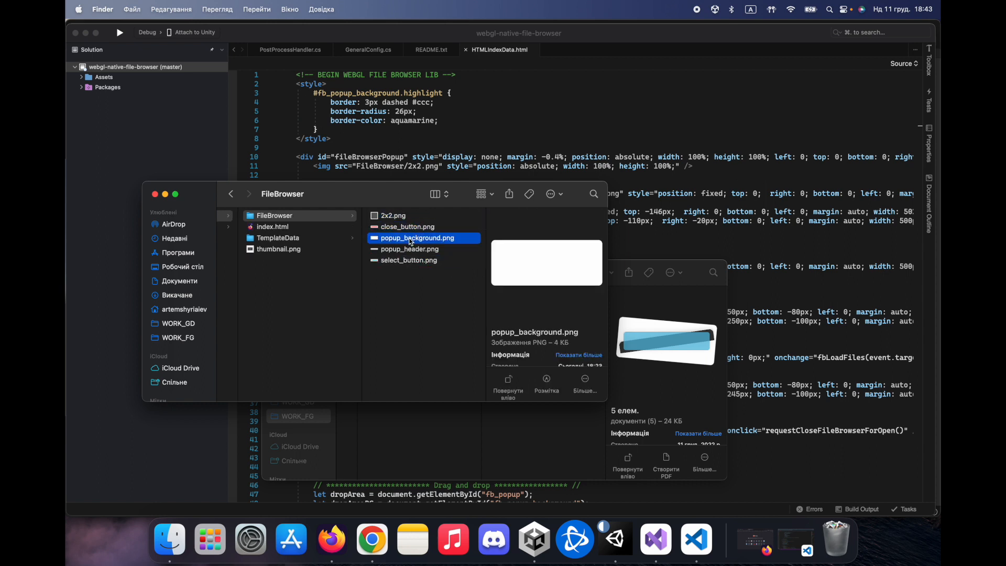
pyautogui.click(408, 249)
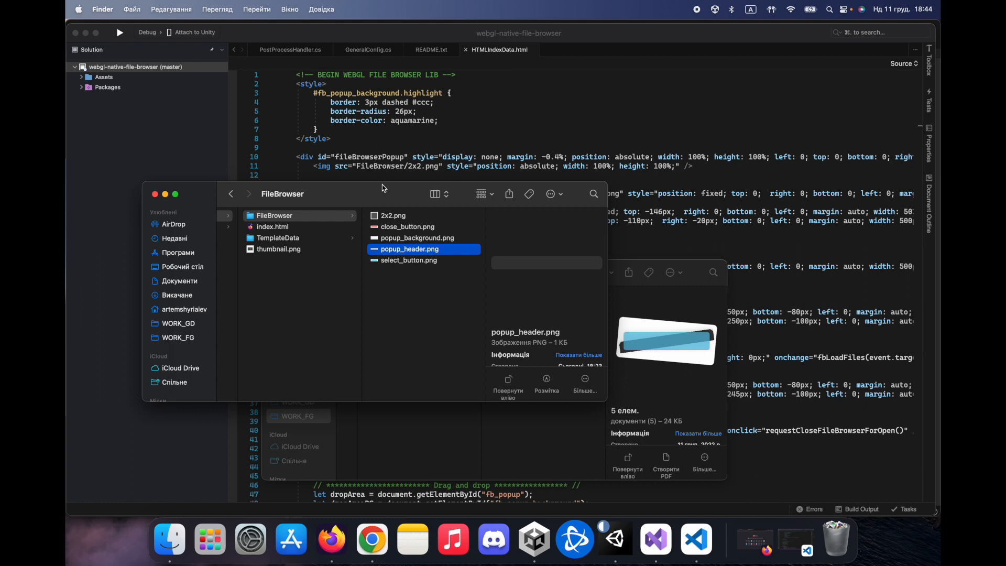
pyautogui.moveTo(383, 194)
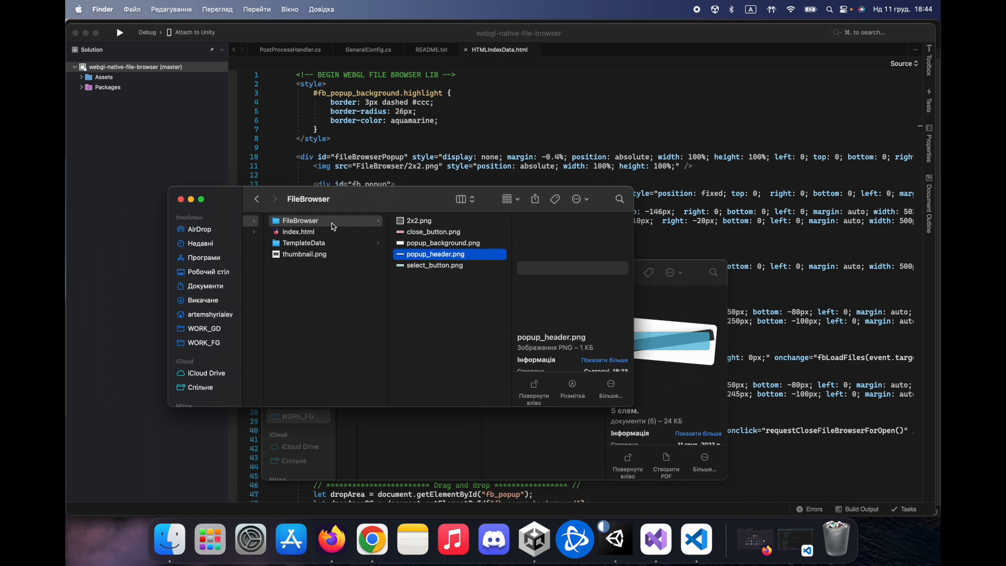
pyautogui.moveTo(327, 244)
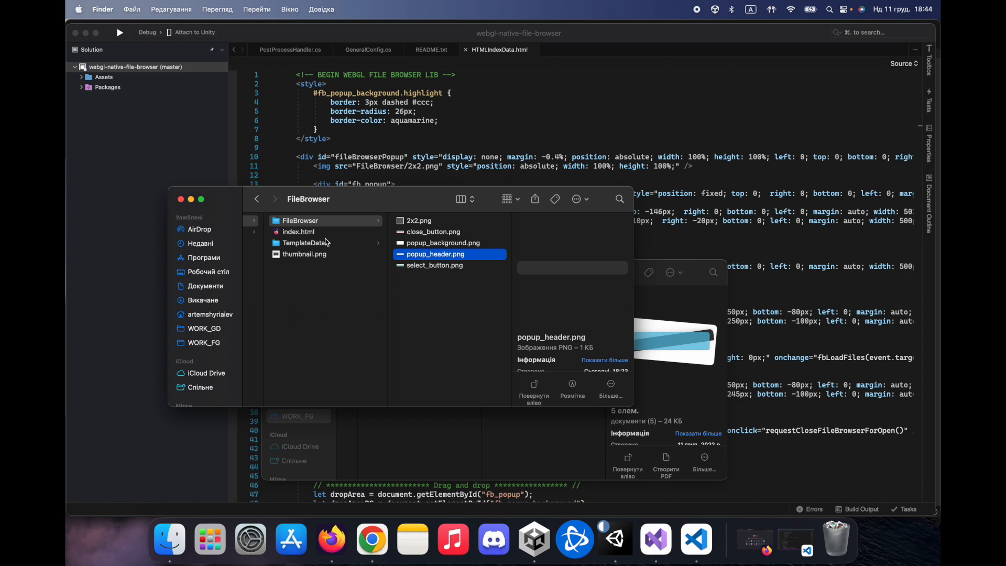
pyautogui.moveTo(475, 275)
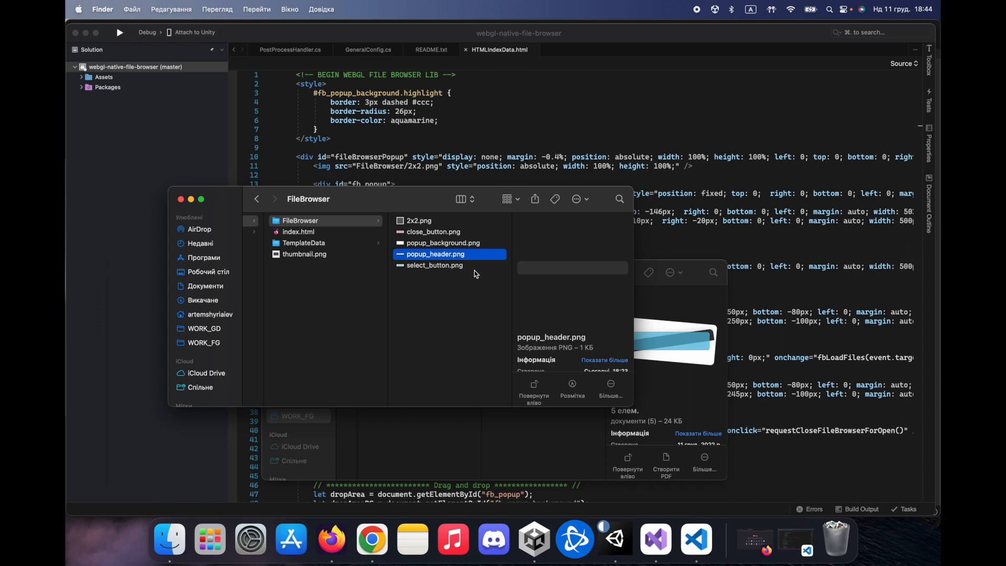
pyautogui.click(434, 265)
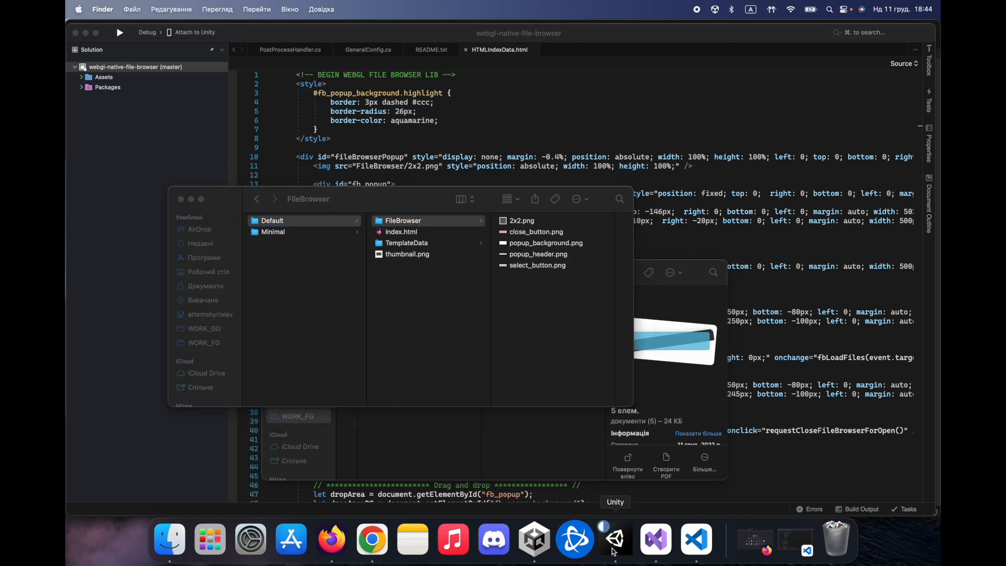
pyautogui.click(614, 539)
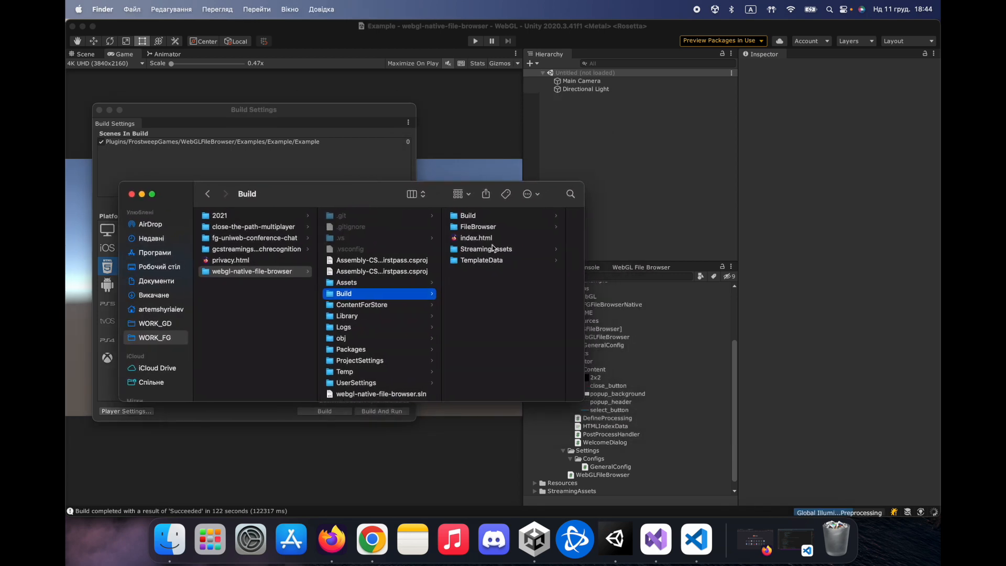
# Step: Inspect the build's FileBrowser folder and open the built index.html in Visual Studio Code
pyautogui.click(476, 237)
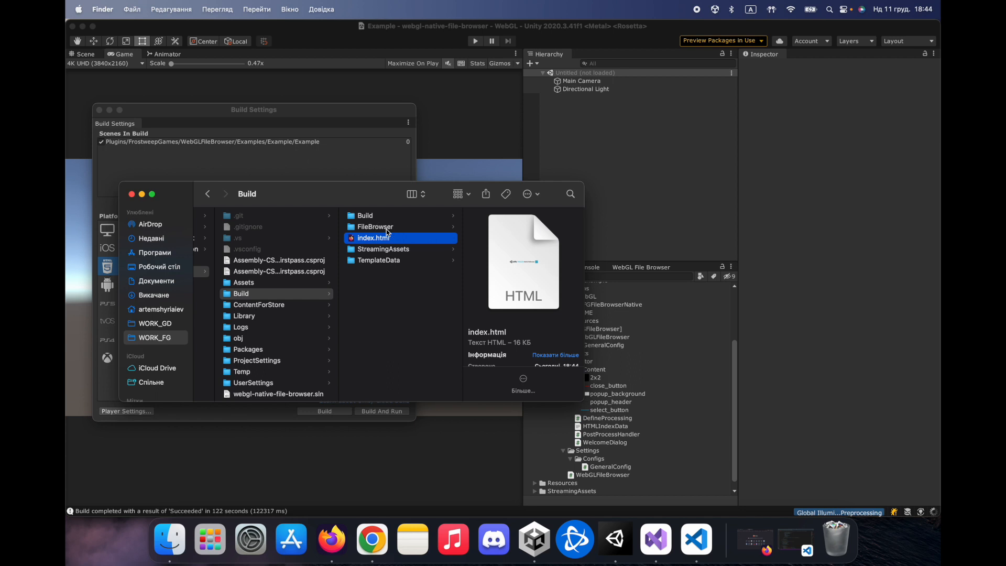
pyautogui.click(374, 227)
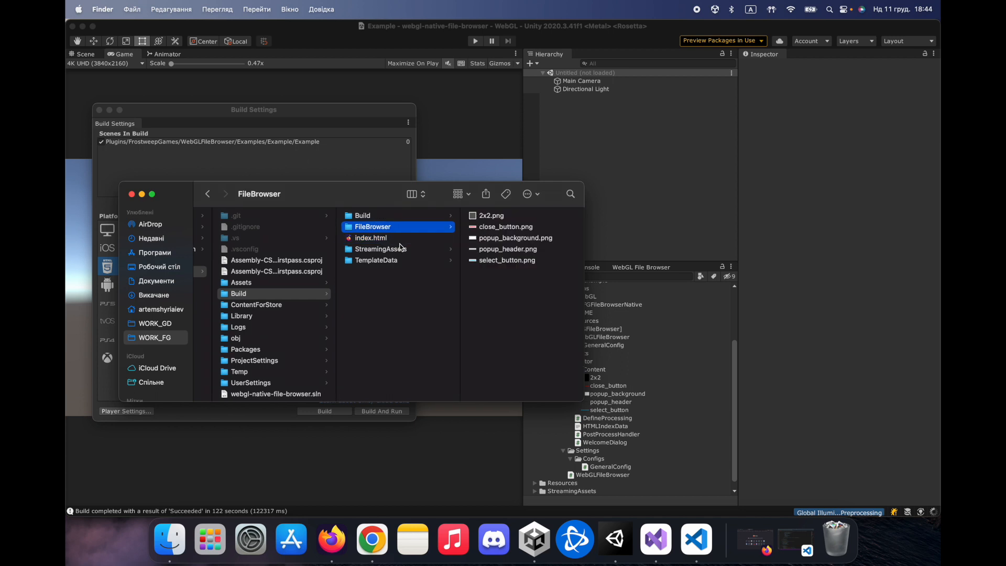
pyautogui.moveTo(394, 243)
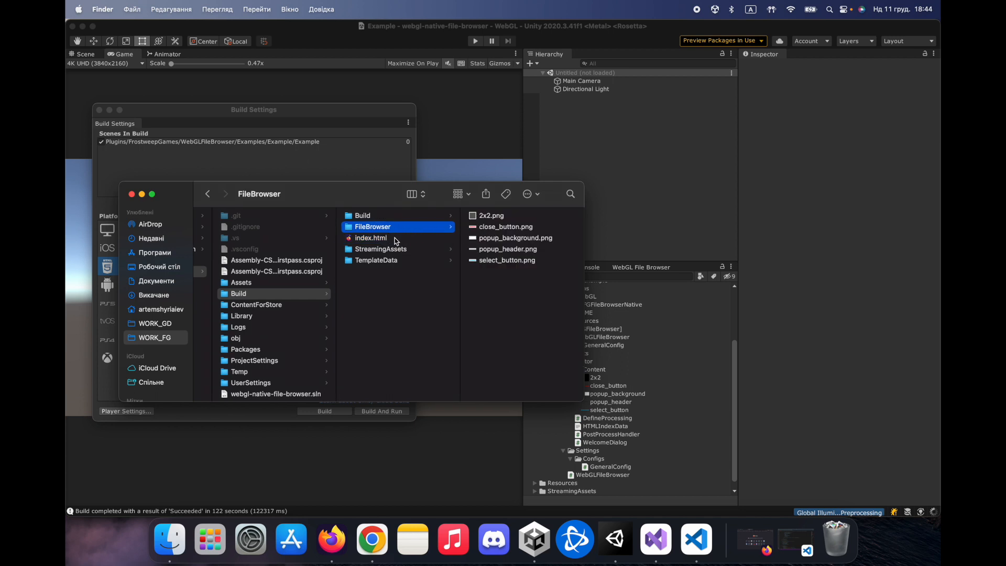
pyautogui.rightClick(371, 238)
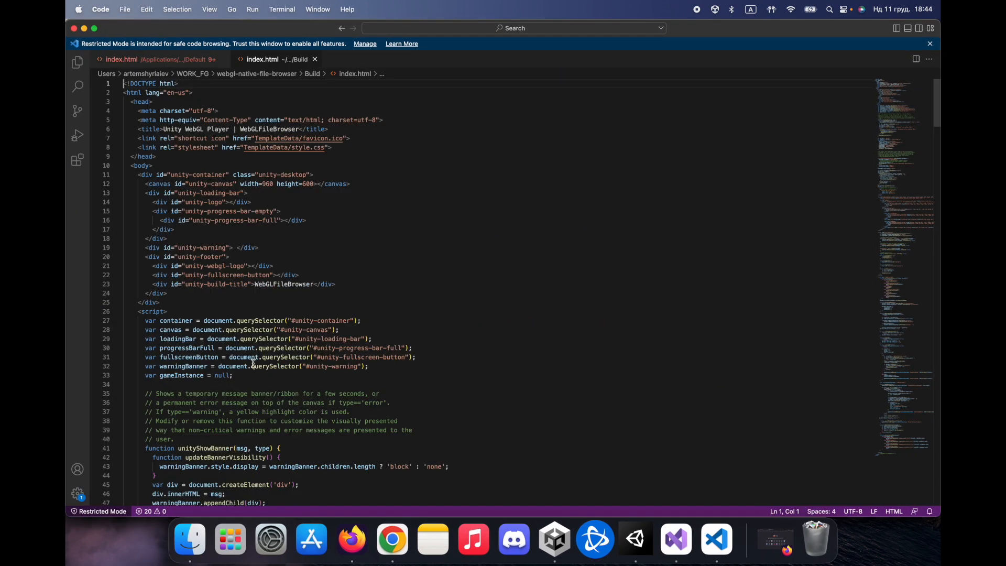
pyautogui.moveTo(185, 375)
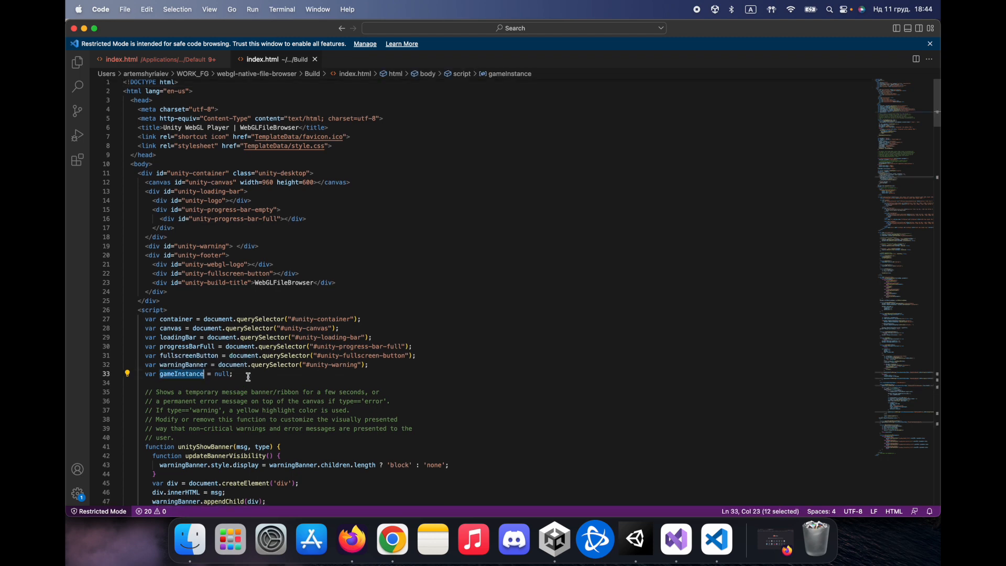
# Step: Scroll the built index.html, select the gameInstance line, and fold the file browser style block
pyautogui.scroll(-3)
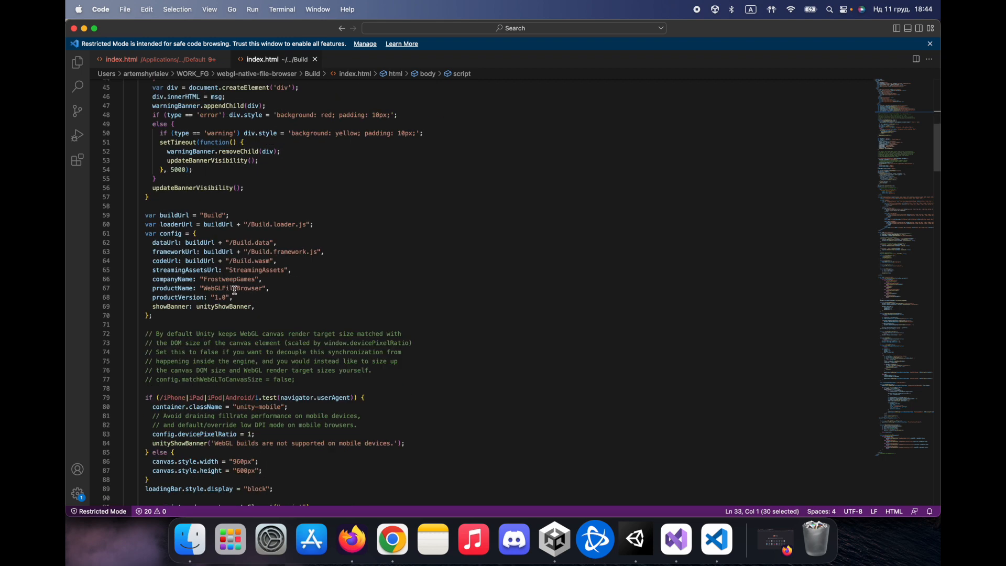
pyautogui.scroll(-3)
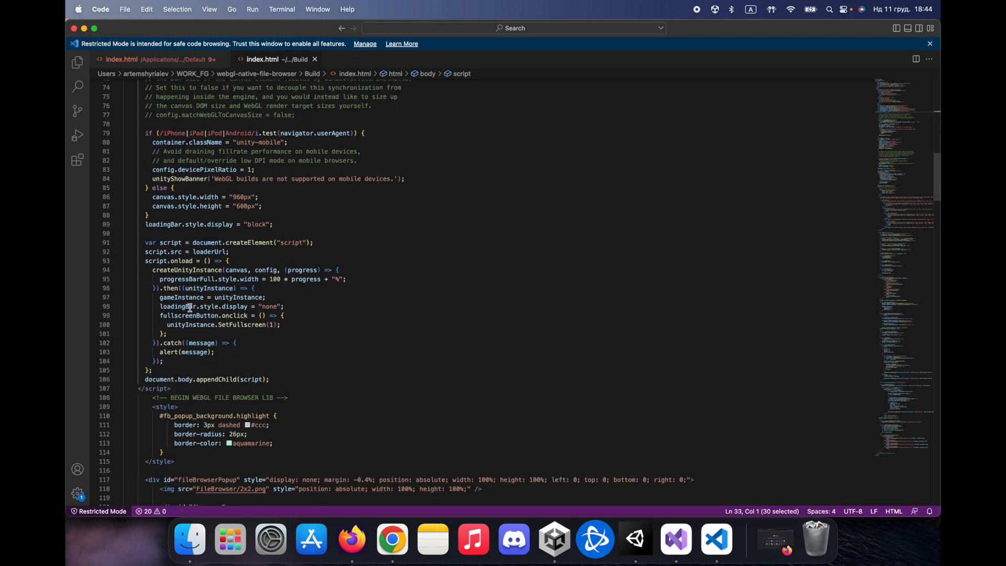
pyautogui.doubleClick(182, 297)
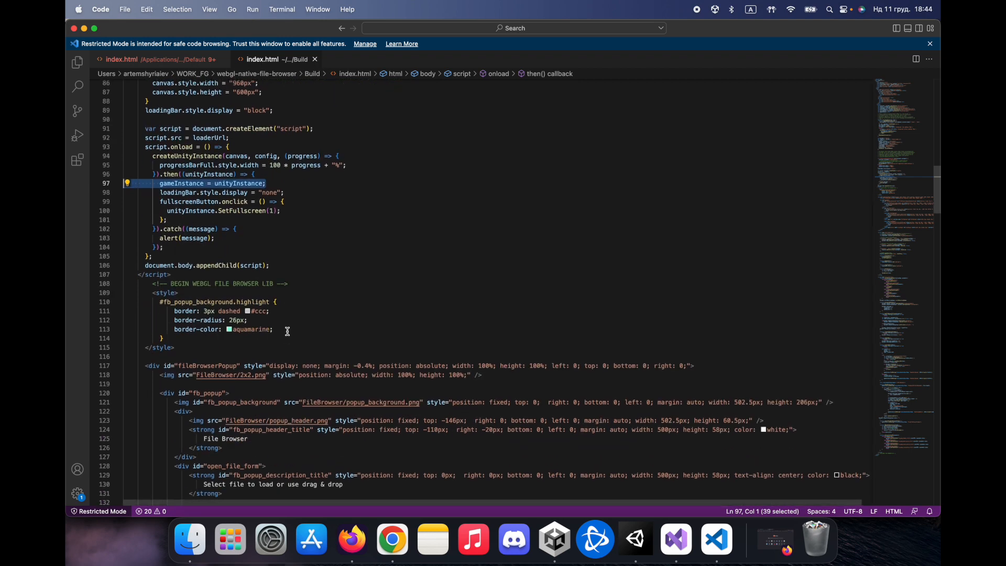
pyautogui.scroll(-3)
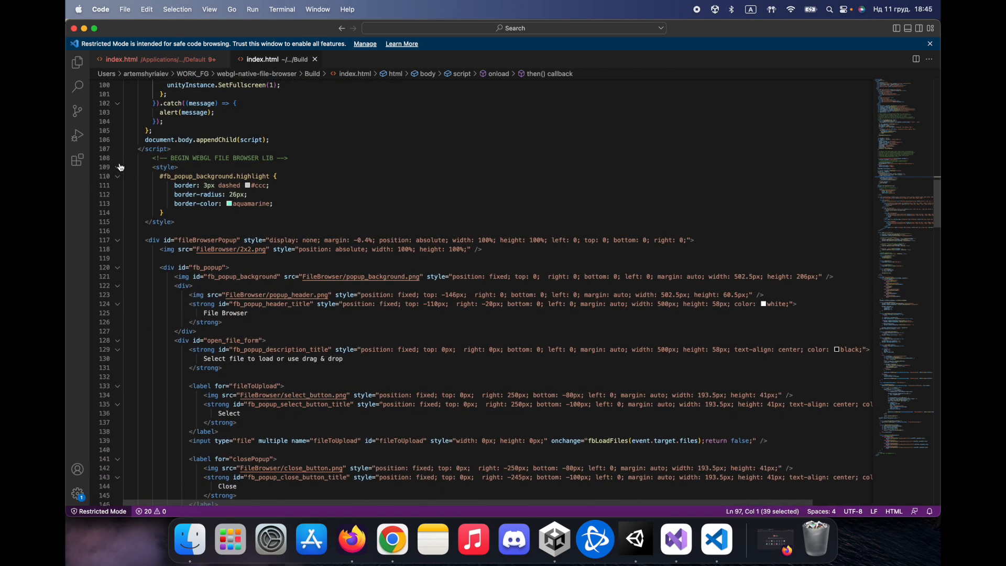
pyautogui.click(117, 168)
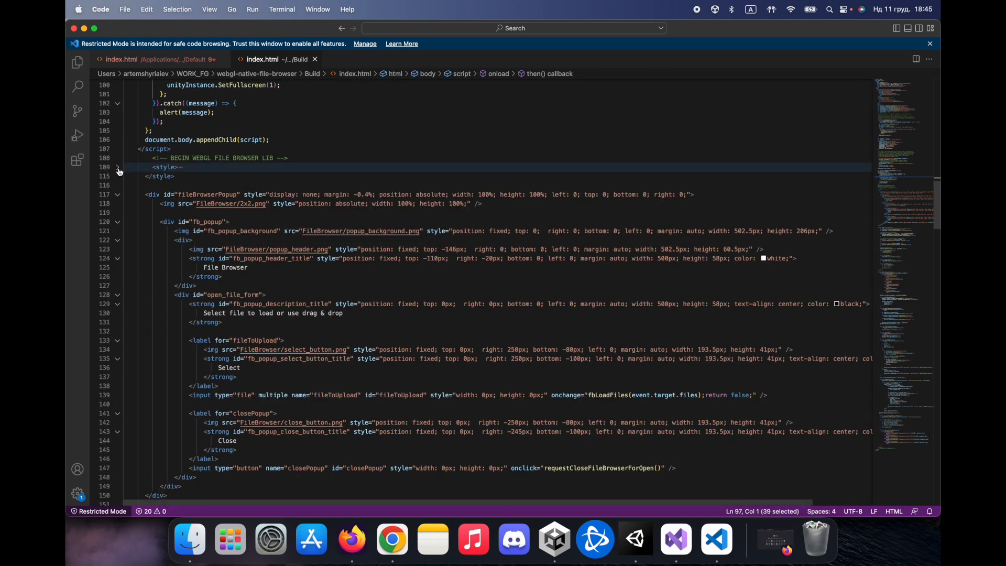
pyautogui.scroll(-3)
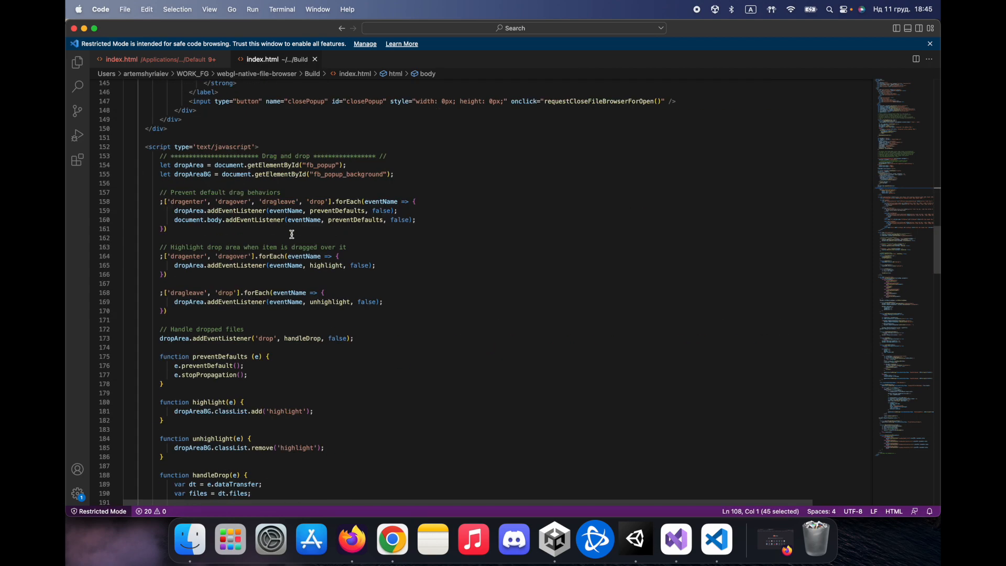
pyautogui.scroll(-3)
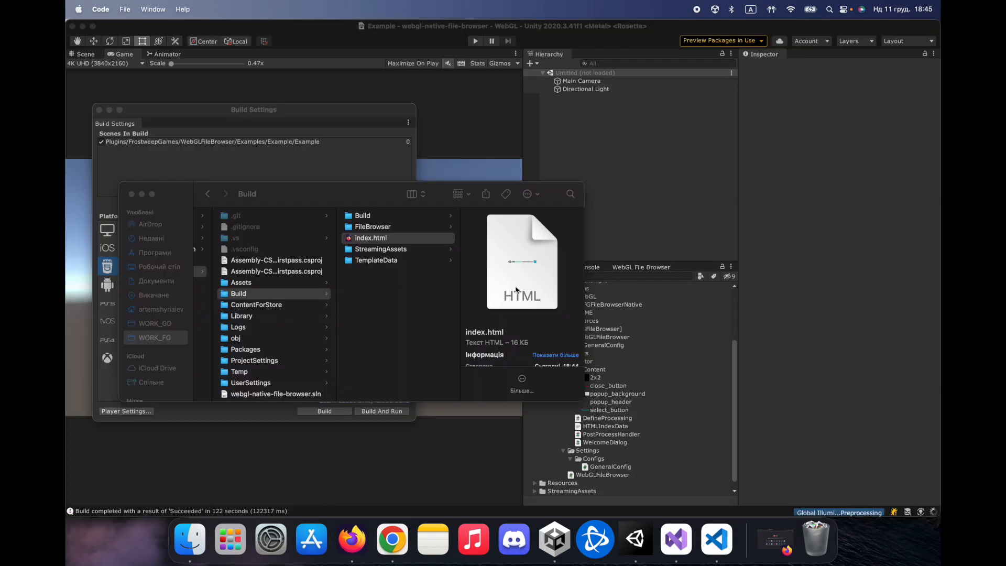
# Step: Bring the Finder window showing the Build folder and index.html to the front
pyautogui.click(371, 540)
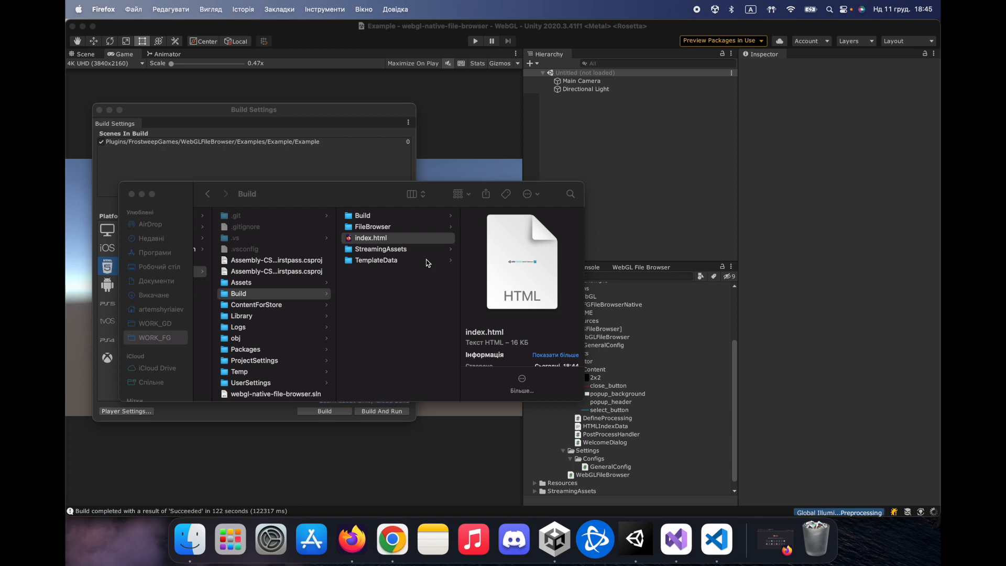
pyautogui.moveTo(189, 540)
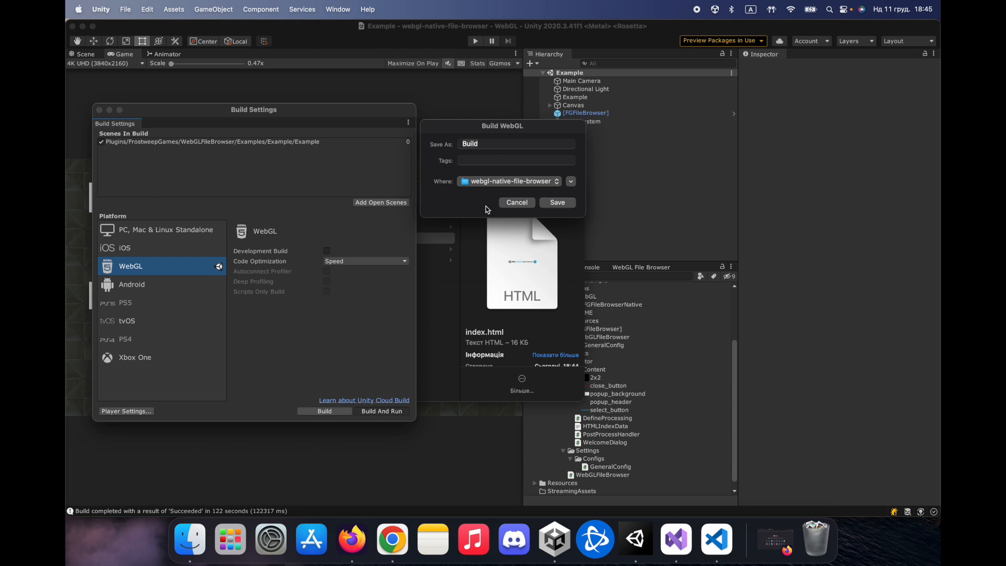
pyautogui.moveTo(503, 208)
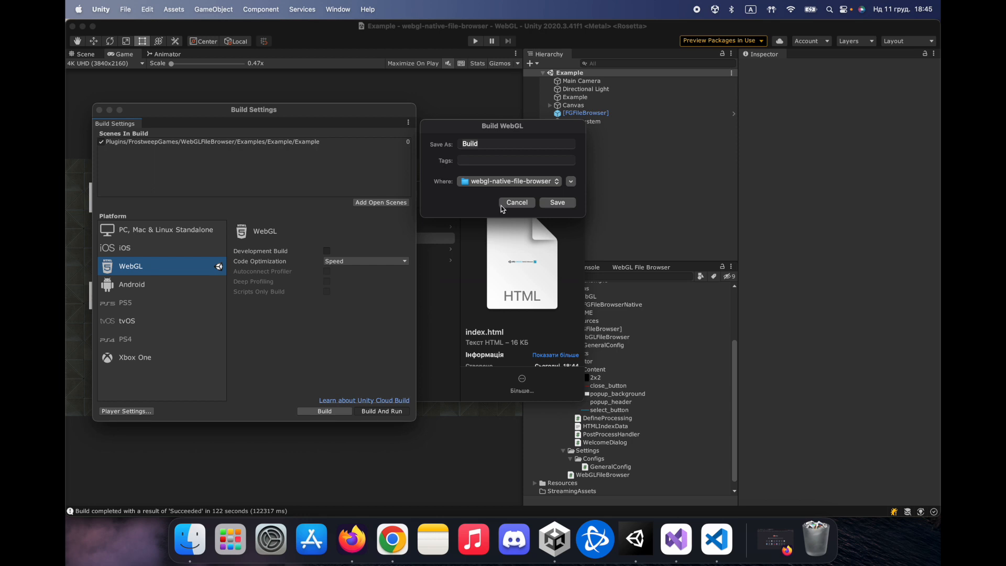
# Step: Save the WebGL build as 'Build' in webgl-native-file-browser to start rebuilding
pyautogui.click(557, 202)
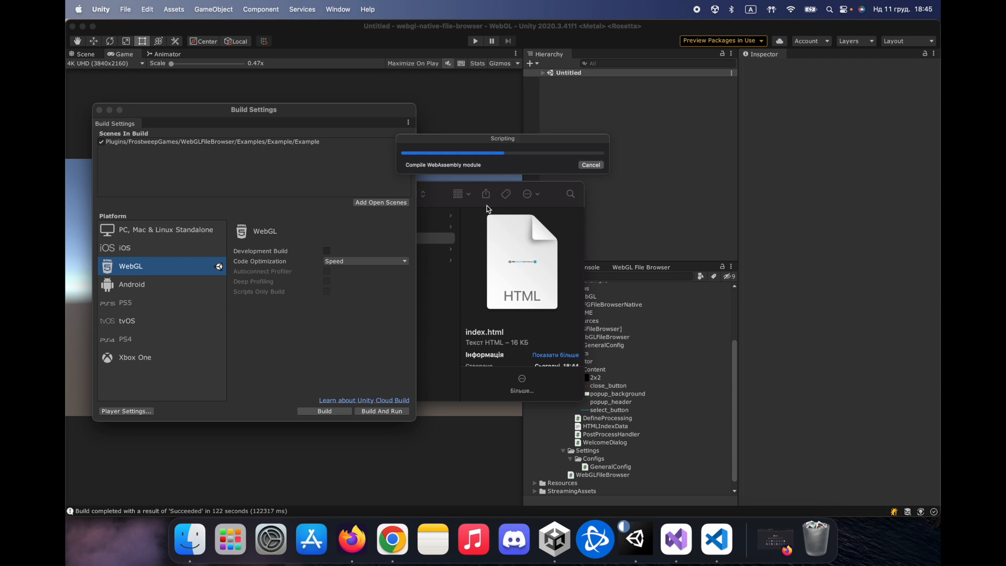
# Step: Let the WebGL build finish compiling so the file browser scene opens in Firefox
pyautogui.click(363, 538)
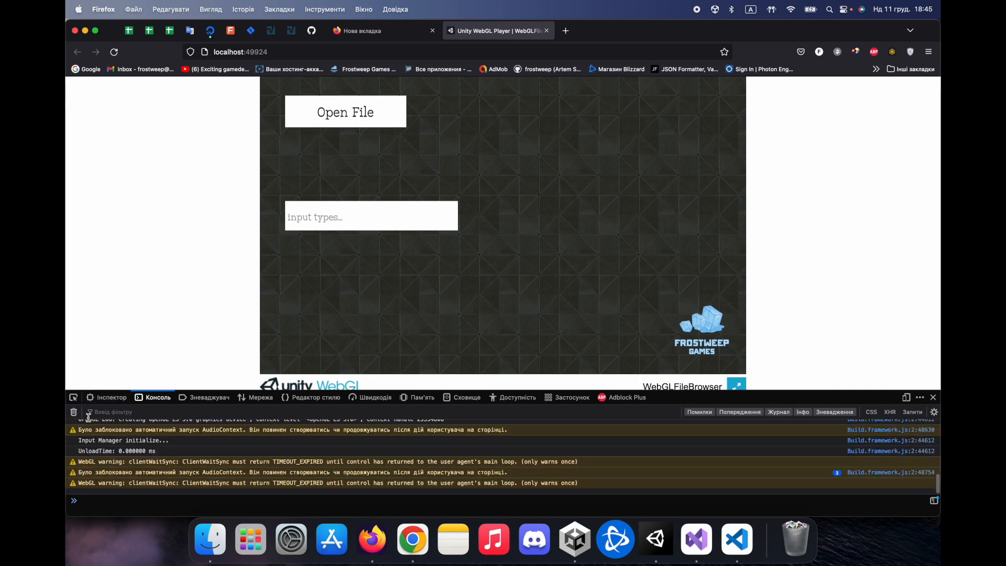
# Step: Clear the console and load FG_logo_transparent.png from Assets through the app's file browser
pyautogui.click(345, 111)
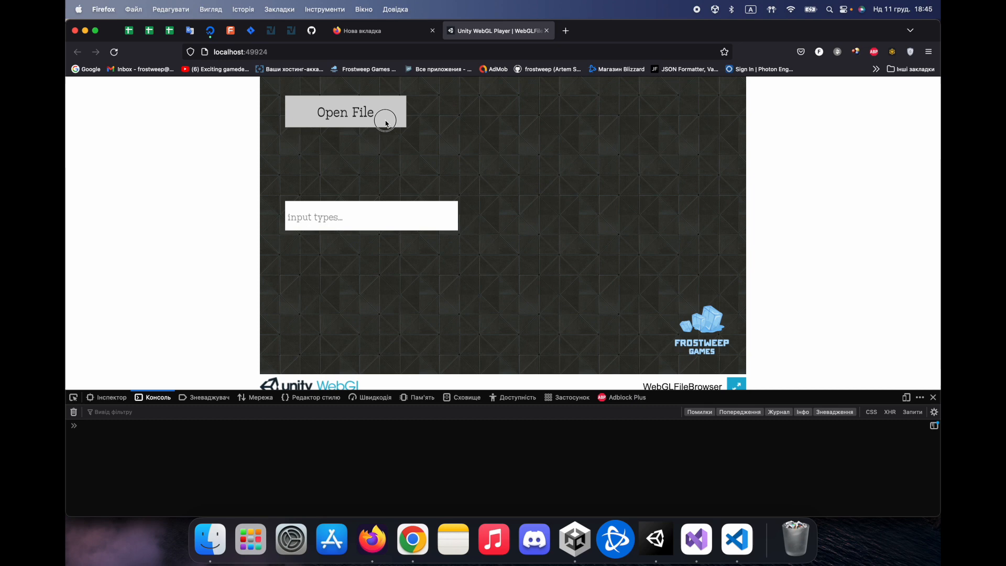
pyautogui.click(345, 112)
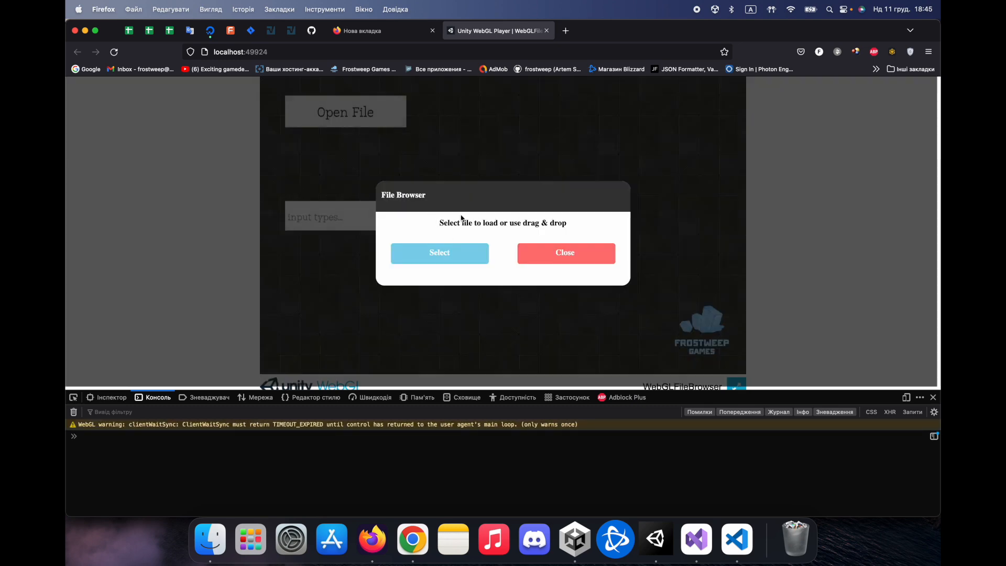
pyautogui.click(439, 252)
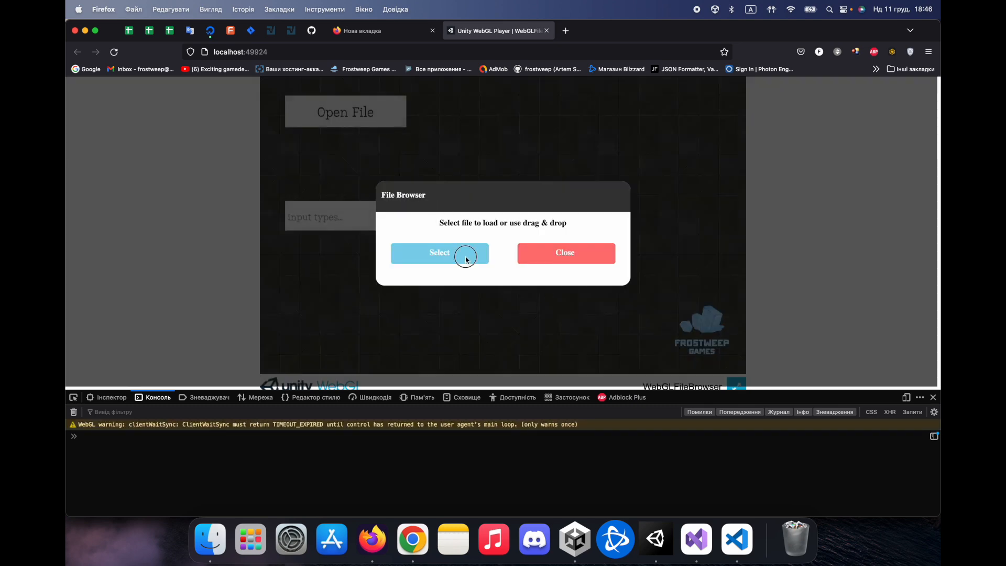
pyautogui.click(439, 252)
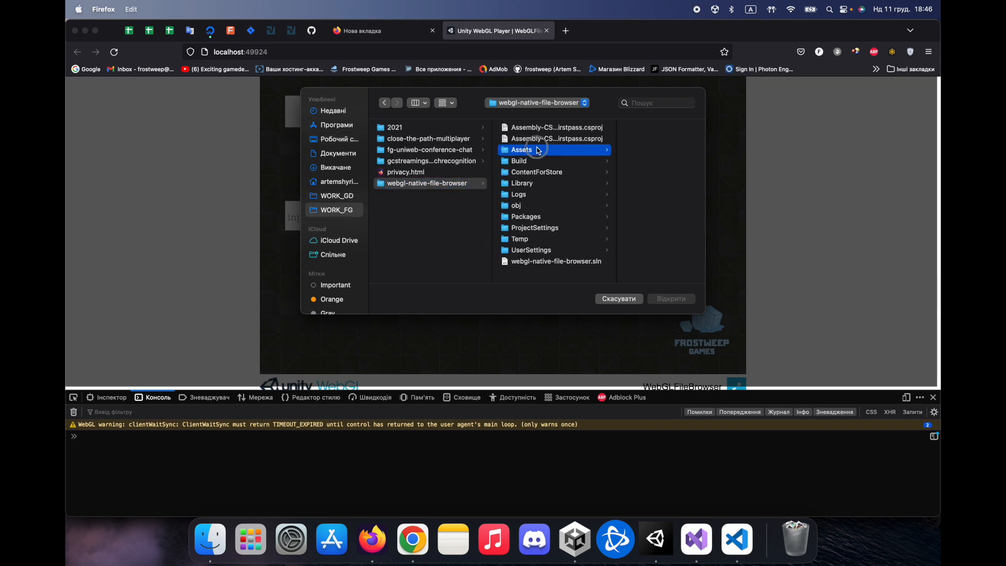
pyautogui.click(522, 149)
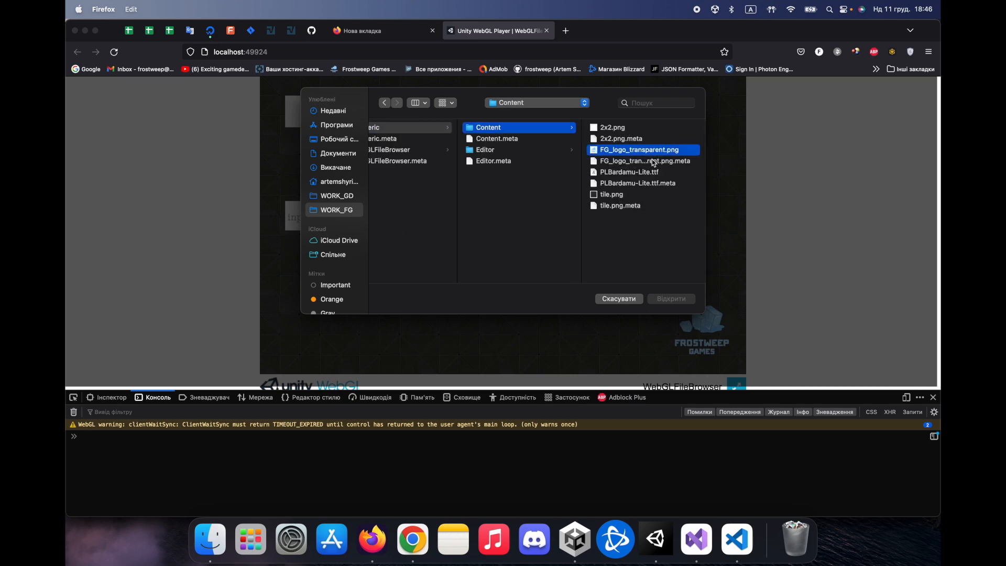
pyautogui.click(638, 150)
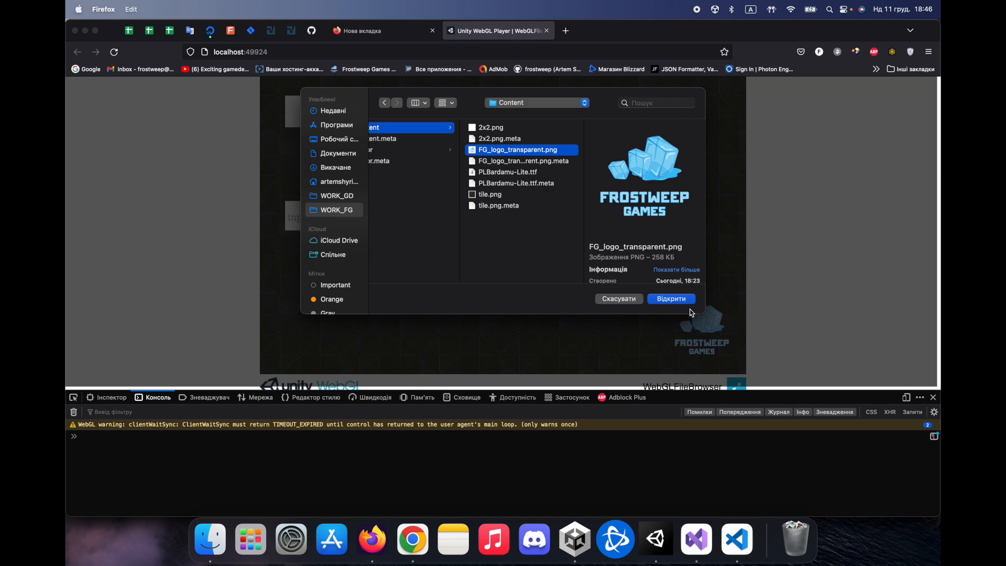
pyautogui.click(670, 298)
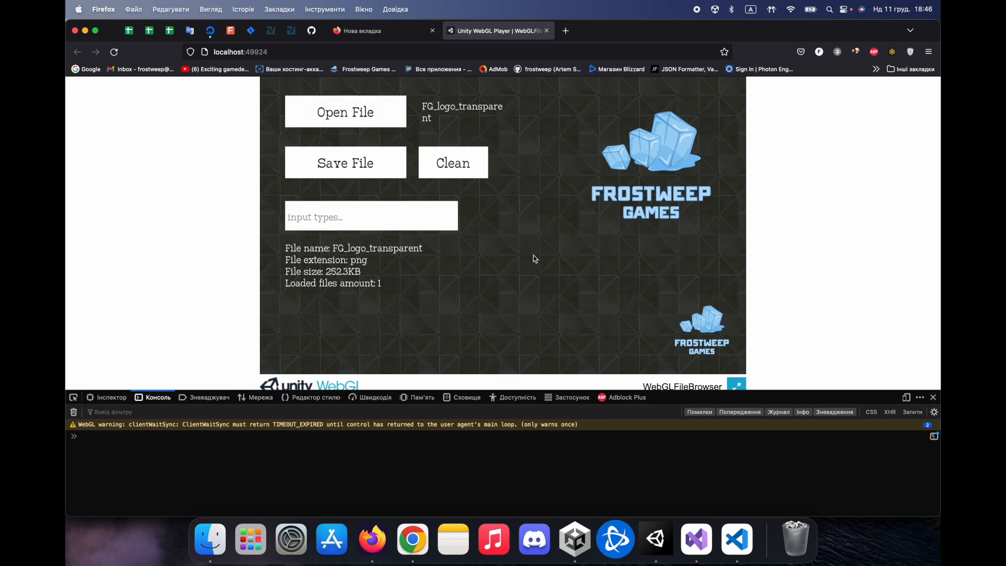
# Step: Enter png as the input type filter, test the filtered picker, then close and Clean the logo
pyautogui.click(371, 216)
pyautogui.write('png')
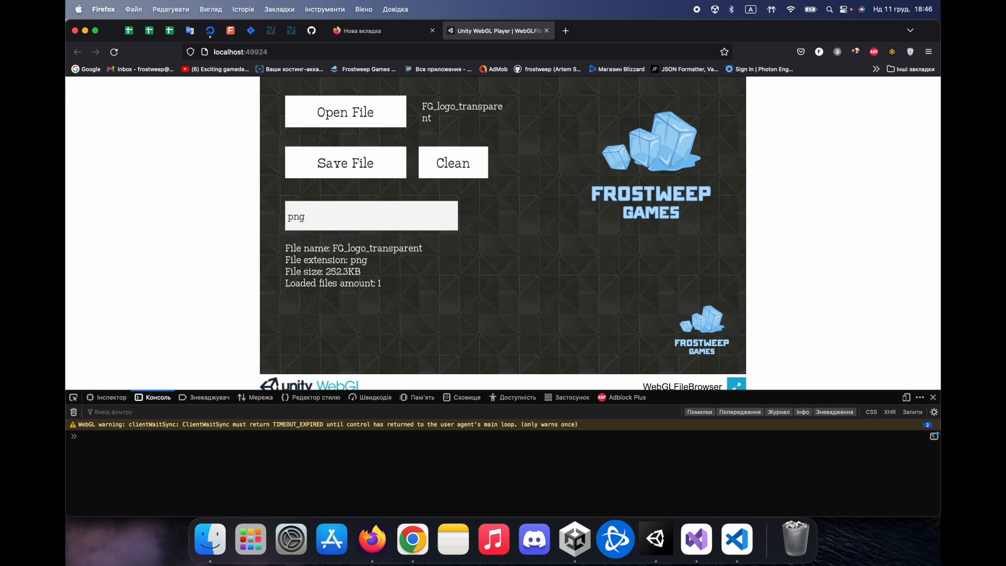
pyautogui.click(345, 111)
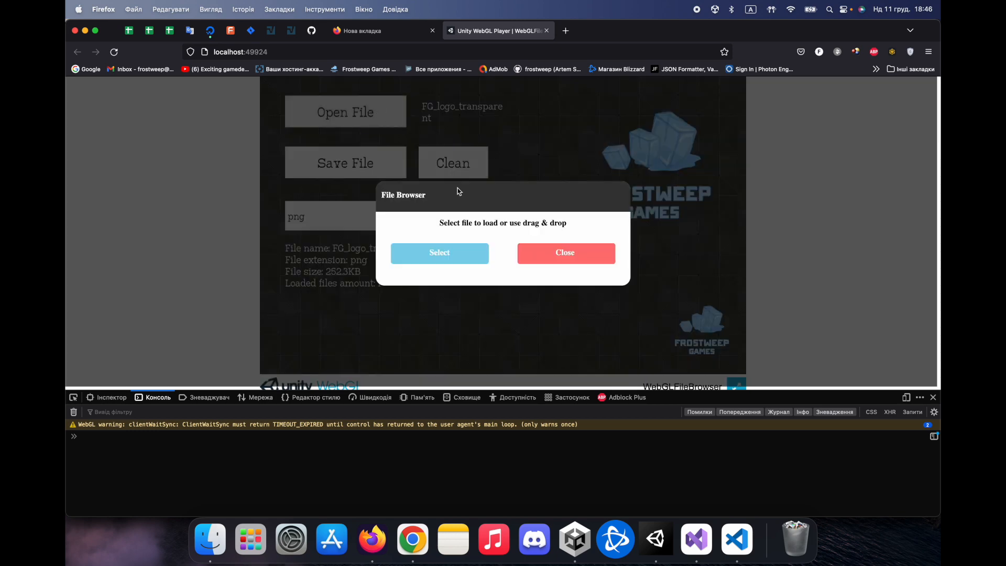
pyautogui.click(439, 252)
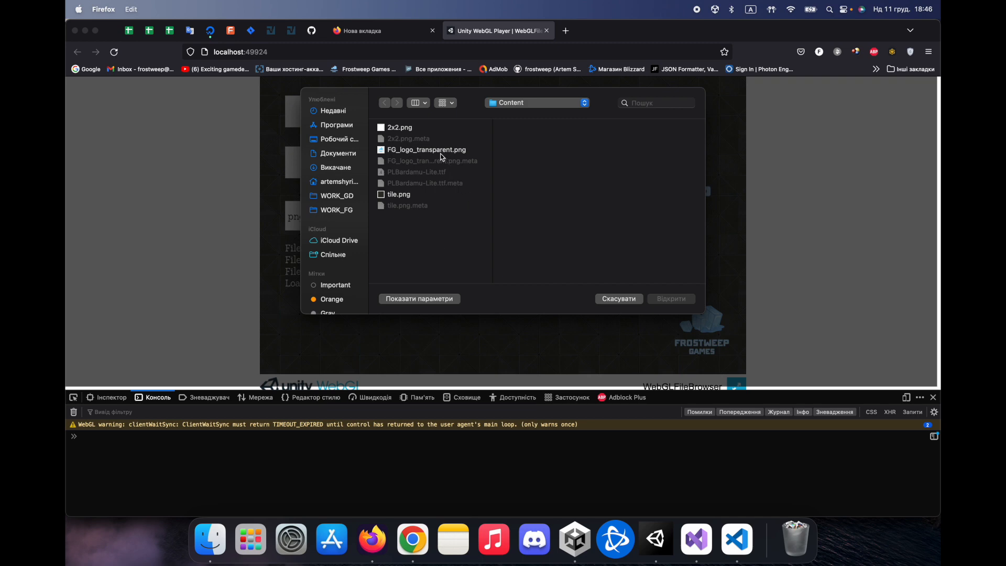
pyautogui.click(426, 149)
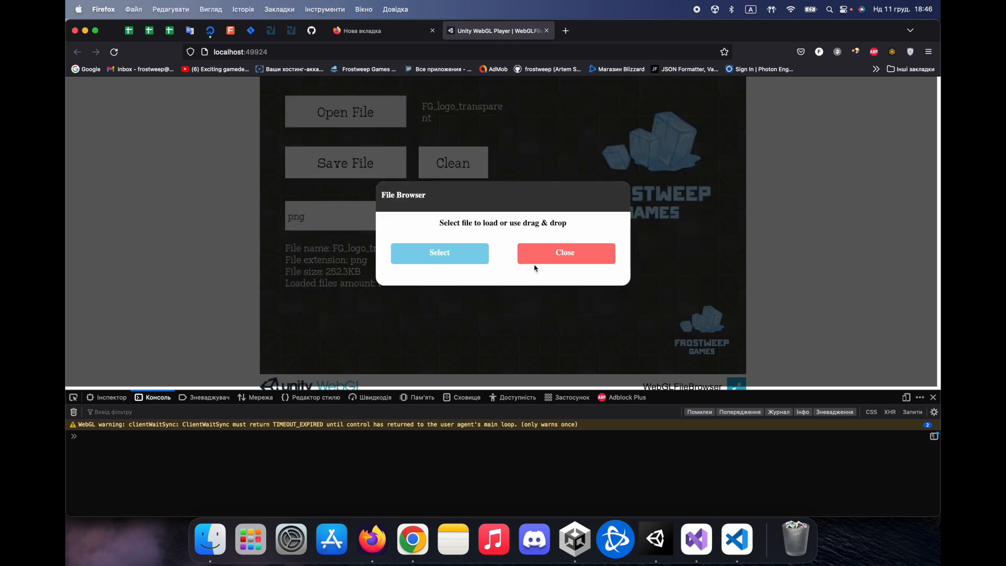
pyautogui.click(564, 252)
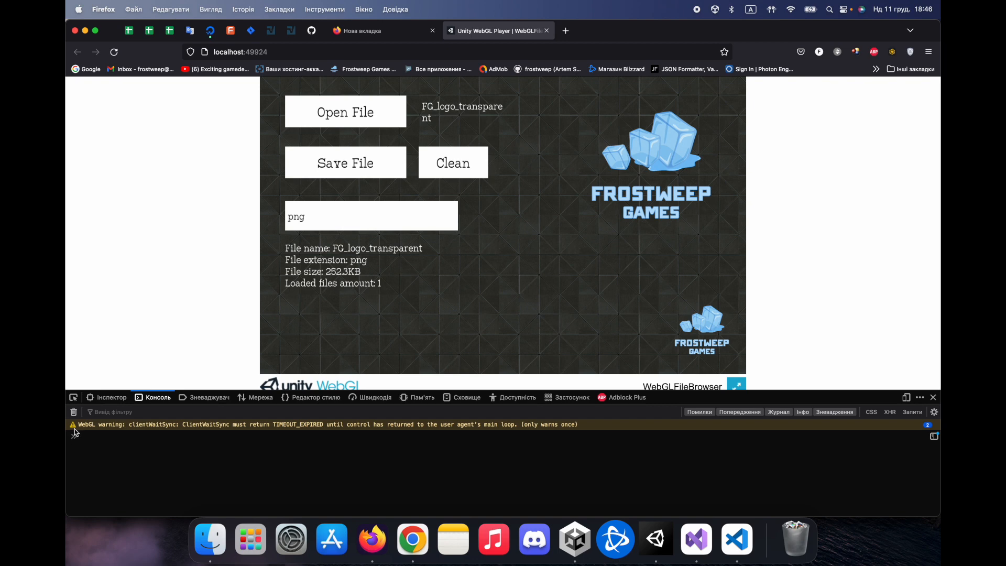
pyautogui.click(452, 163)
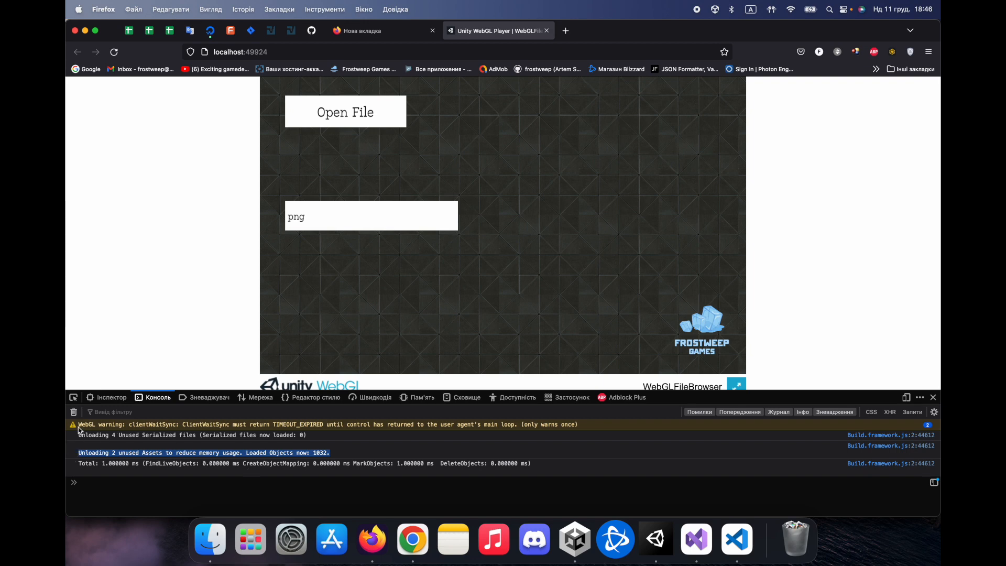
# Step: Reload FG_logo_transparent.png via Open File, then Save File and confirm the console's saved message
pyautogui.click(73, 412)
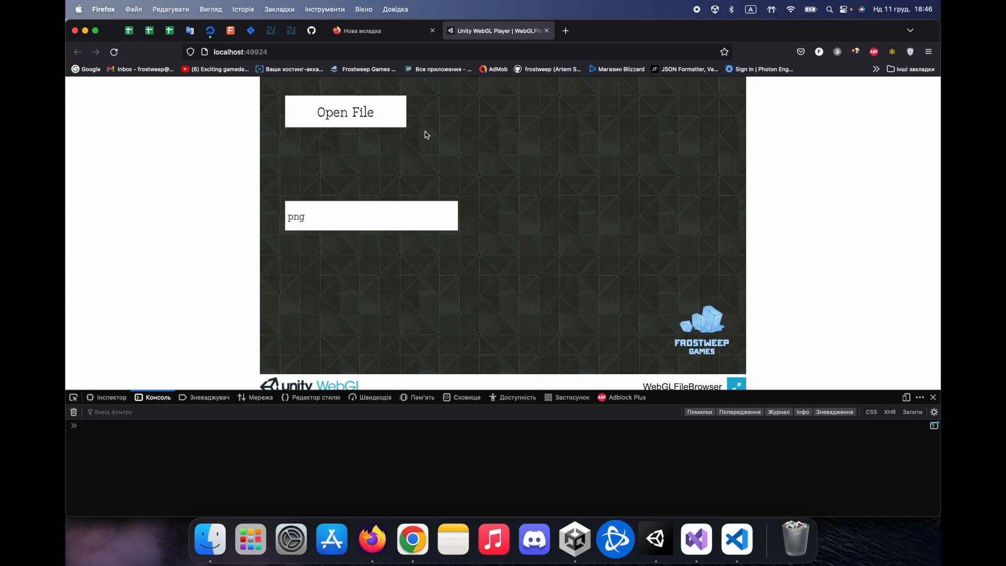
pyautogui.click(346, 112)
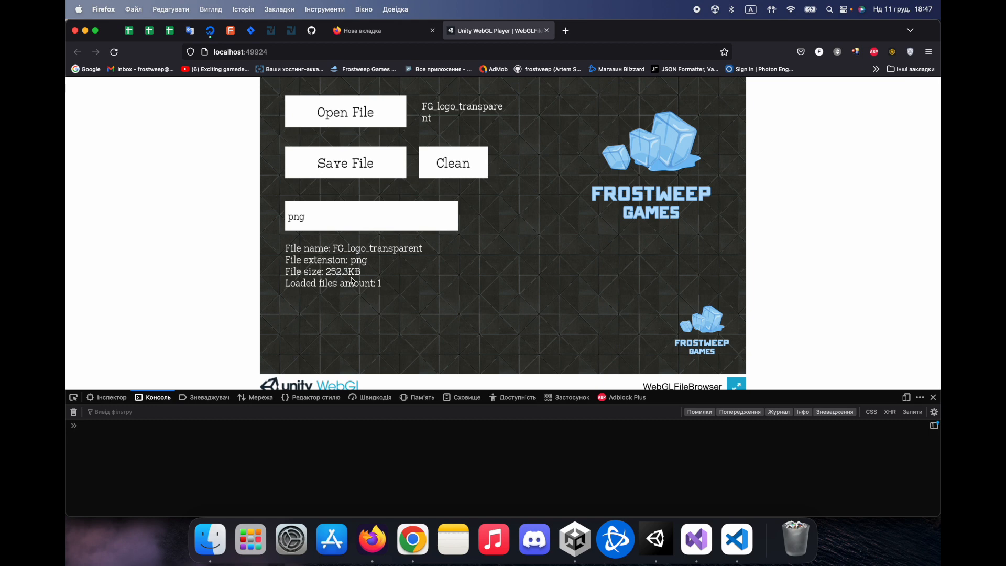
pyautogui.moveTo(429, 260)
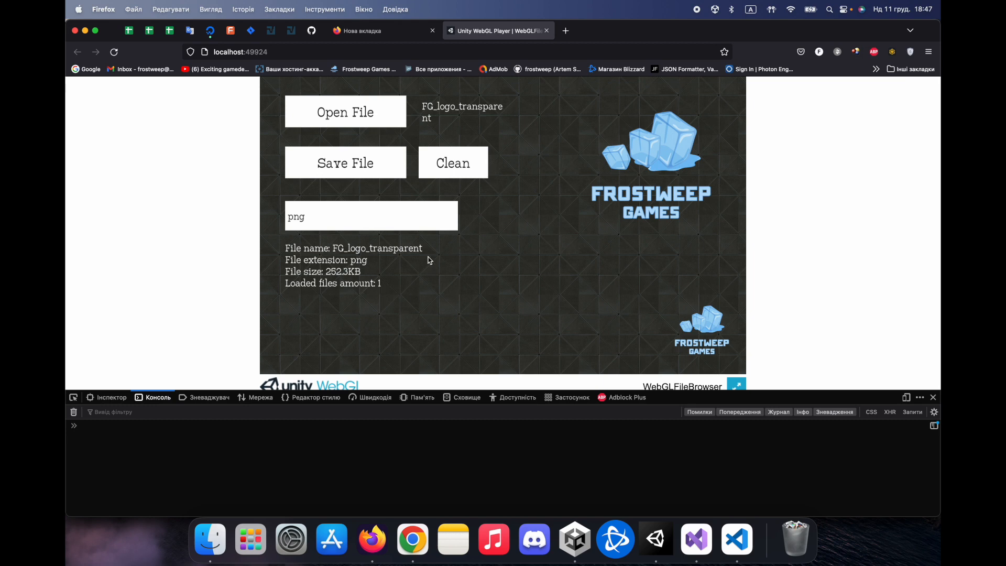
pyautogui.click(346, 163)
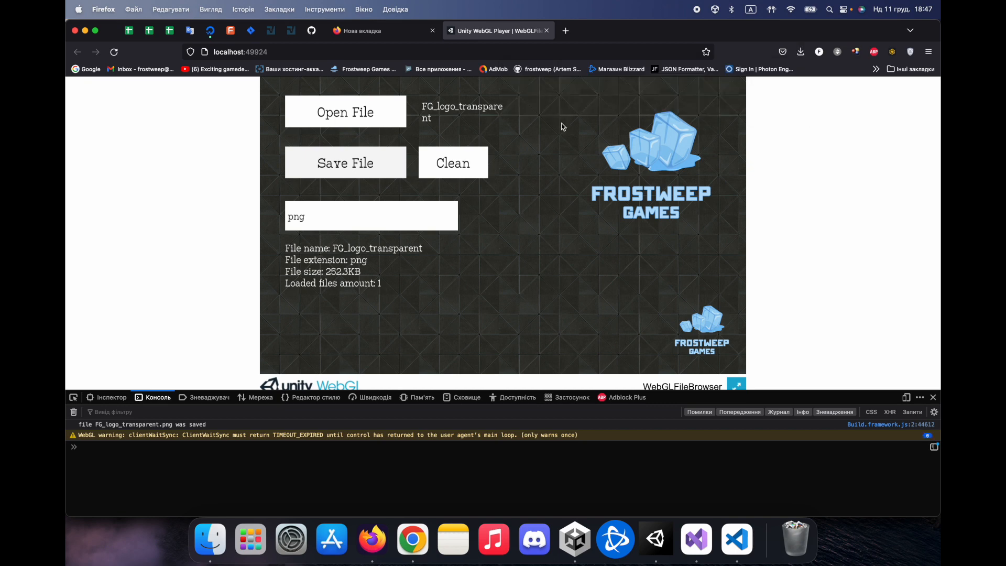
pyautogui.moveTo(209, 538)
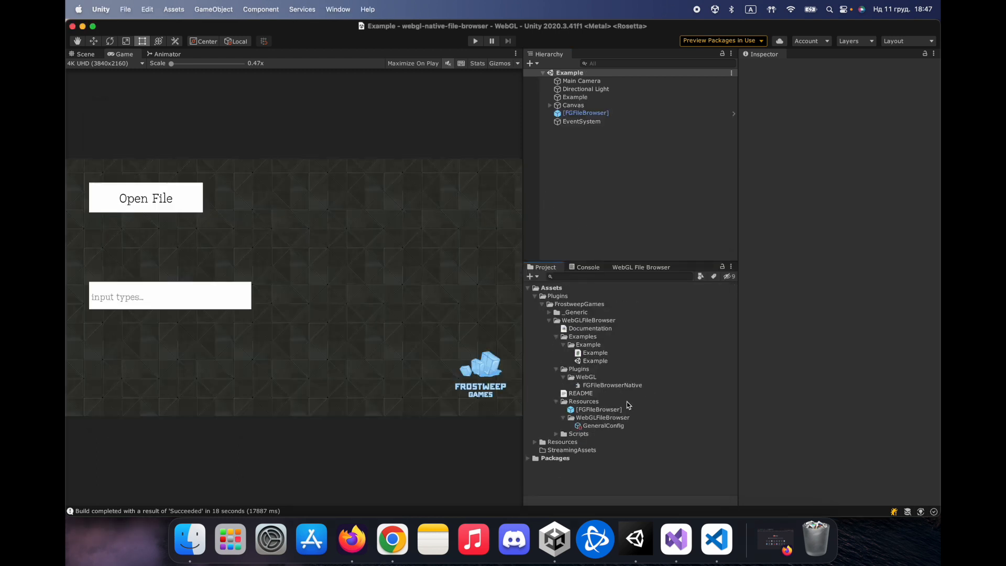
# Step: Show GeneralConfig's settings with post-processing off in the Inspector, then switch to Visual Studio
pyautogui.click(603, 426)
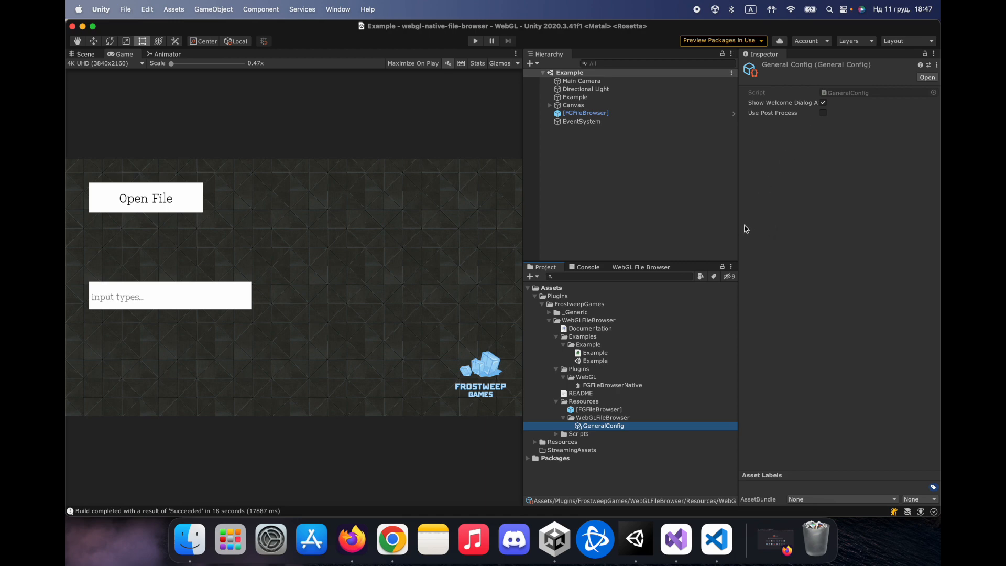
pyautogui.moveTo(787, 119)
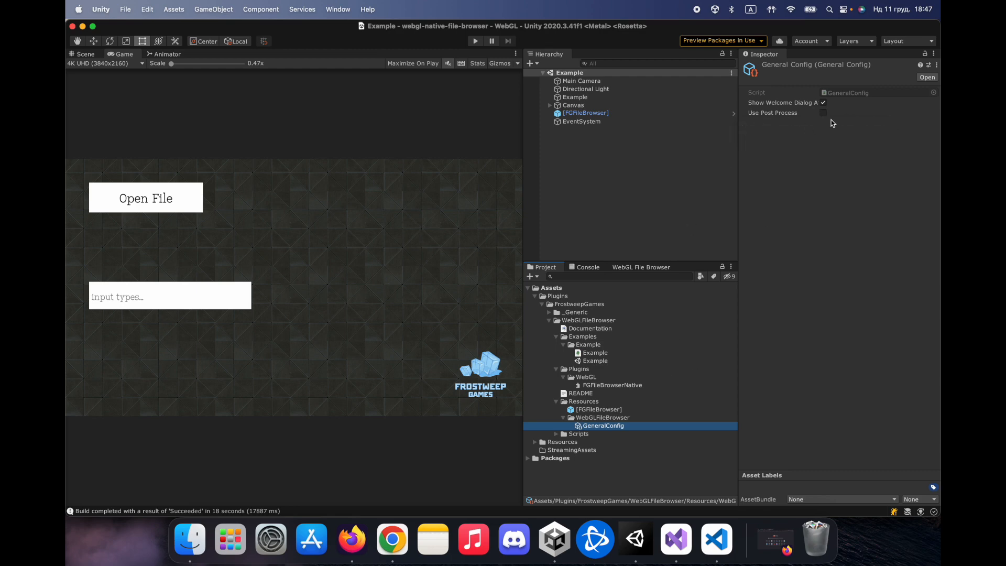
pyautogui.moveTo(795, 141)
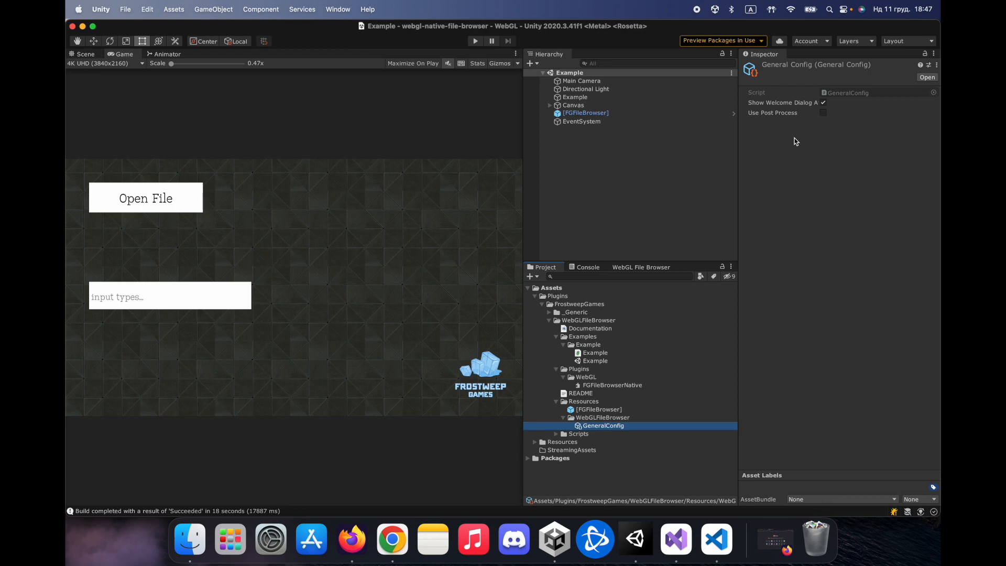
pyautogui.moveTo(815, 142)
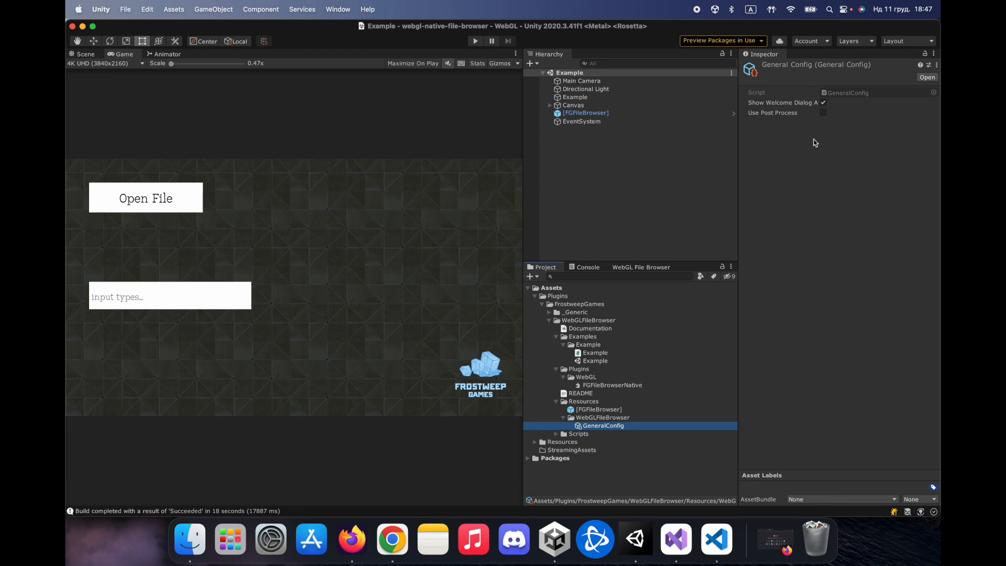
pyautogui.moveTo(693, 319)
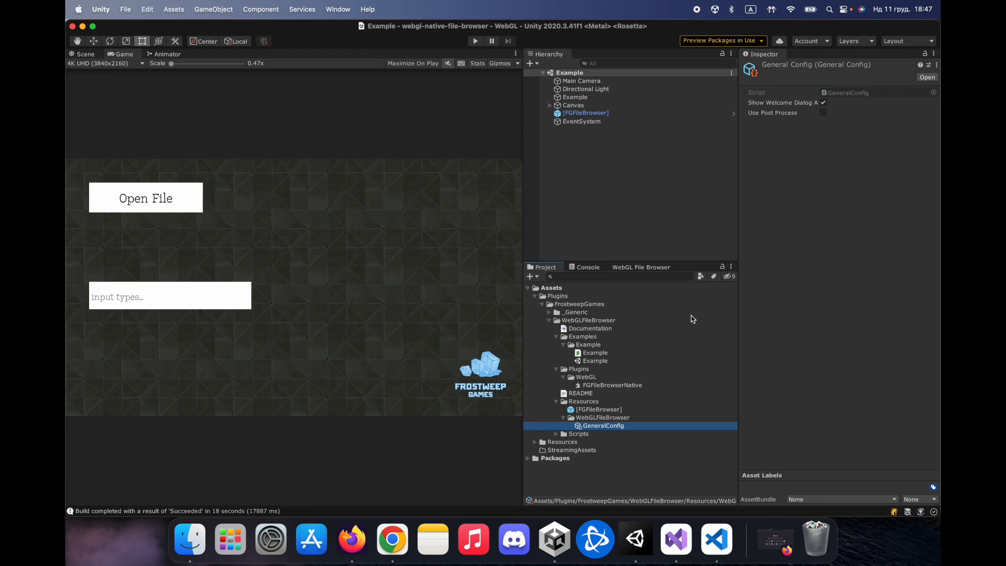
pyautogui.moveTo(675, 538)
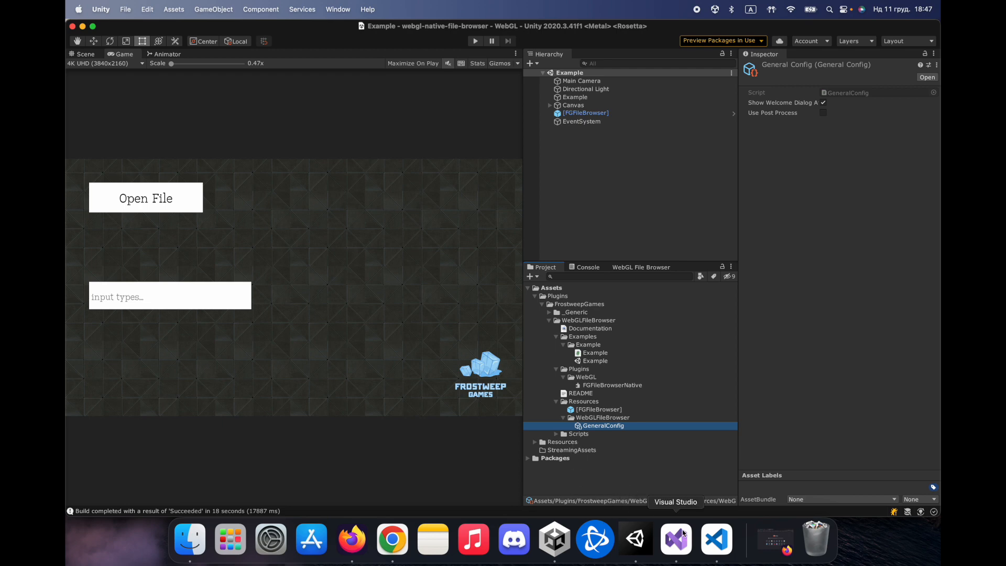
pyautogui.moveTo(716, 539)
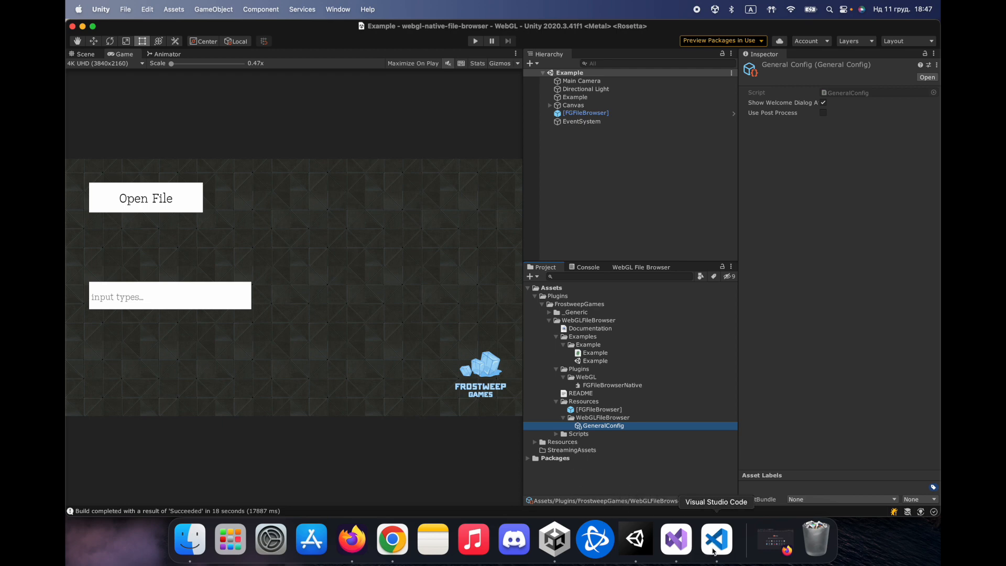
pyautogui.moveTo(691, 348)
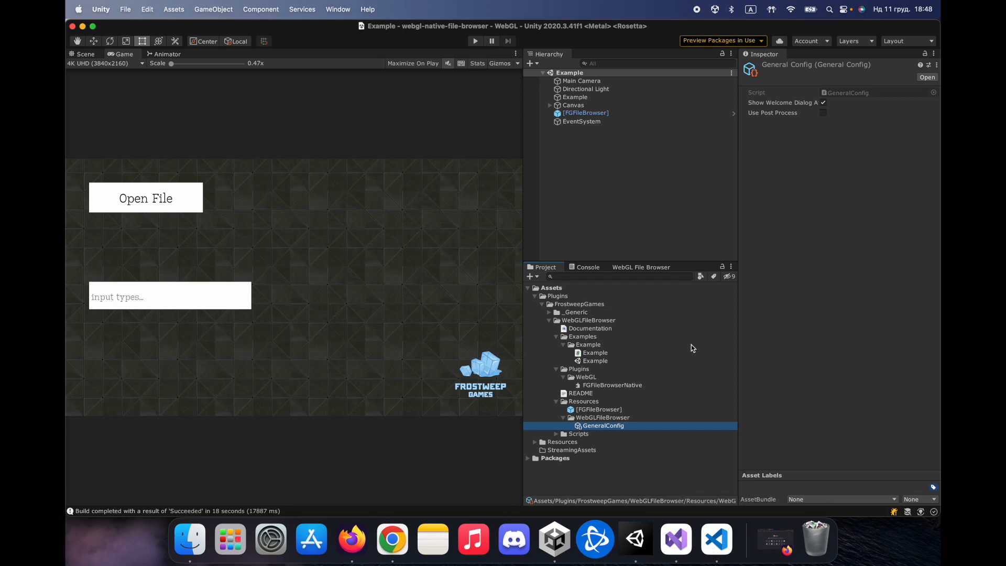
pyautogui.moveTo(717, 541)
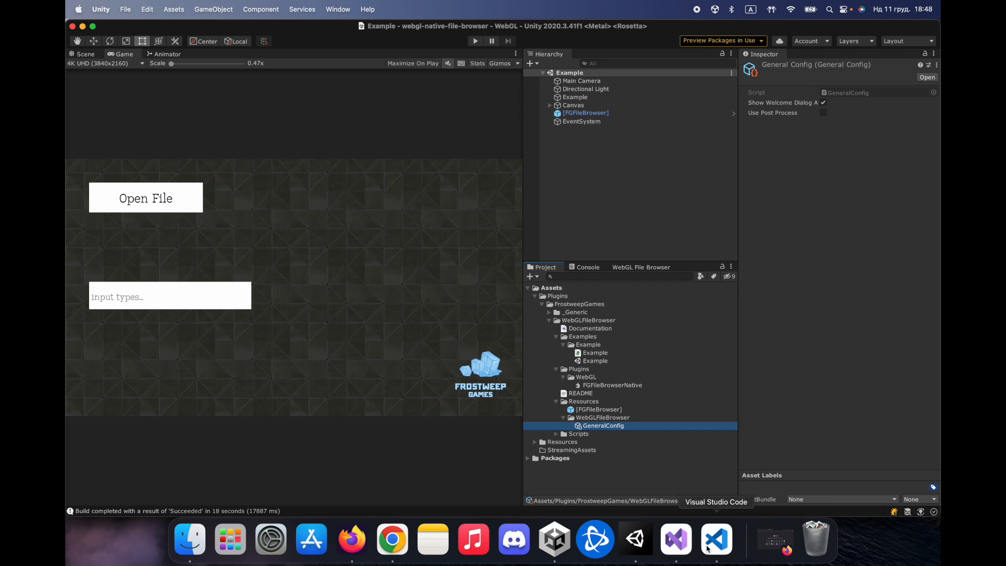
pyautogui.click(715, 540)
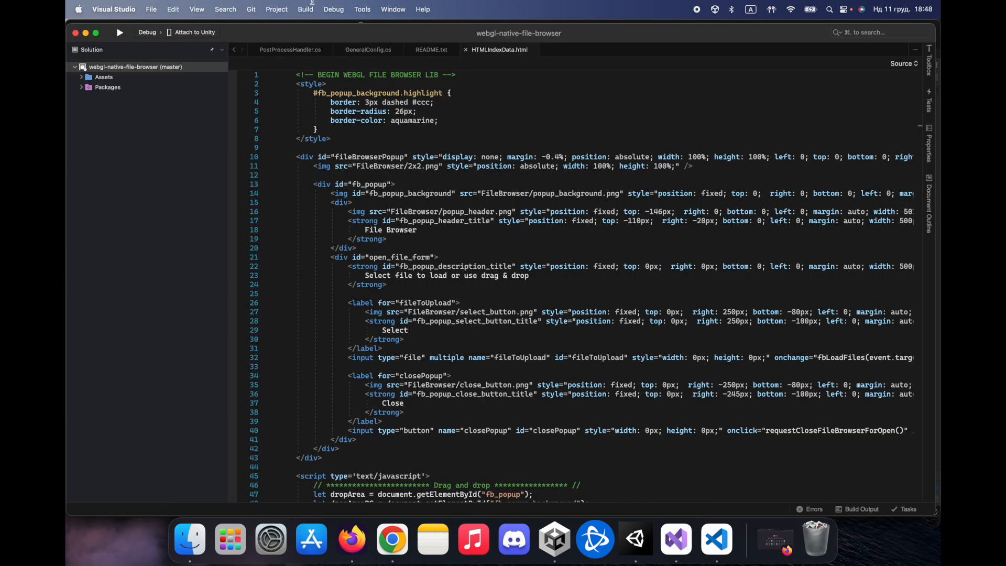
# Step: Read README.txt's version history and How To notes, then clear Unity's Console
pyautogui.click(290, 50)
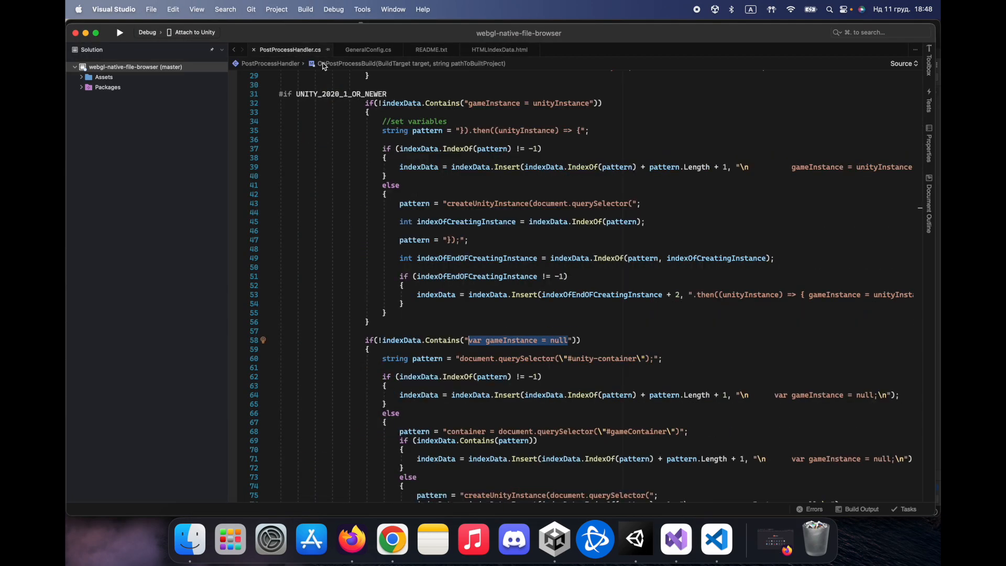
pyautogui.click(431, 50)
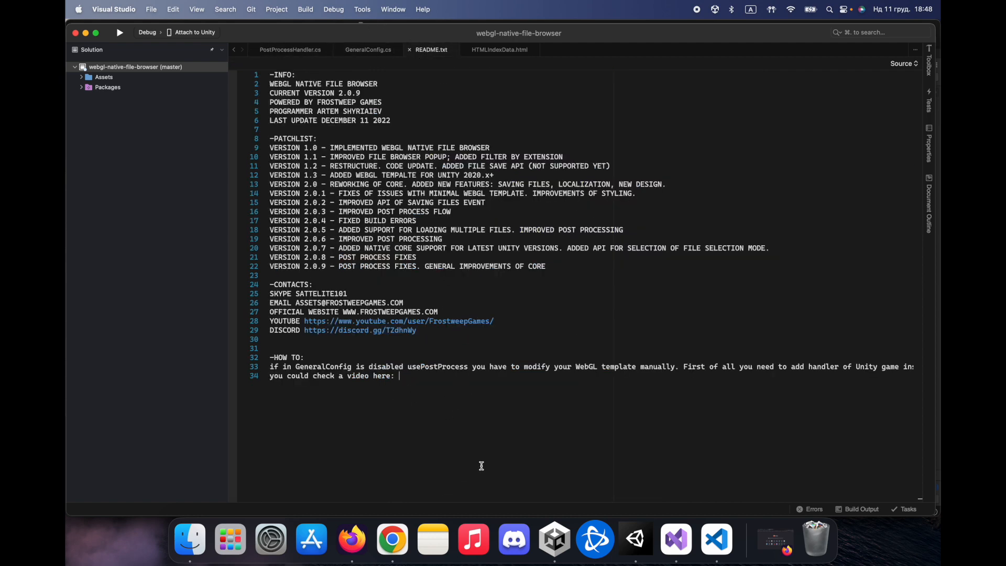
pyautogui.moveTo(483, 436)
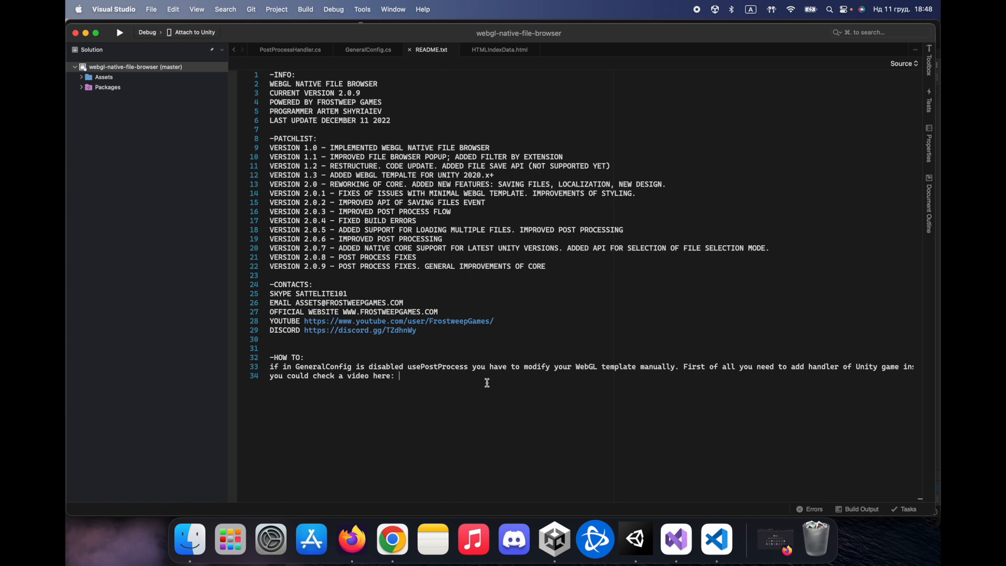
pyautogui.moveTo(481, 252)
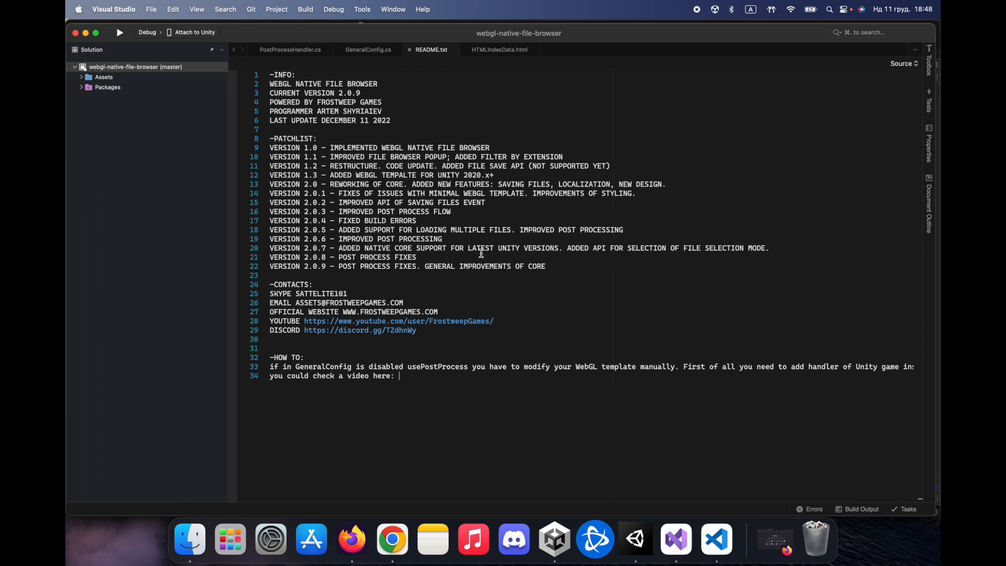
pyautogui.moveTo(565, 132)
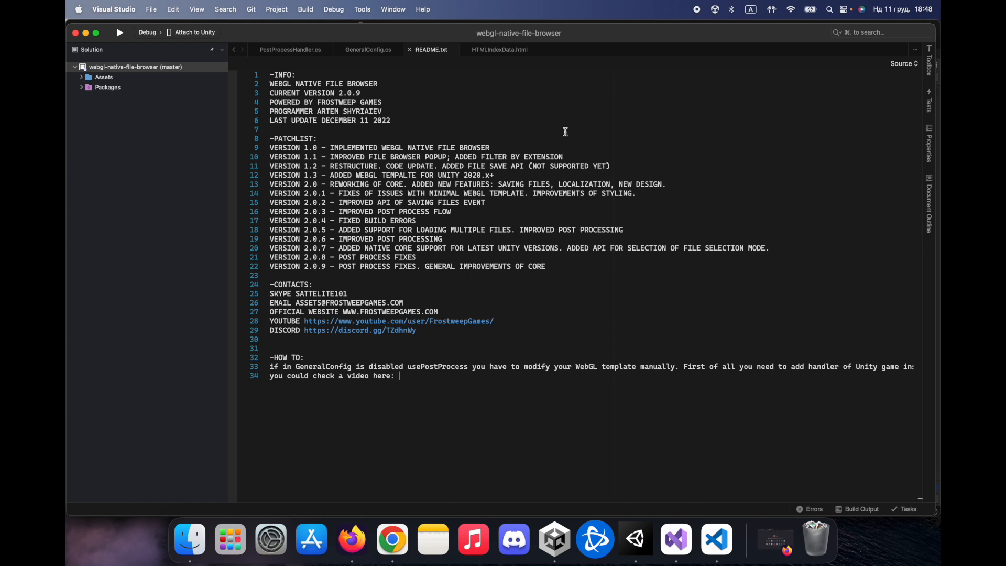
pyautogui.moveTo(584, 292)
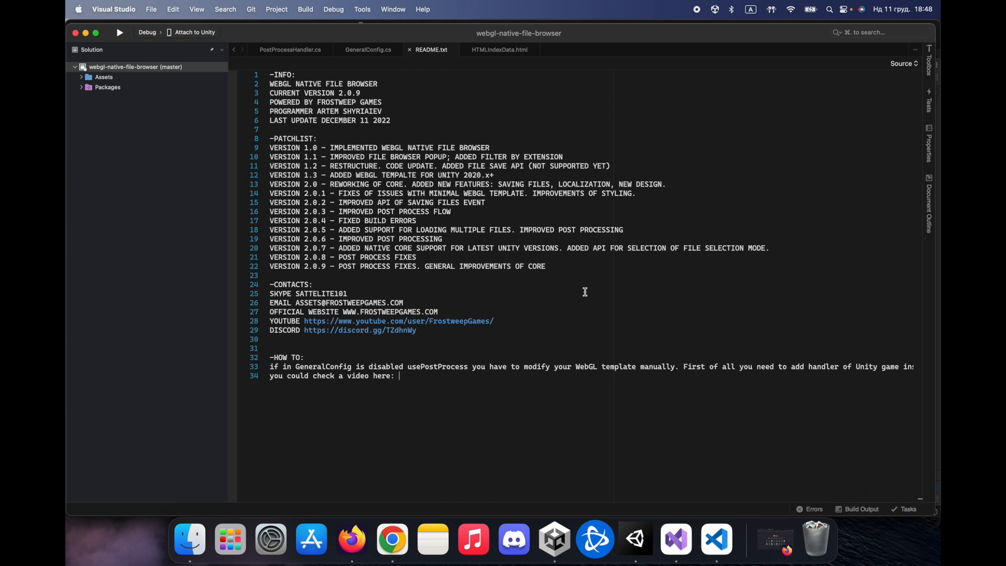
pyautogui.moveTo(523, 142)
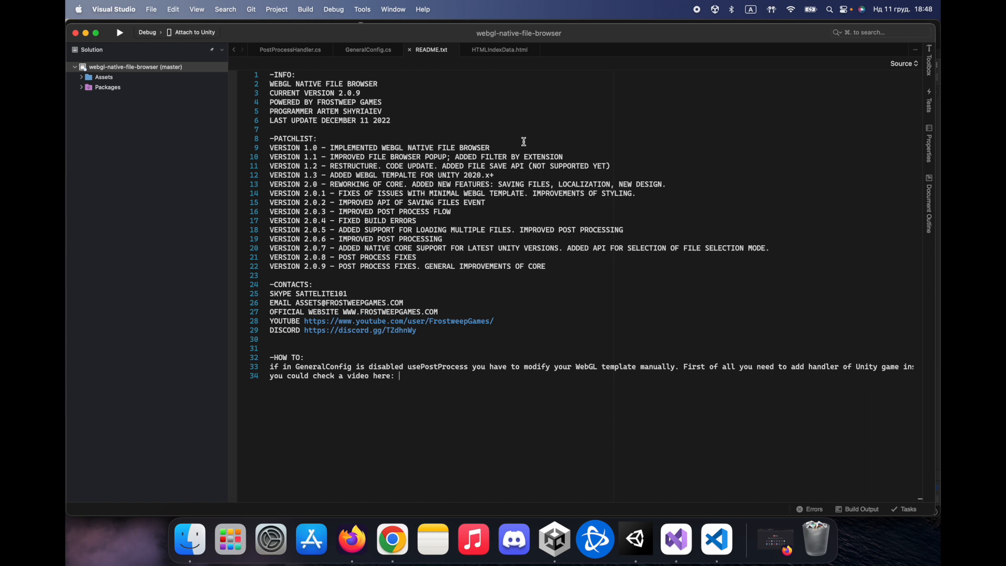
pyautogui.moveTo(279, 43)
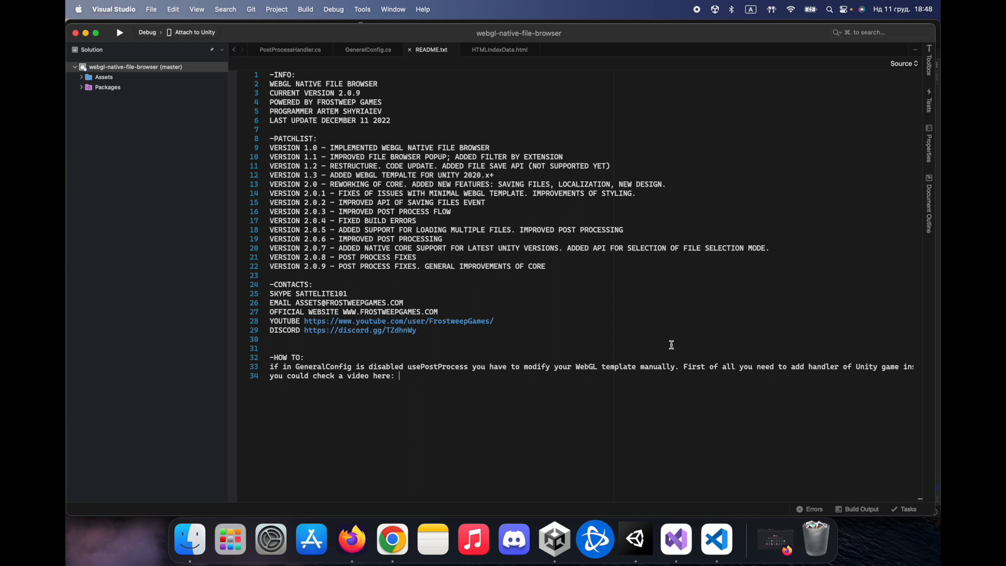
pyautogui.moveTo(517, 220)
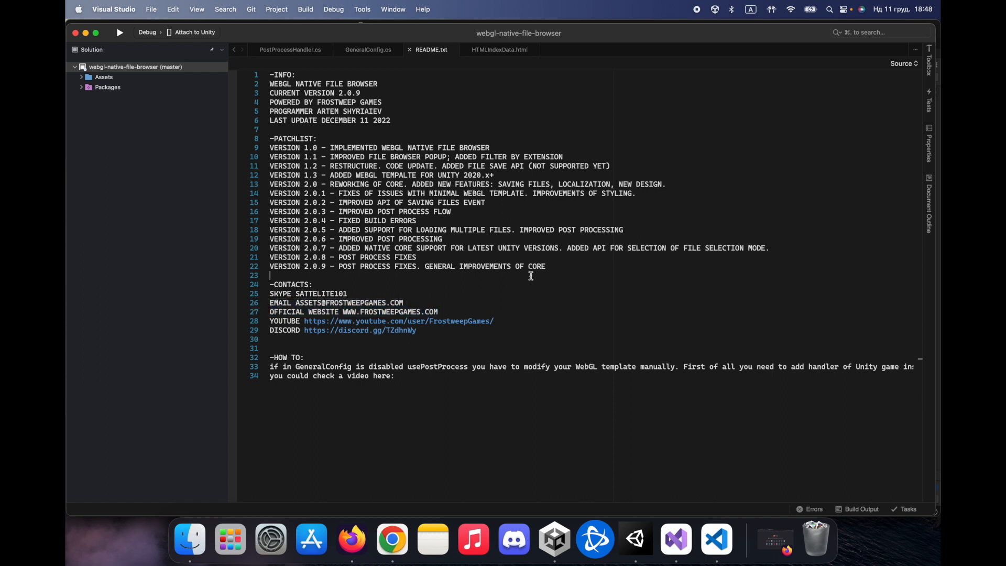
pyautogui.moveTo(342, 16)
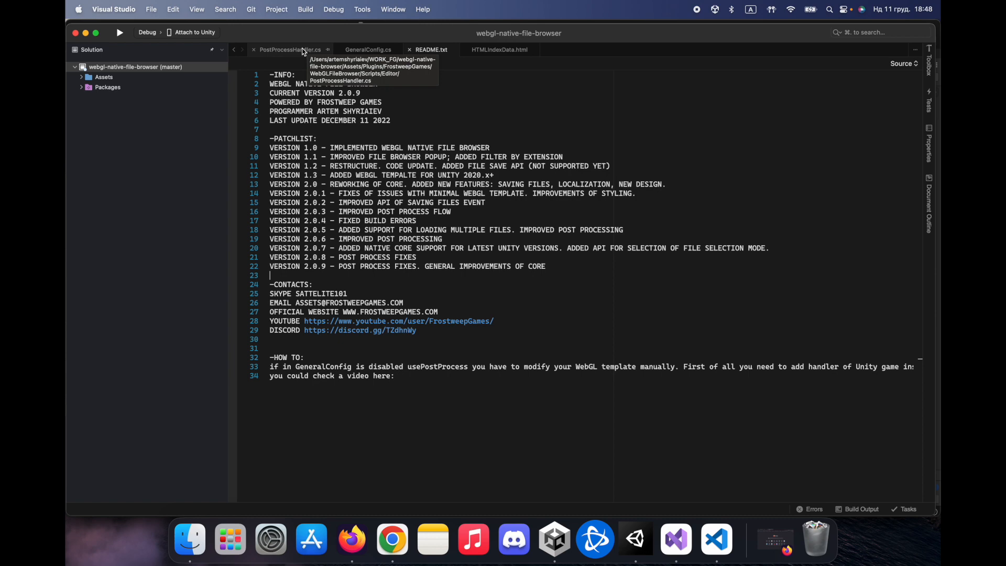
pyautogui.click(290, 50)
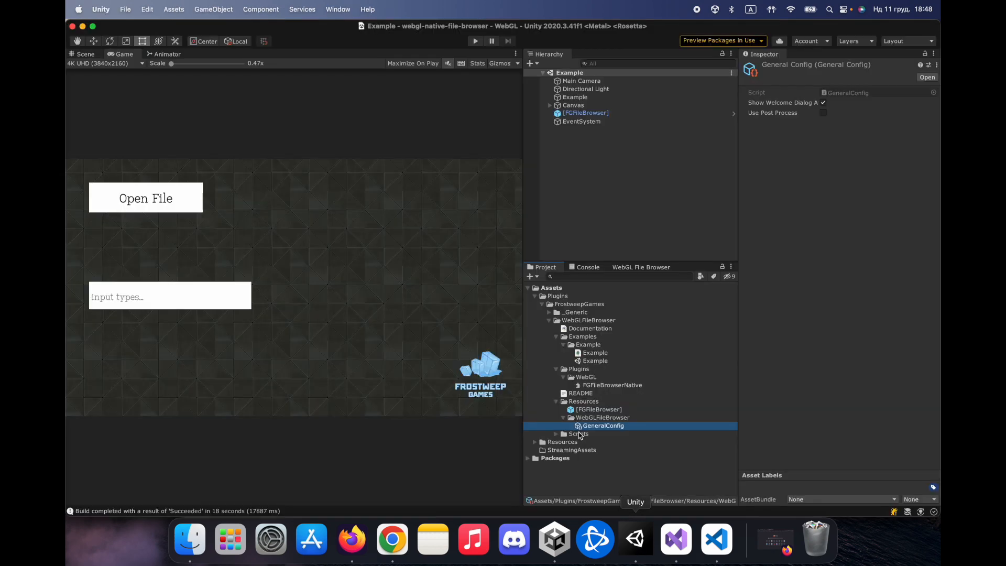
pyautogui.click(587, 267)
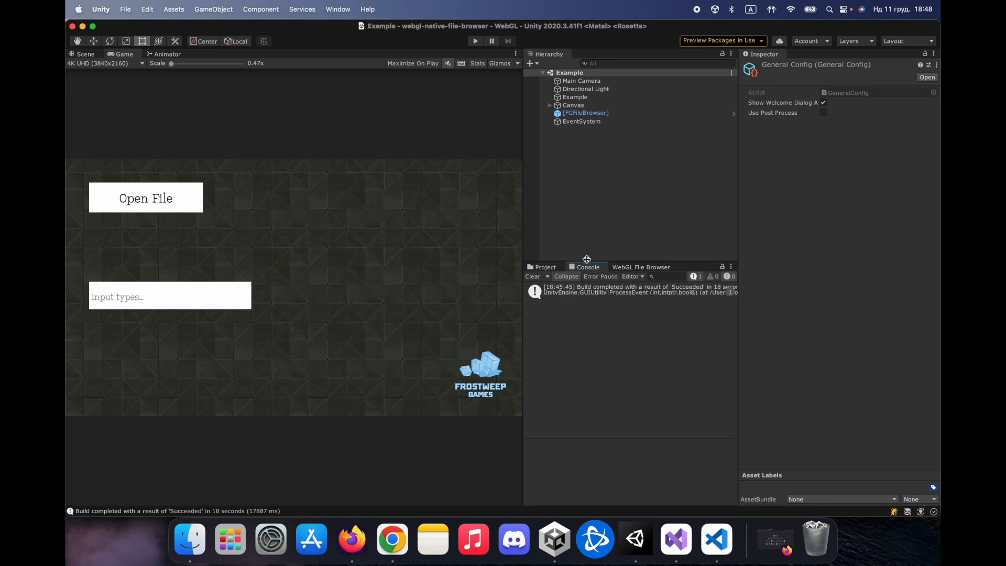
pyautogui.click(532, 277)
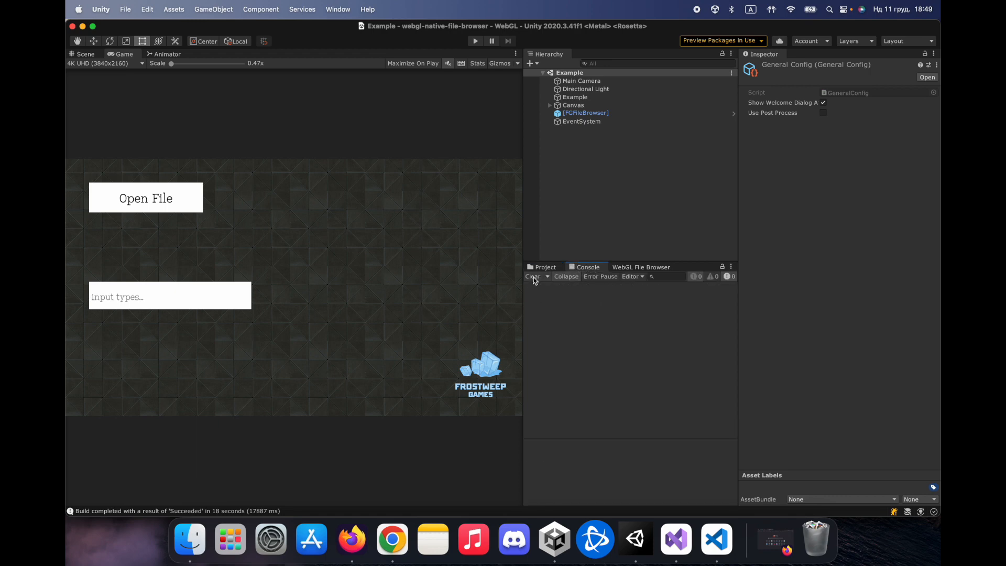